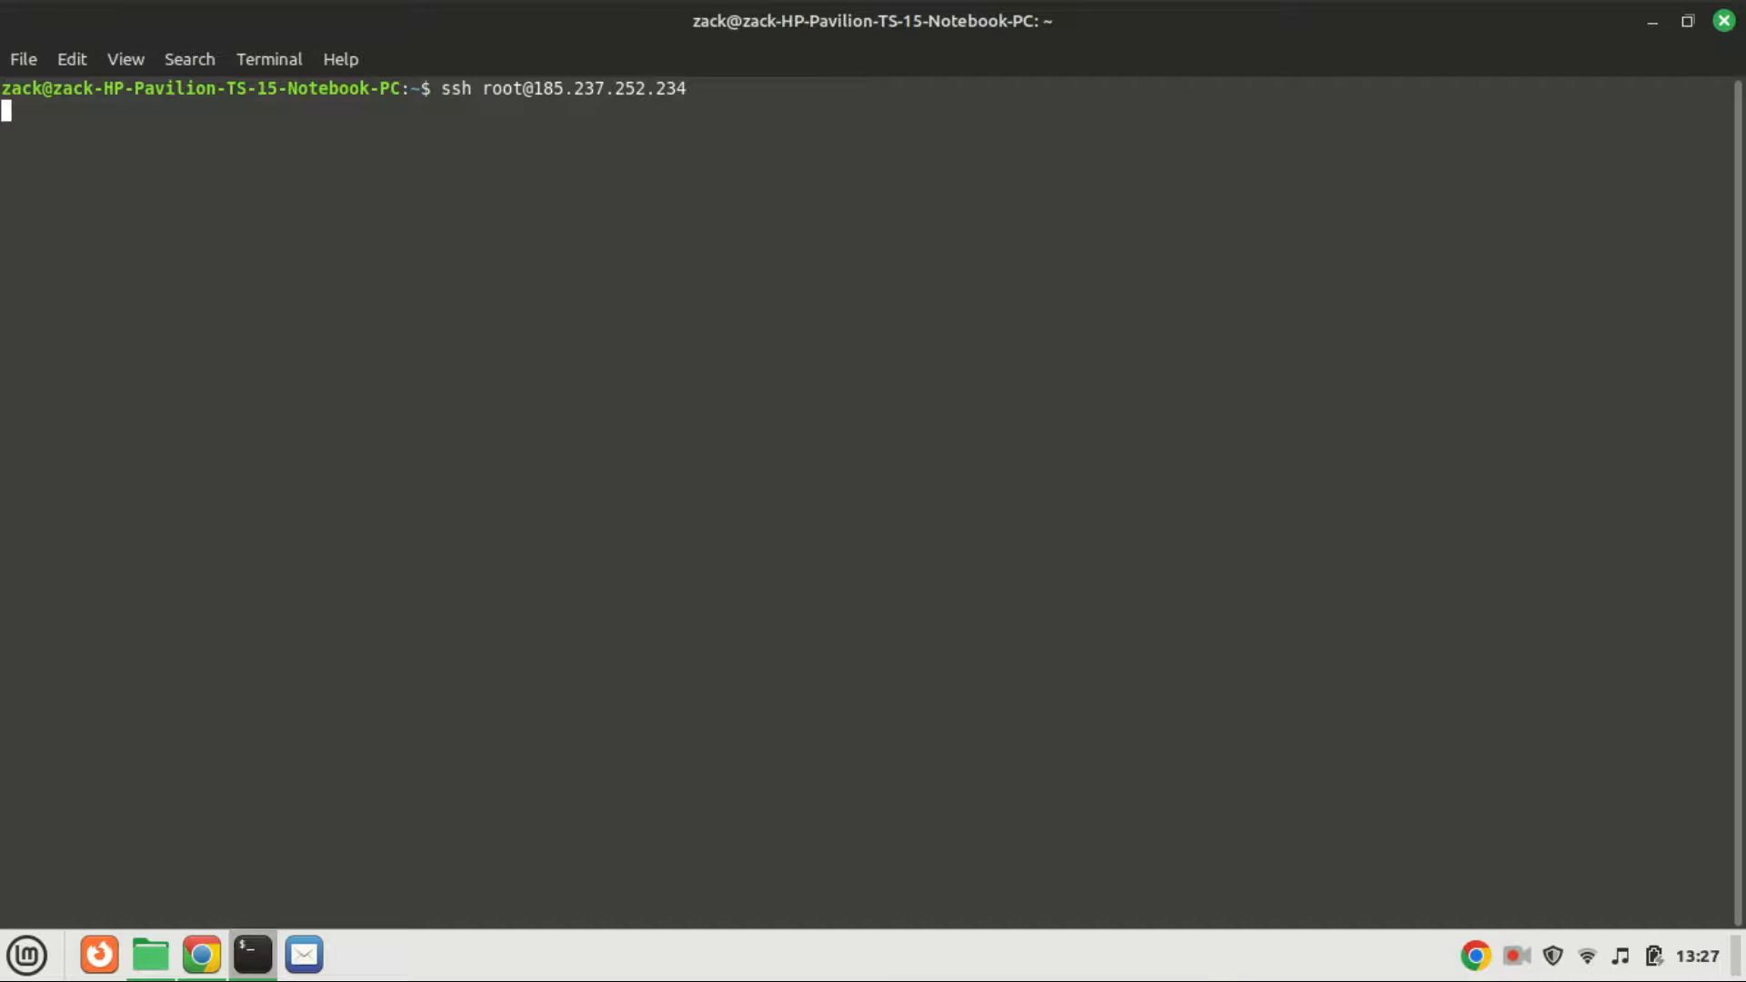
SSH into 185.237.252.234 as root and accept the server's host fingerprint with yes.
{"action": "key", "text": "Return"}
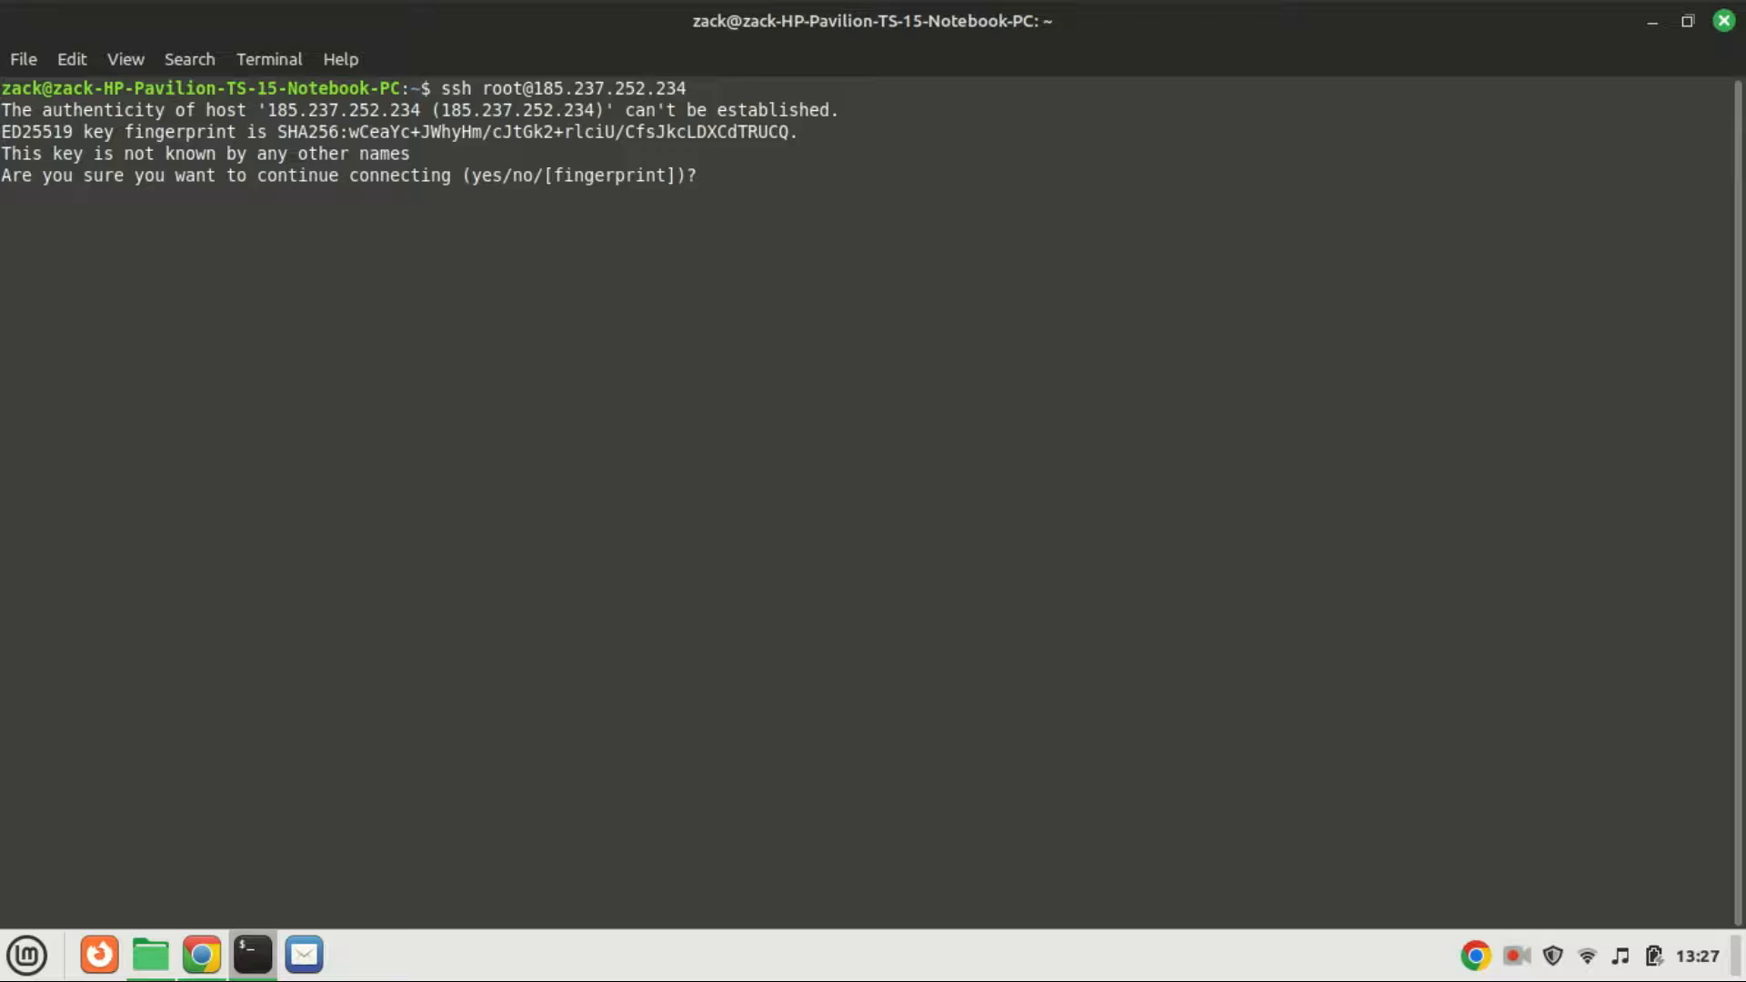
{"action": "type", "text": "yes"}
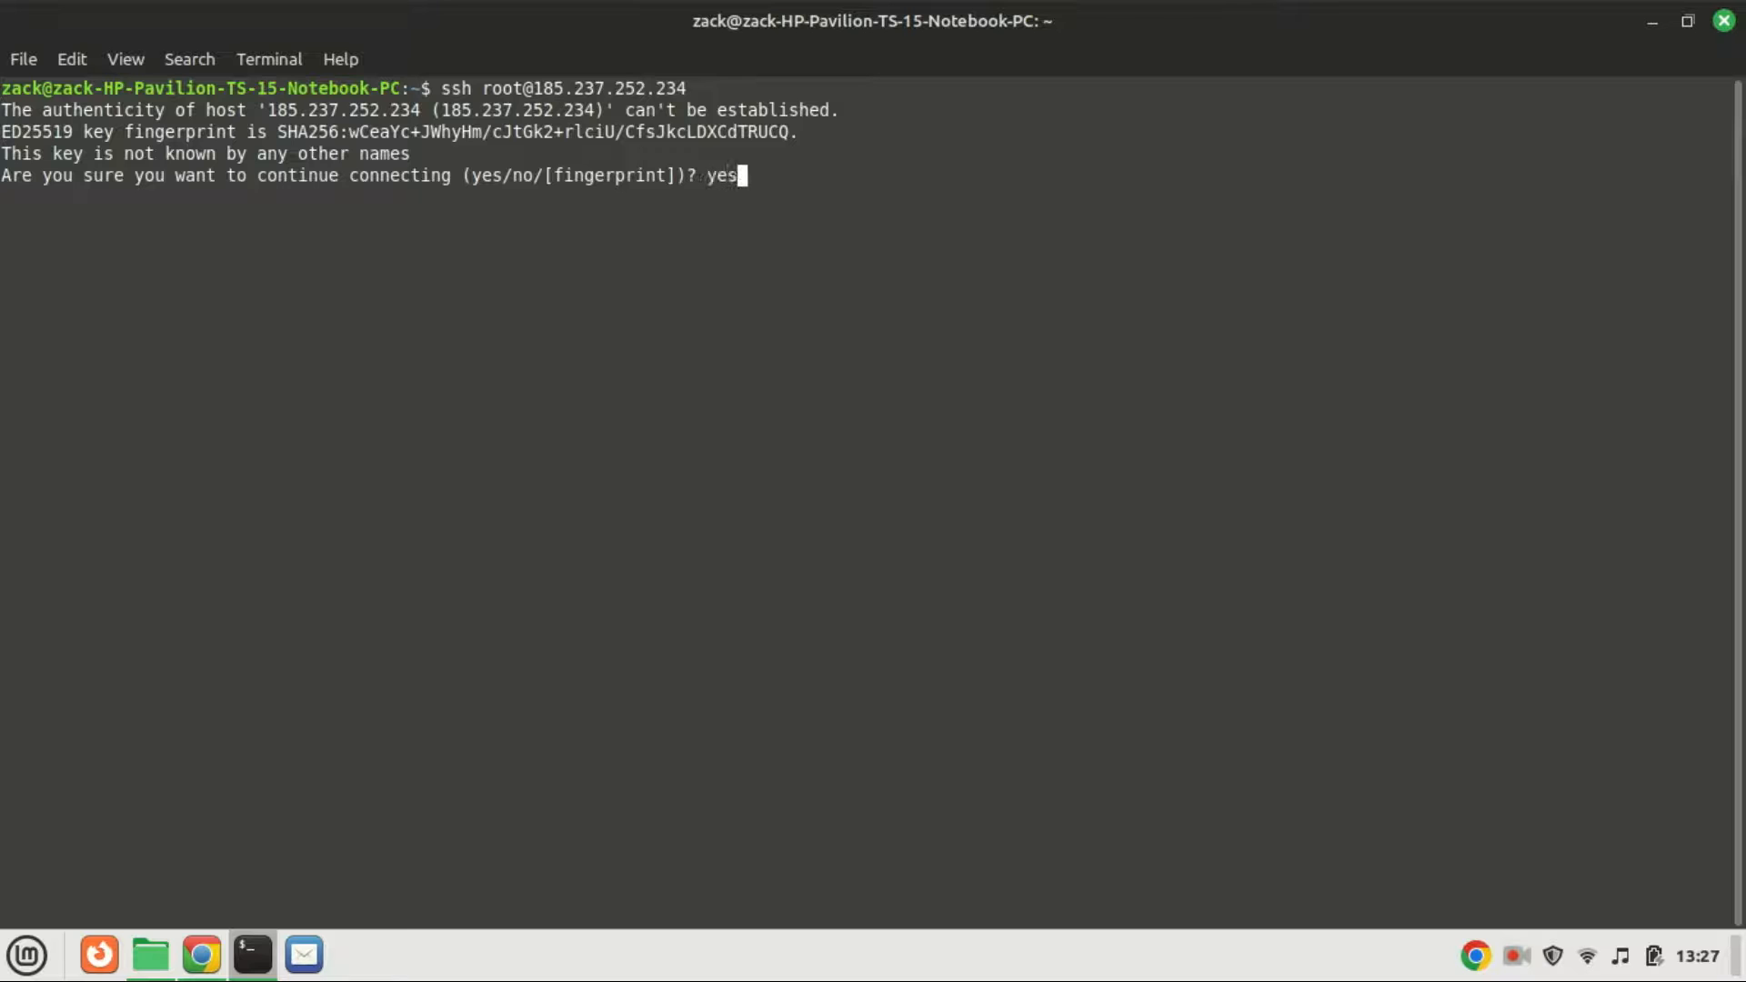
{"action": "key", "text": "Return"}
{"action": "type", "text": "sudo apt update && sudo apt upgrade -y"}
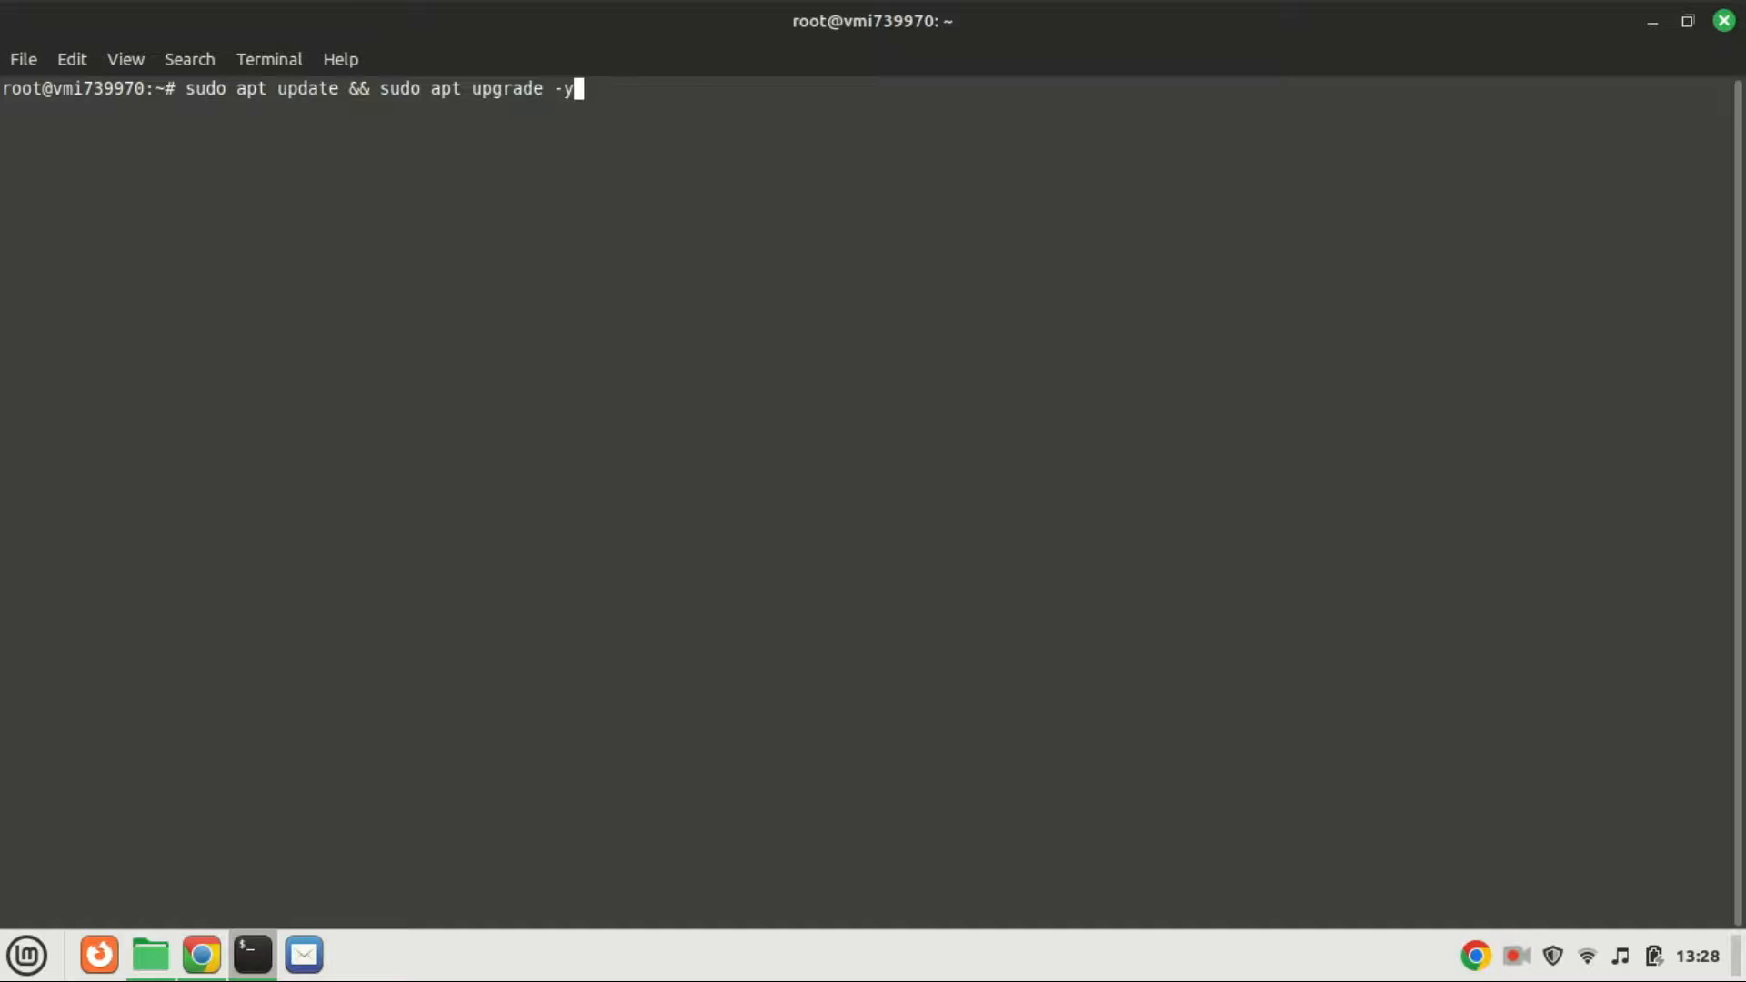
Run sudo apt update && sudo apt upgrade -y on the server, then clear the output.
{"action": "key", "text": "Return"}
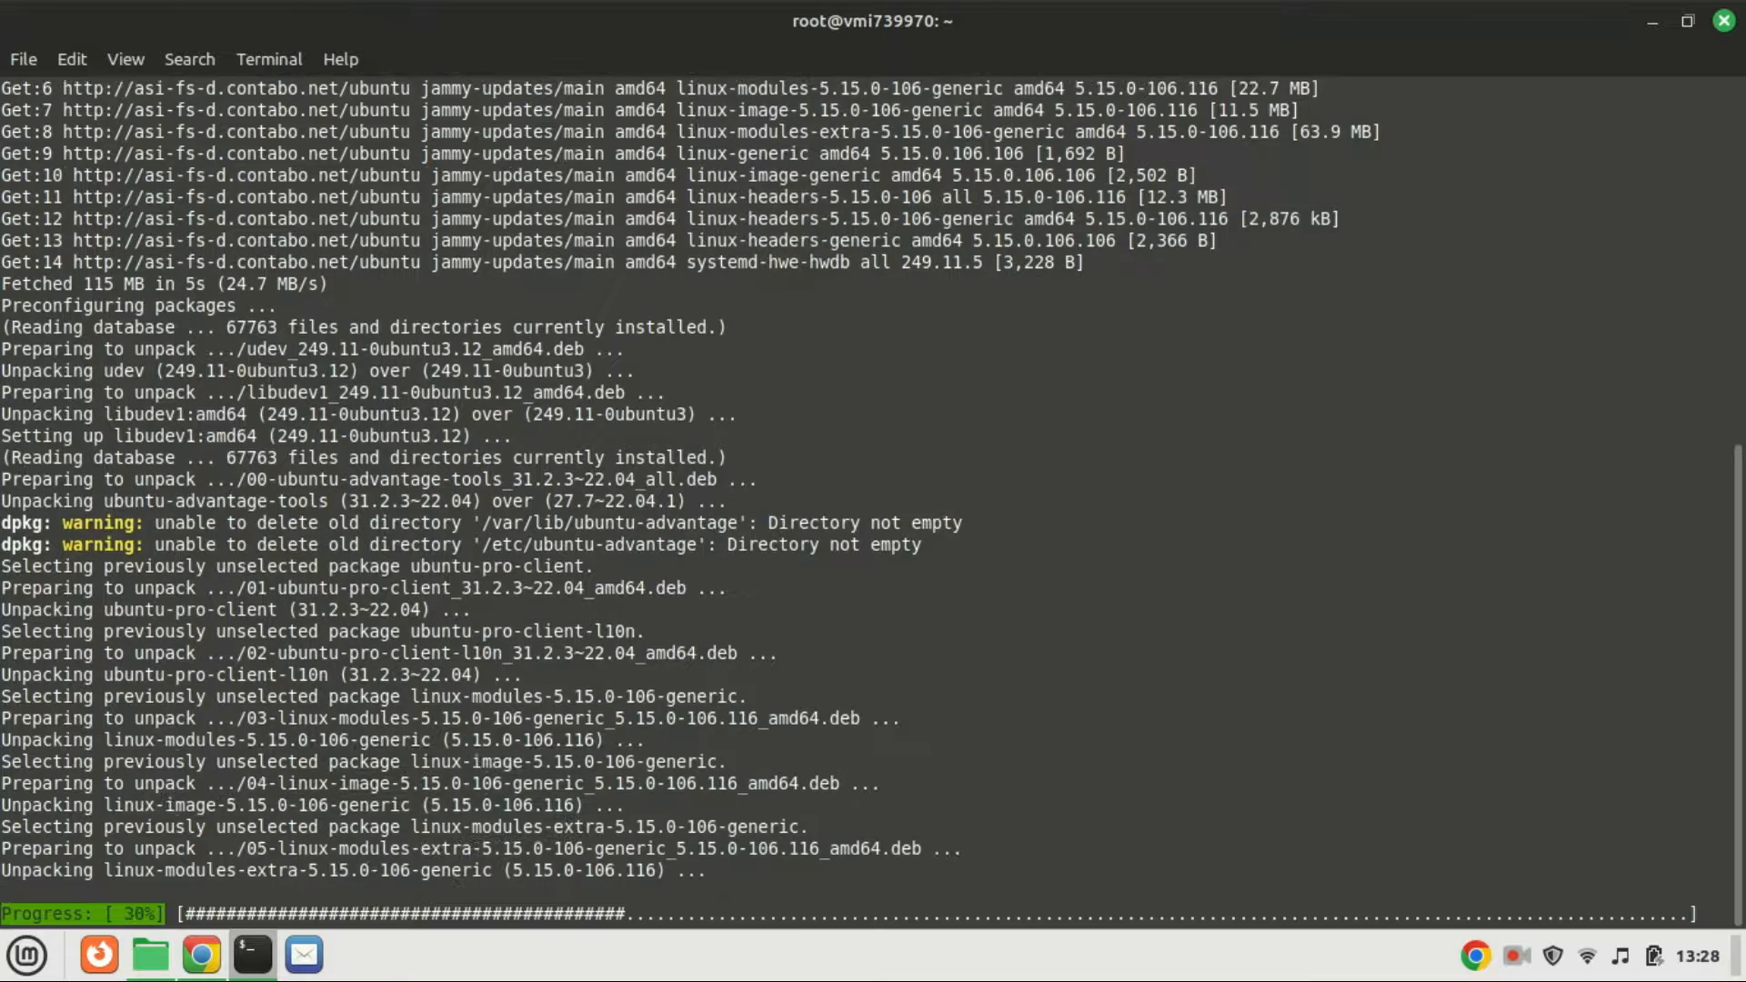
{"action": "type", "text": "cle"}
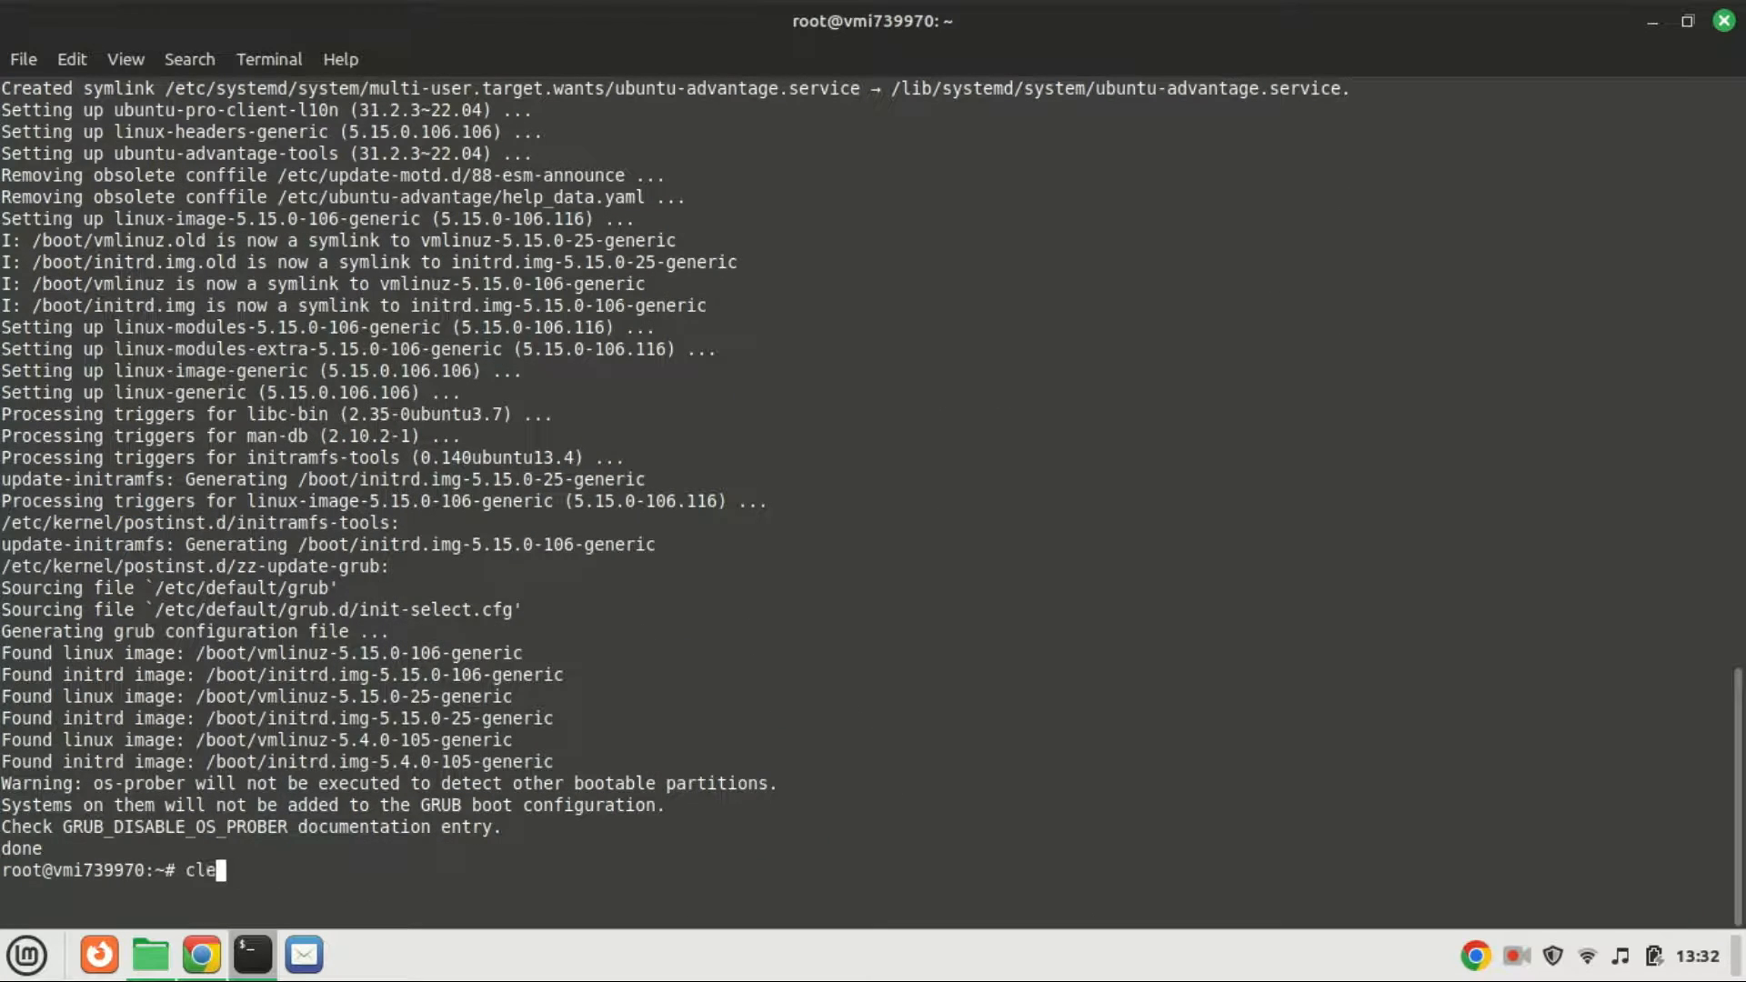
{"action": "key", "text": "Return"}
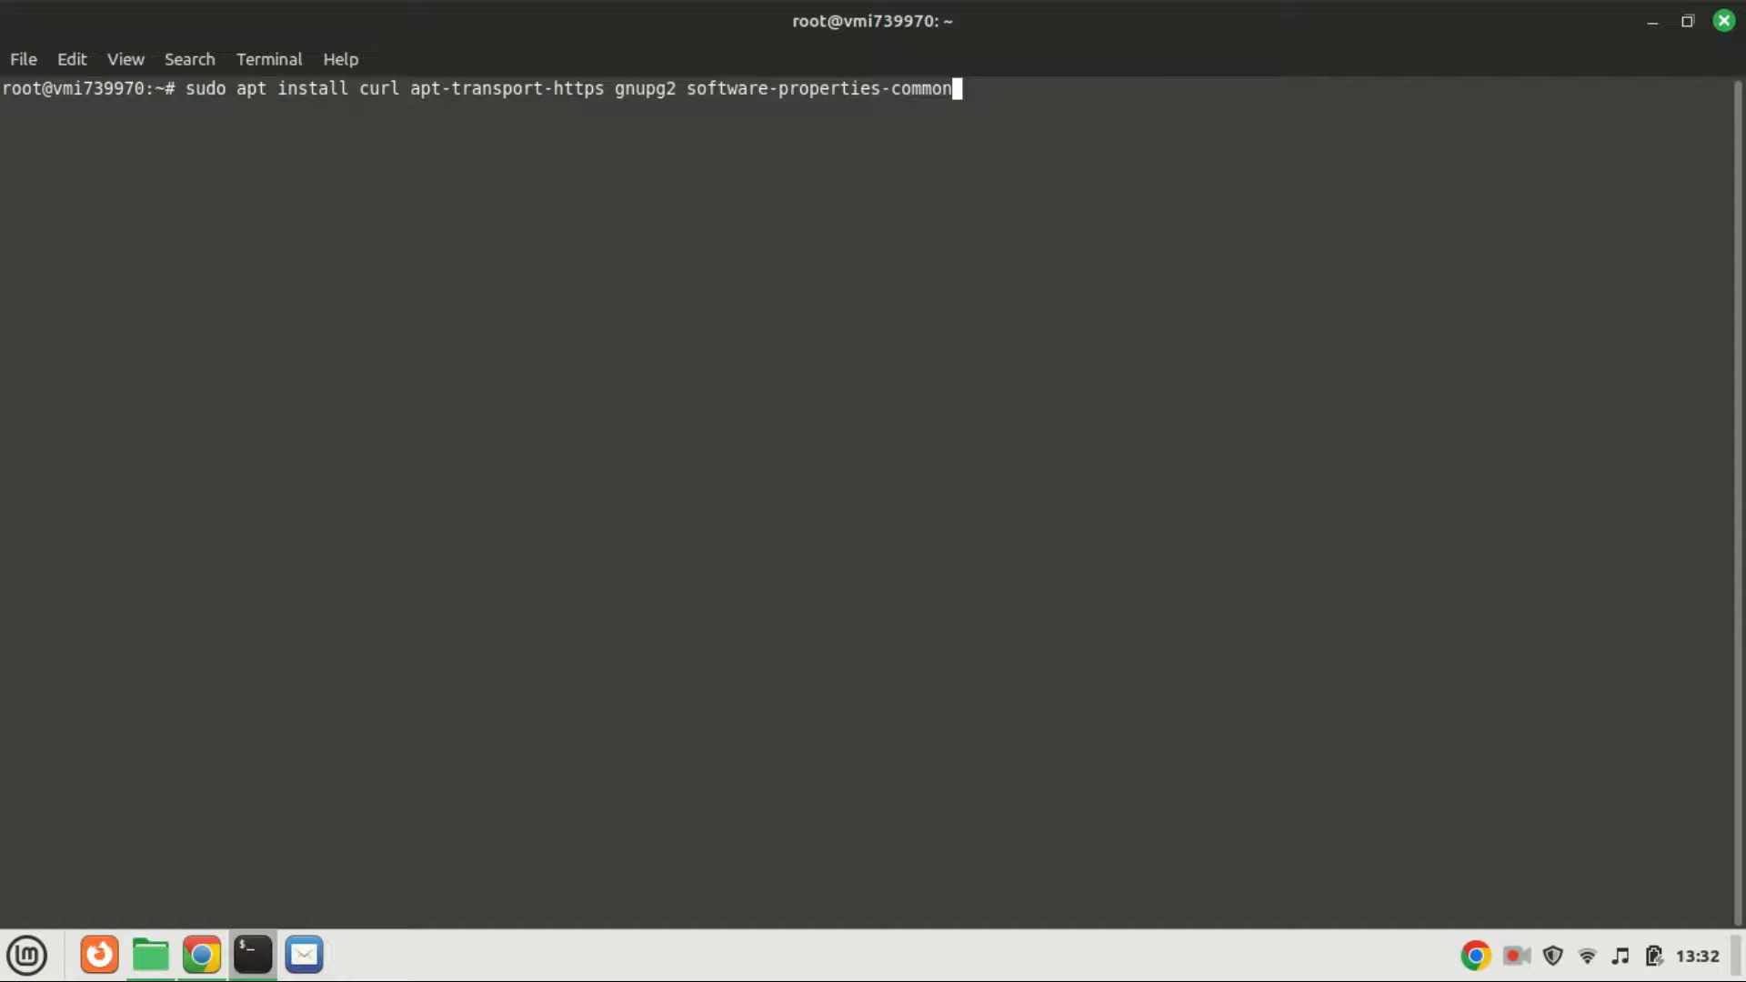
Install curl, apt-transport-https, gnupg2 and software-properties-common, confirming with y.
{"action": "key", "text": "Return"}
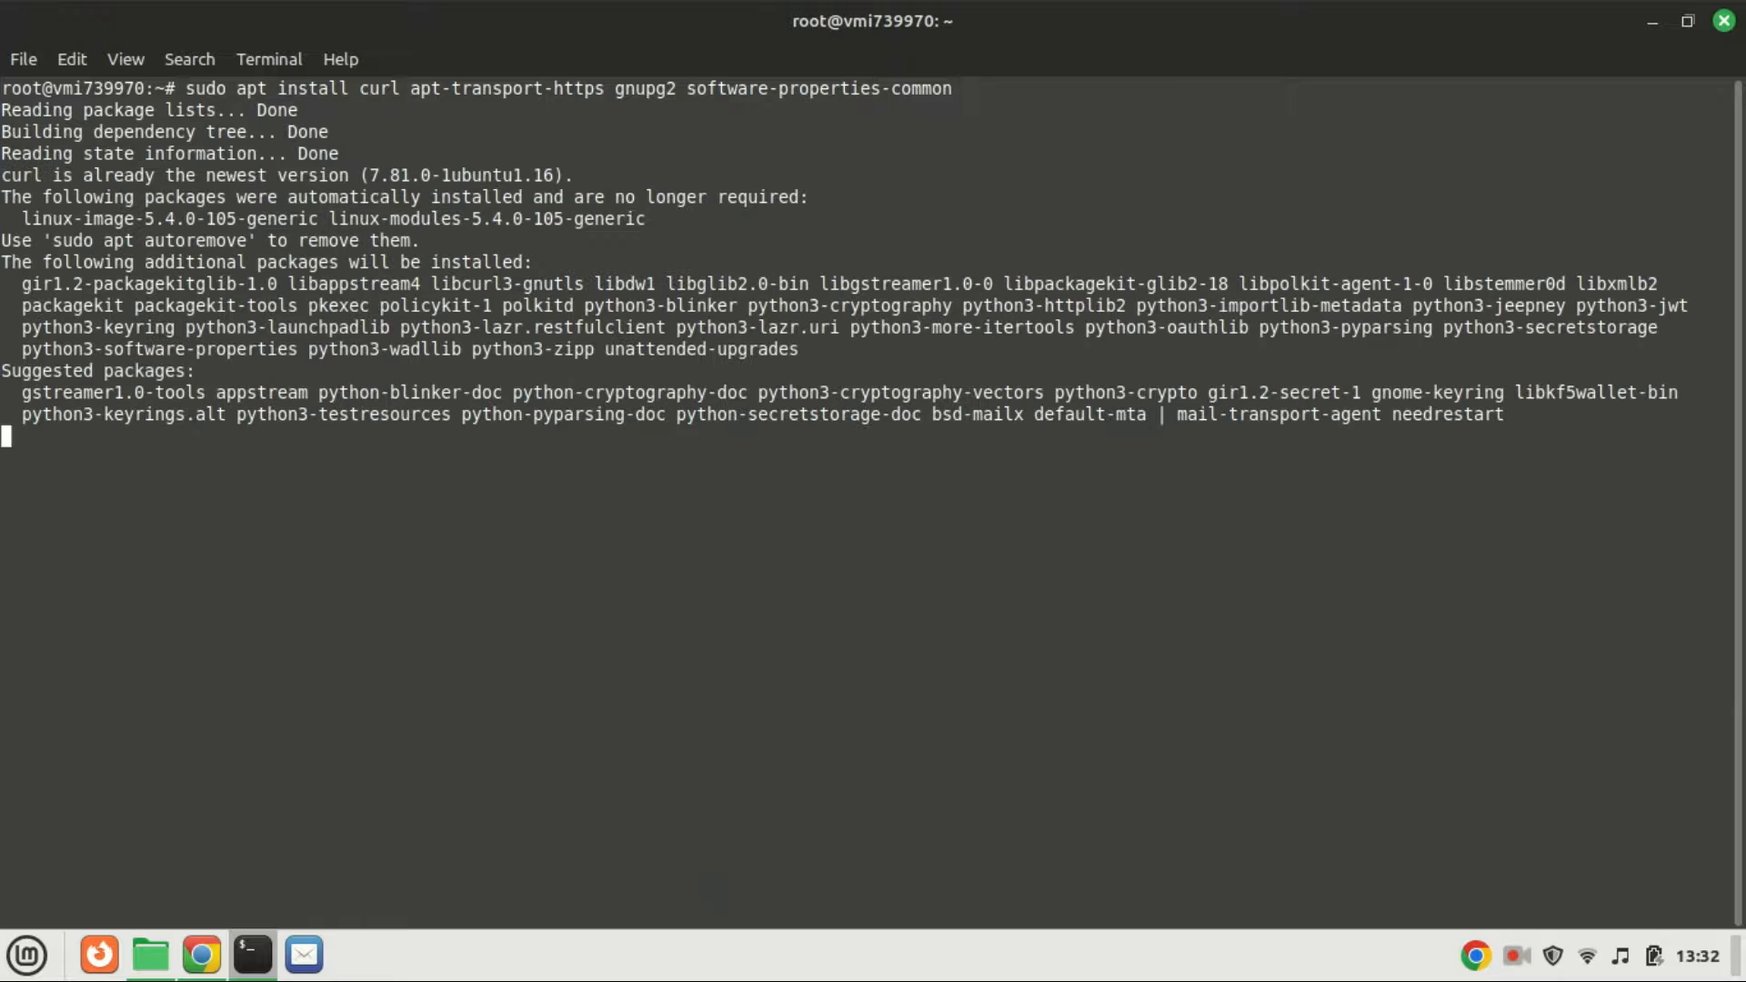
{"action": "type", "text": "you want to continue? [Y/n] y"}
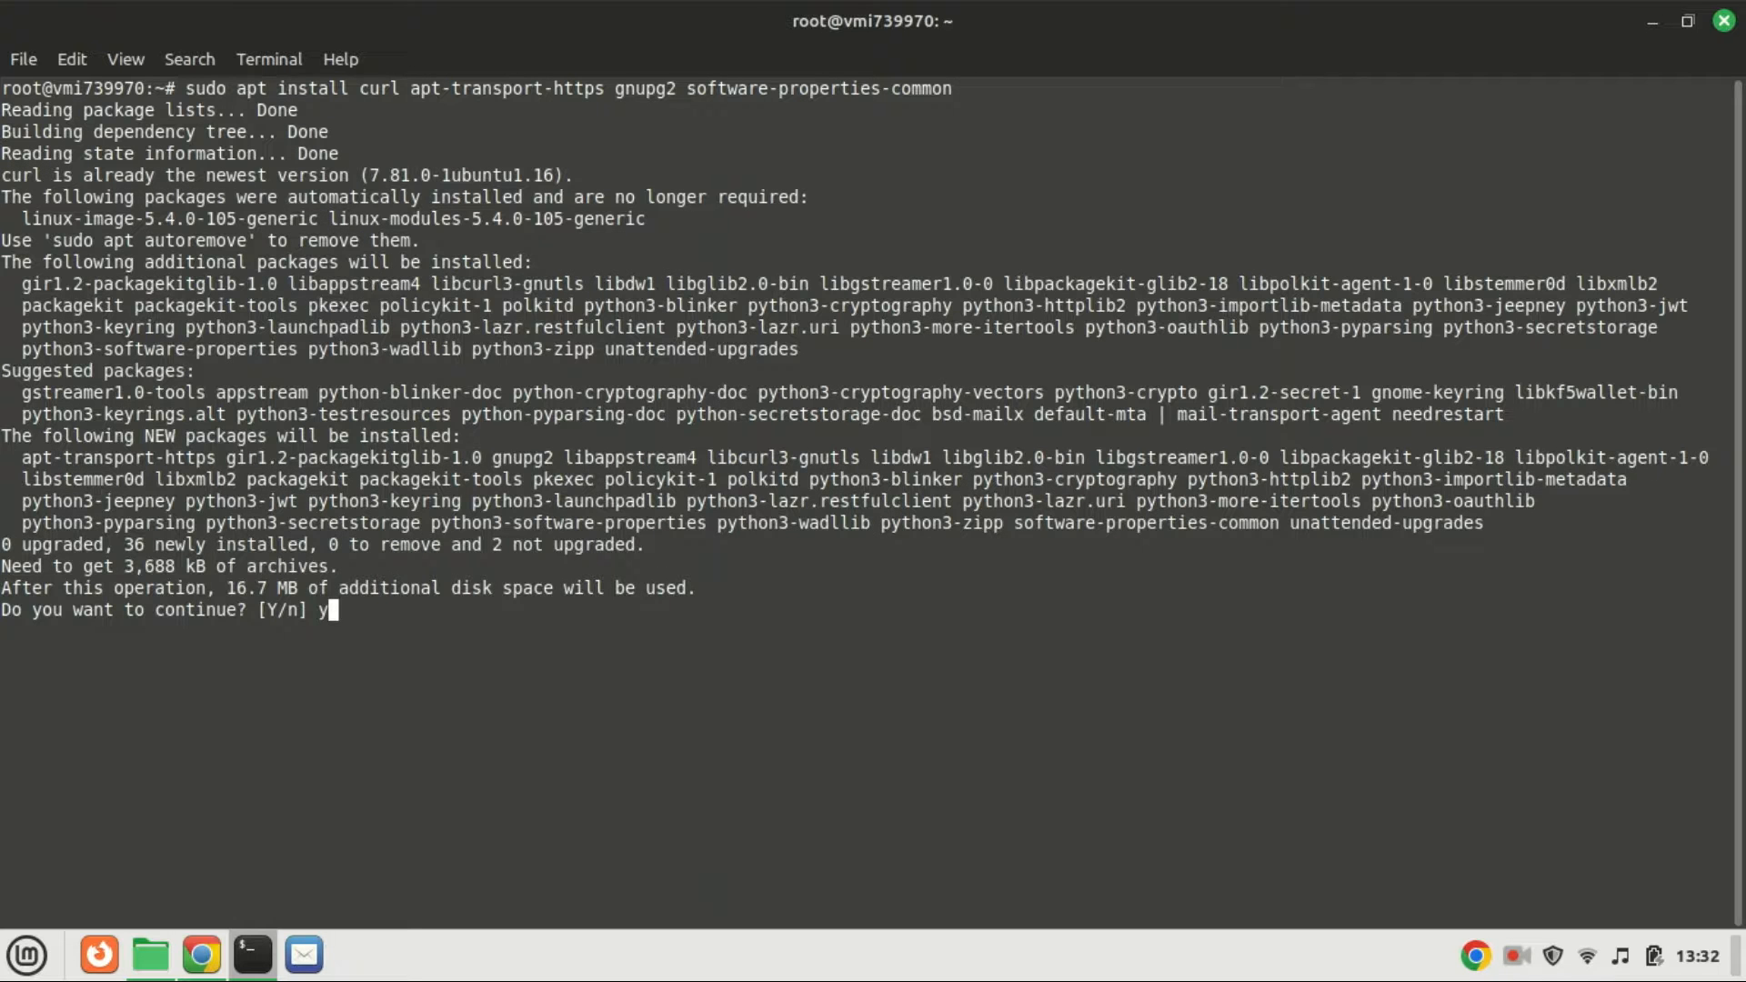
{"action": "key", "text": "Return"}
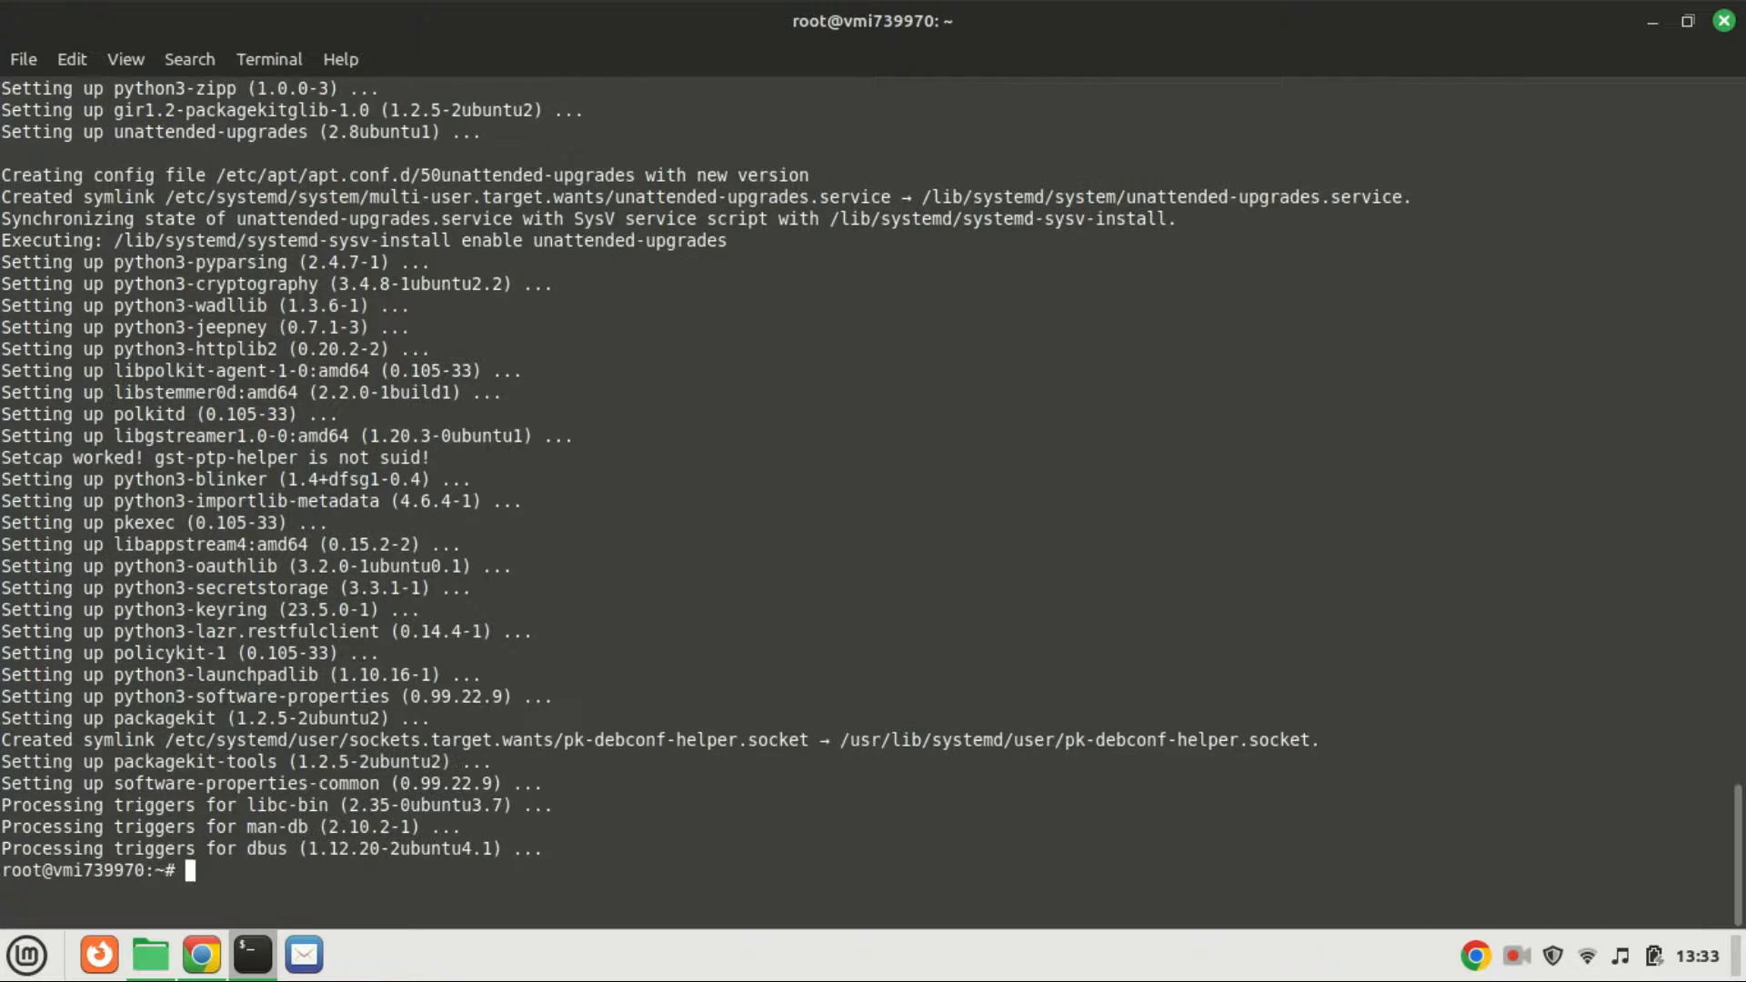
{"action": "type", "text": "cle"}
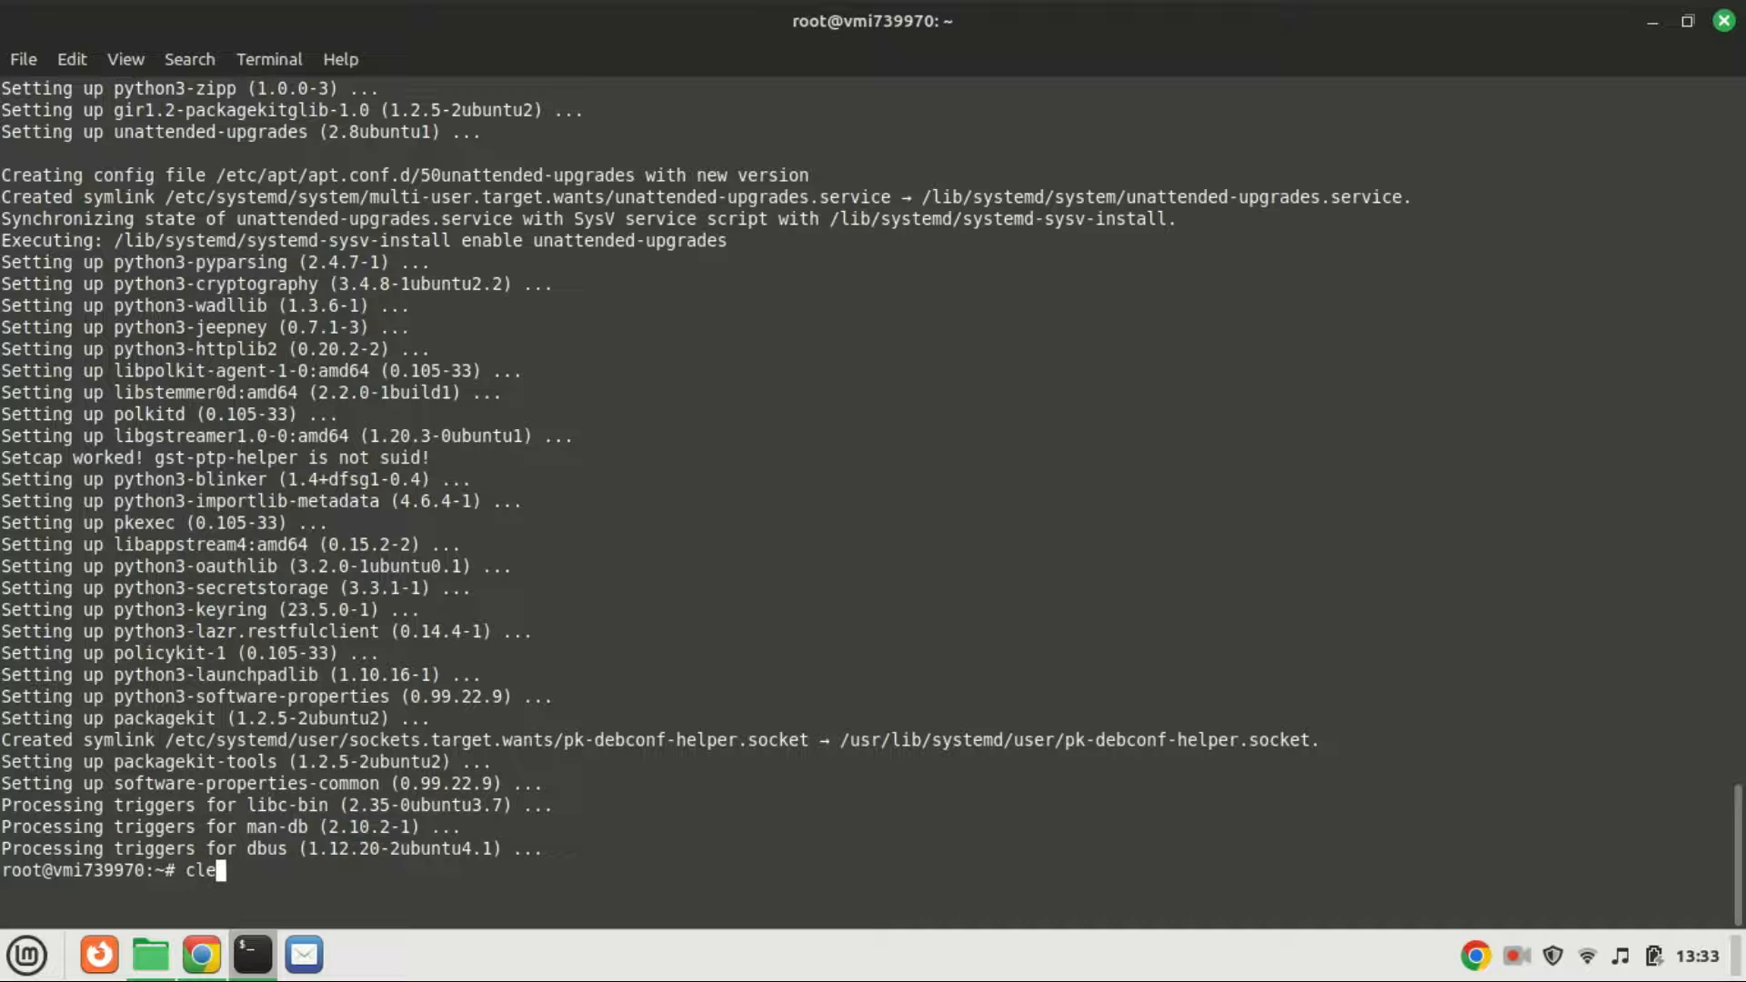
{"action": "type", "text": "ar"}
{"action": "type", "text": "sudo apt update"}
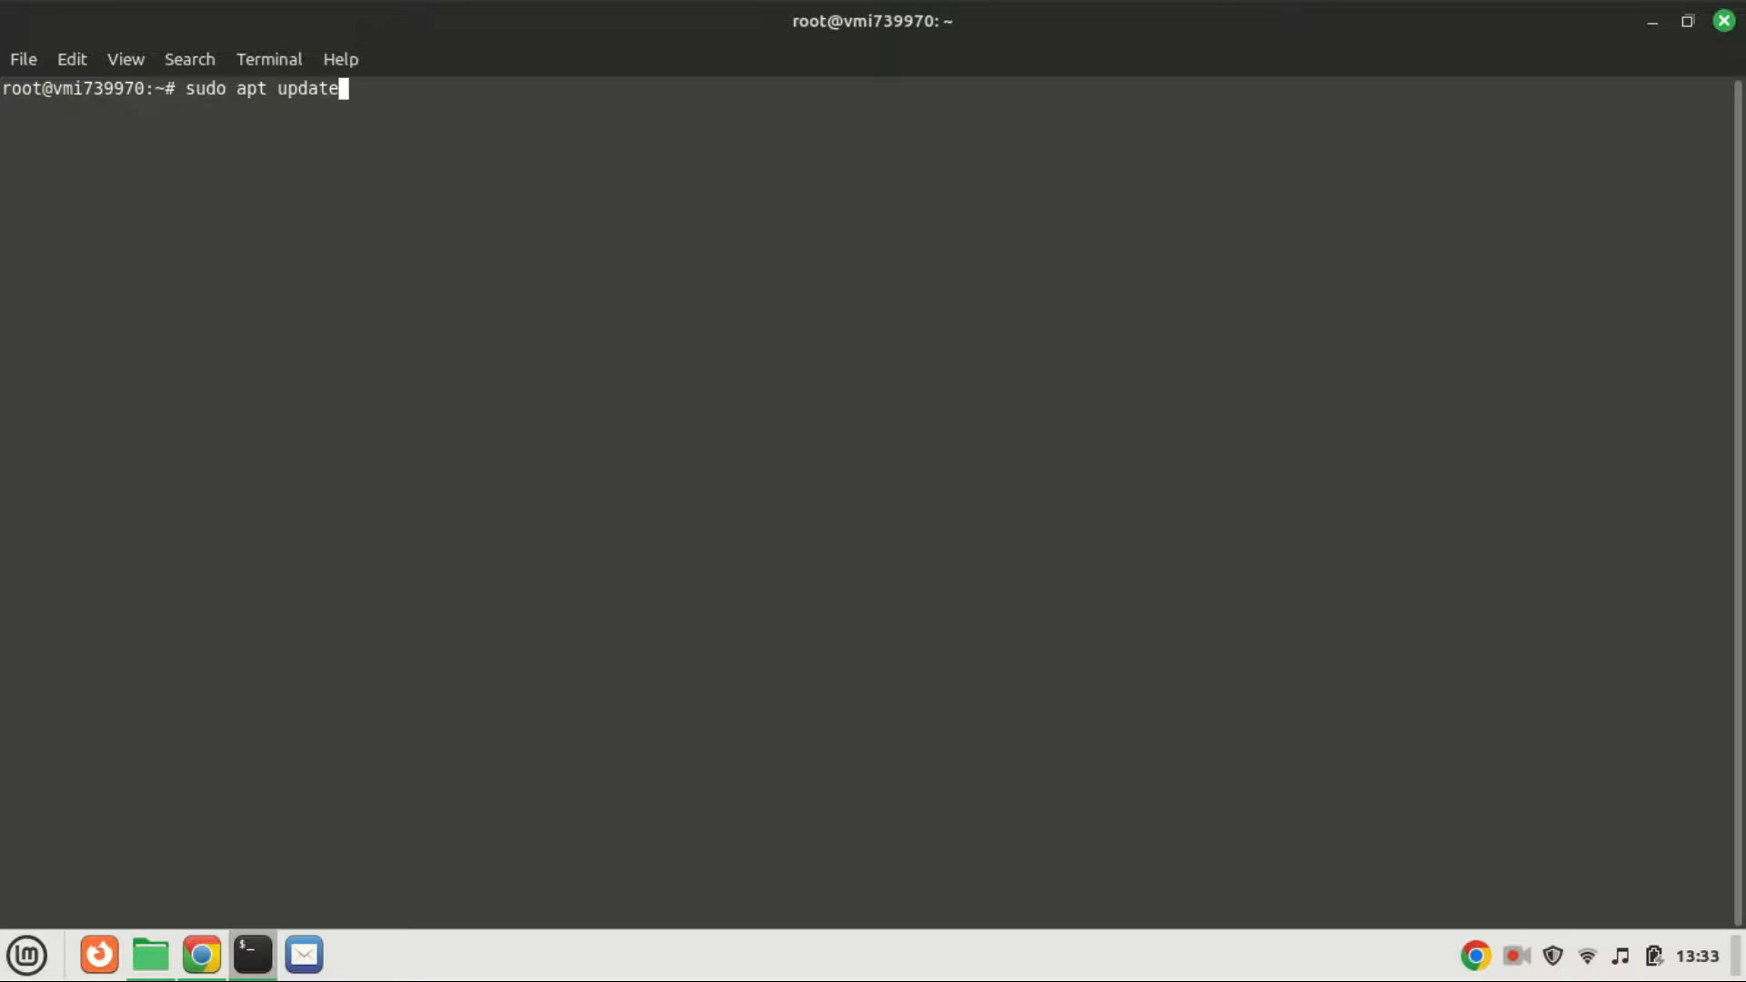
Refresh package lists with sudo apt update and clear the screen.
{"action": "key", "text": "Return"}
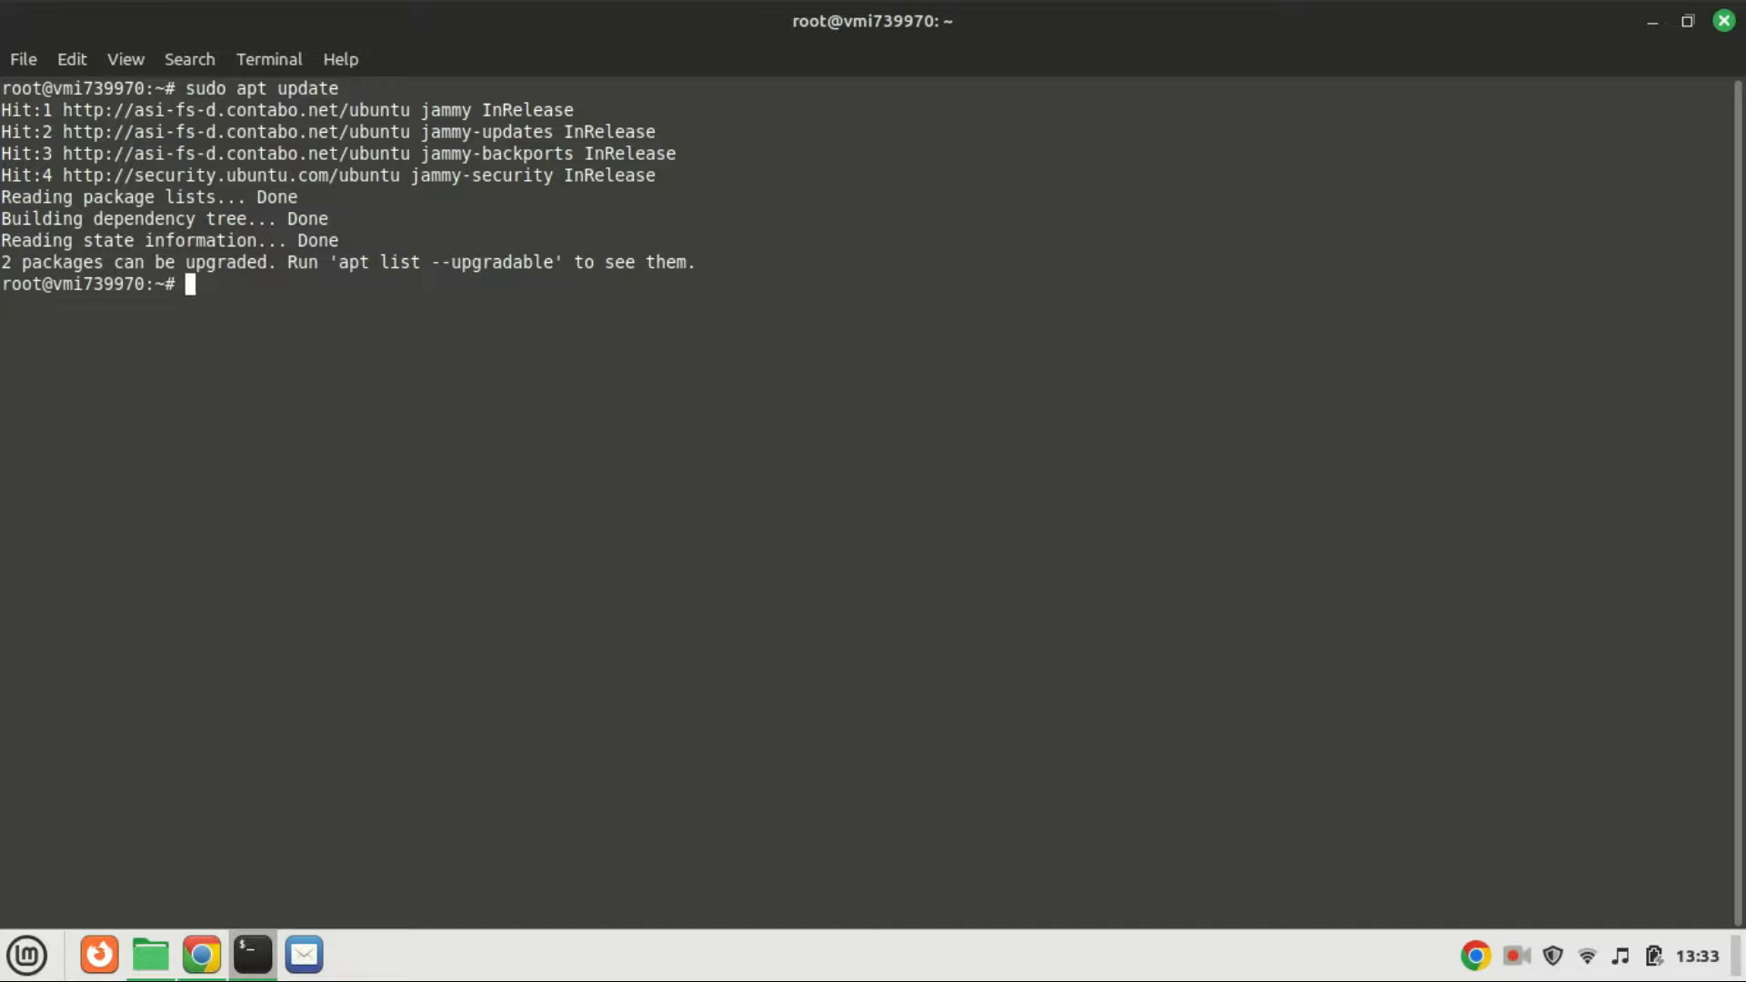
{"action": "type", "text": "clear"}
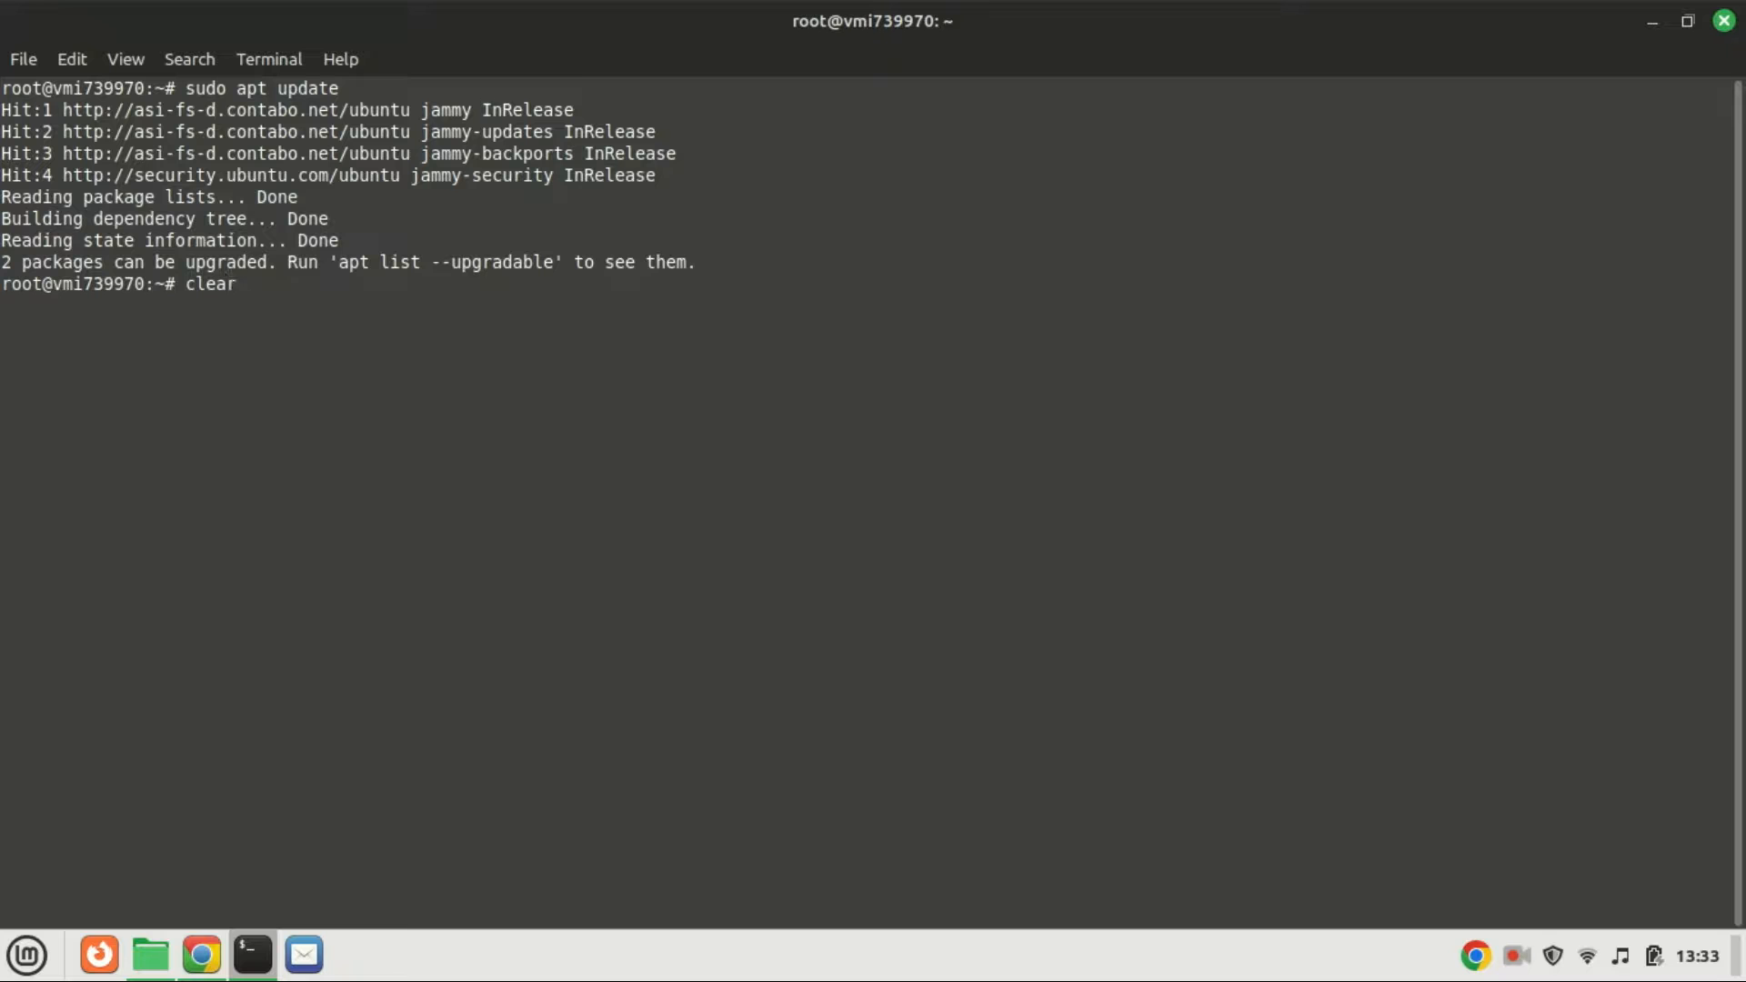
{"action": "key", "text": "Return"}
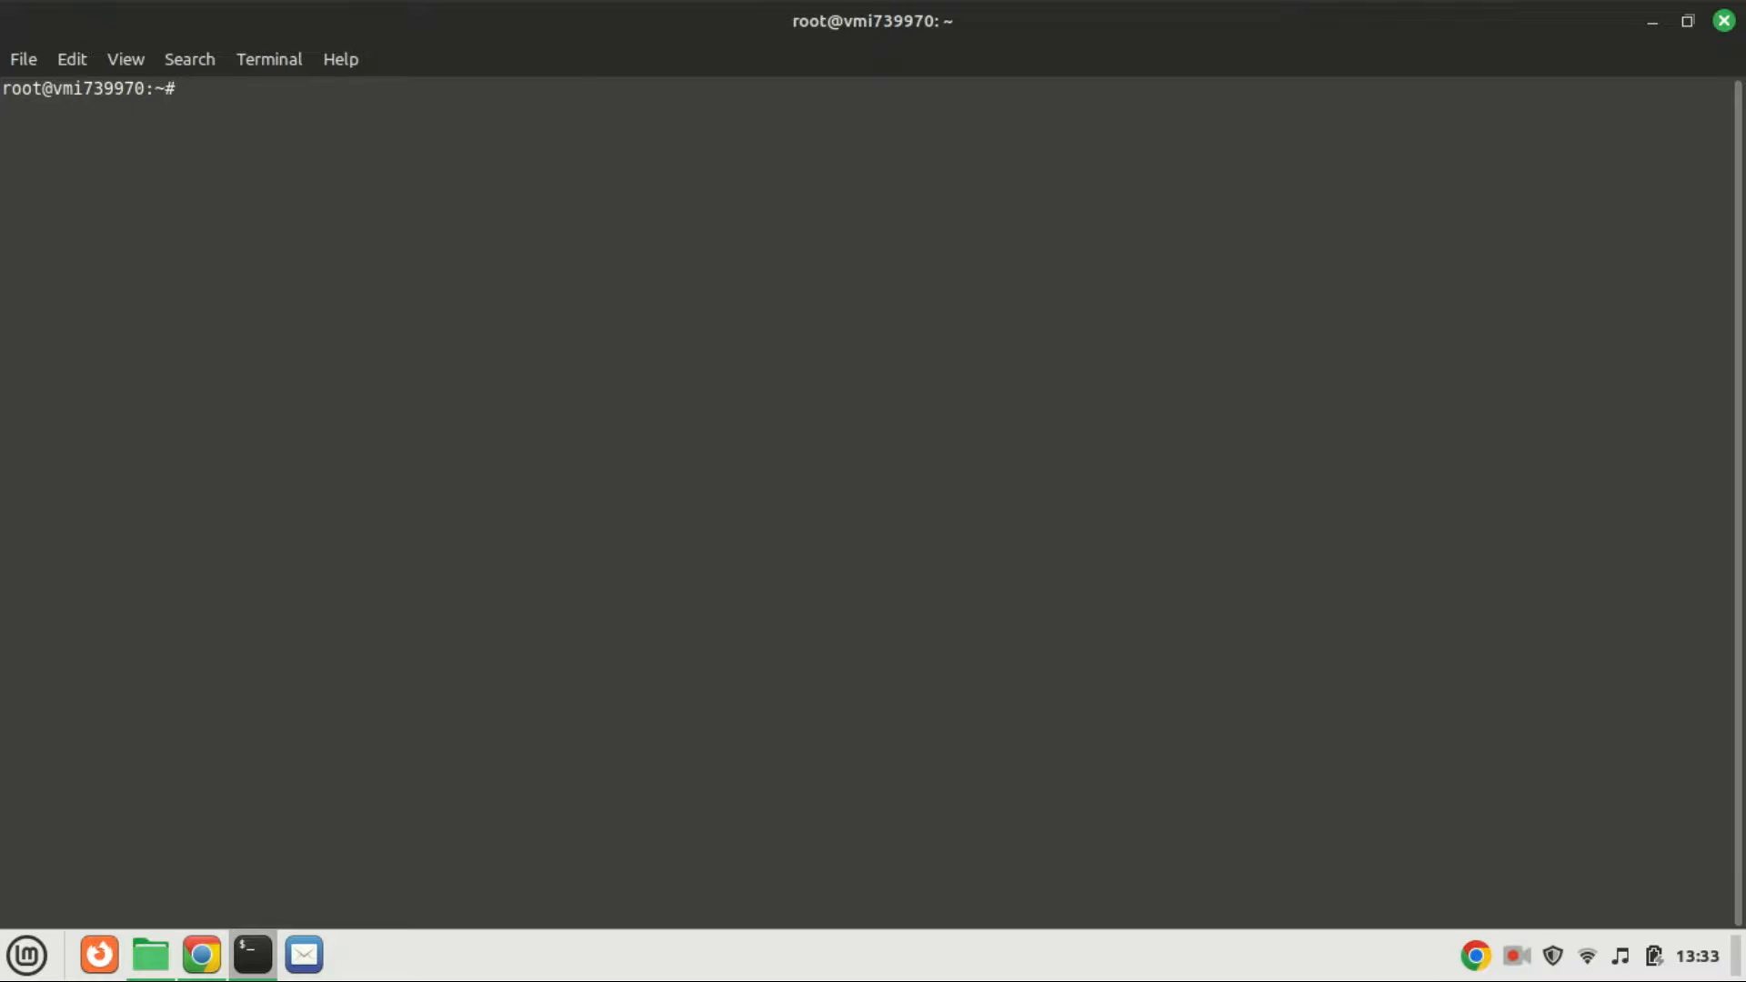
{"action": "type", "text": "curl -fsSL https://deb.nodesource.com/setup_20.x | sudo bash -"}
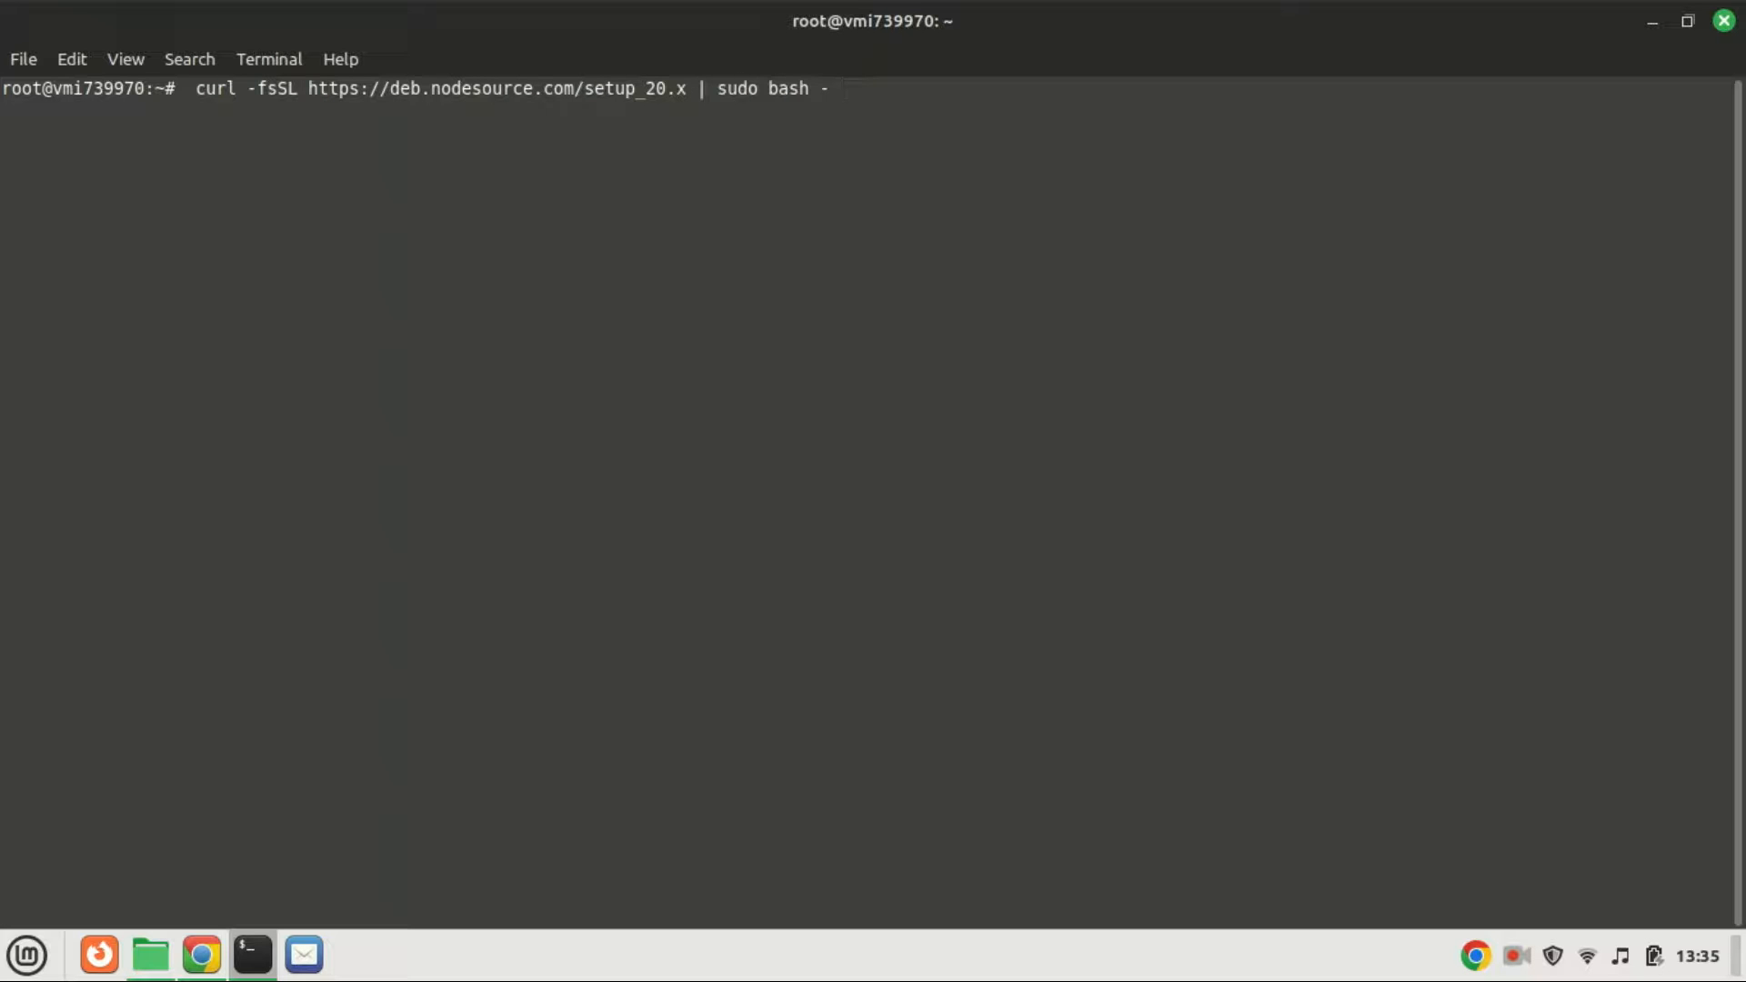
Run the NodeSource setup_20.x script, then install nodejs with apt.
{"action": "key", "text": "Return"}
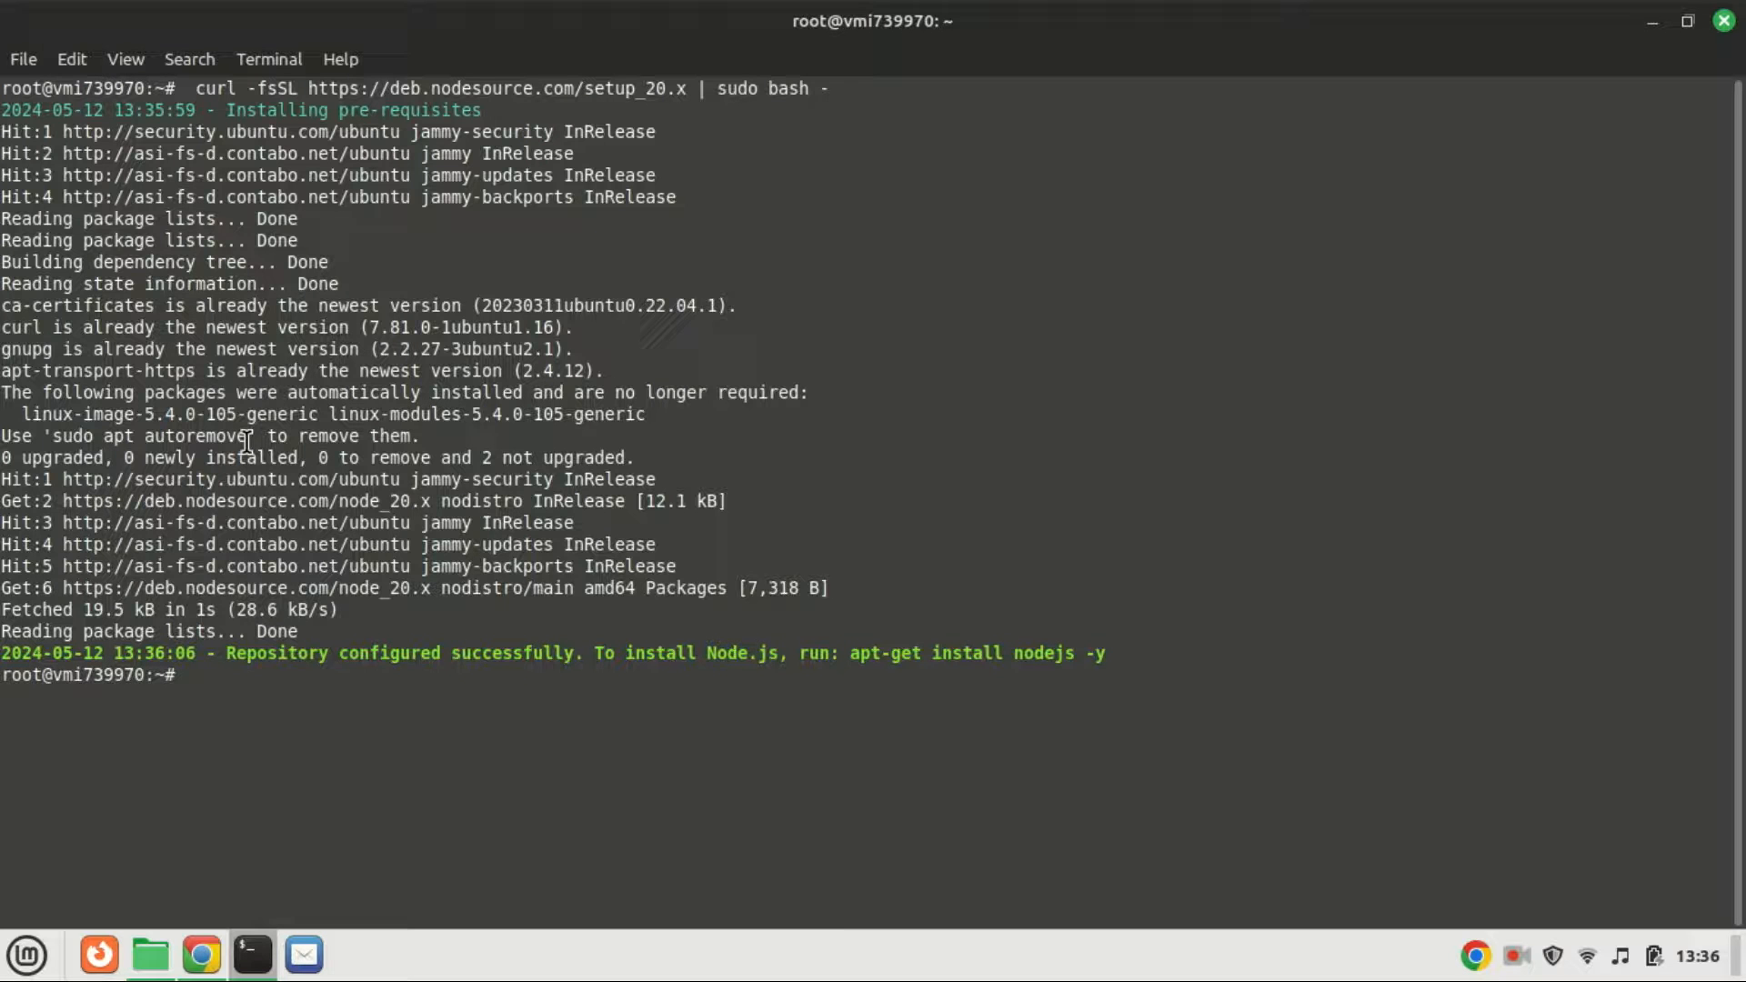
{"action": "type", "text": "sudo apt install nodejs -y"}
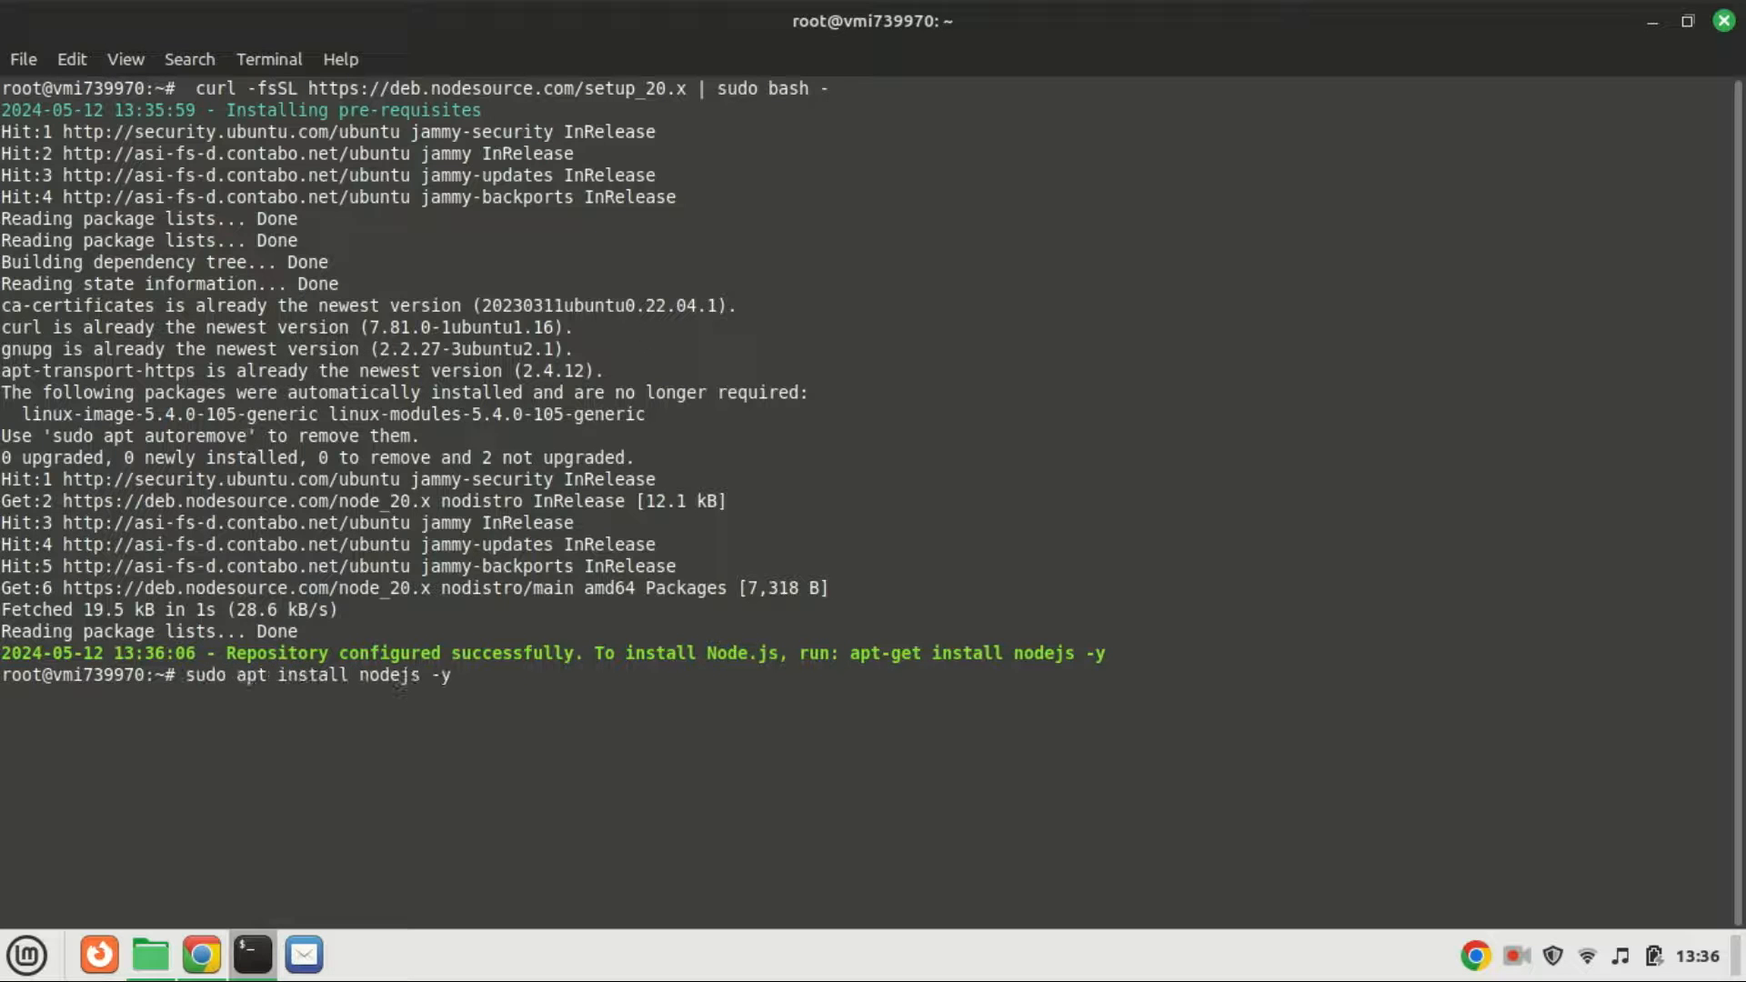
{"action": "mouse_move", "coordinate": [451, 675]}
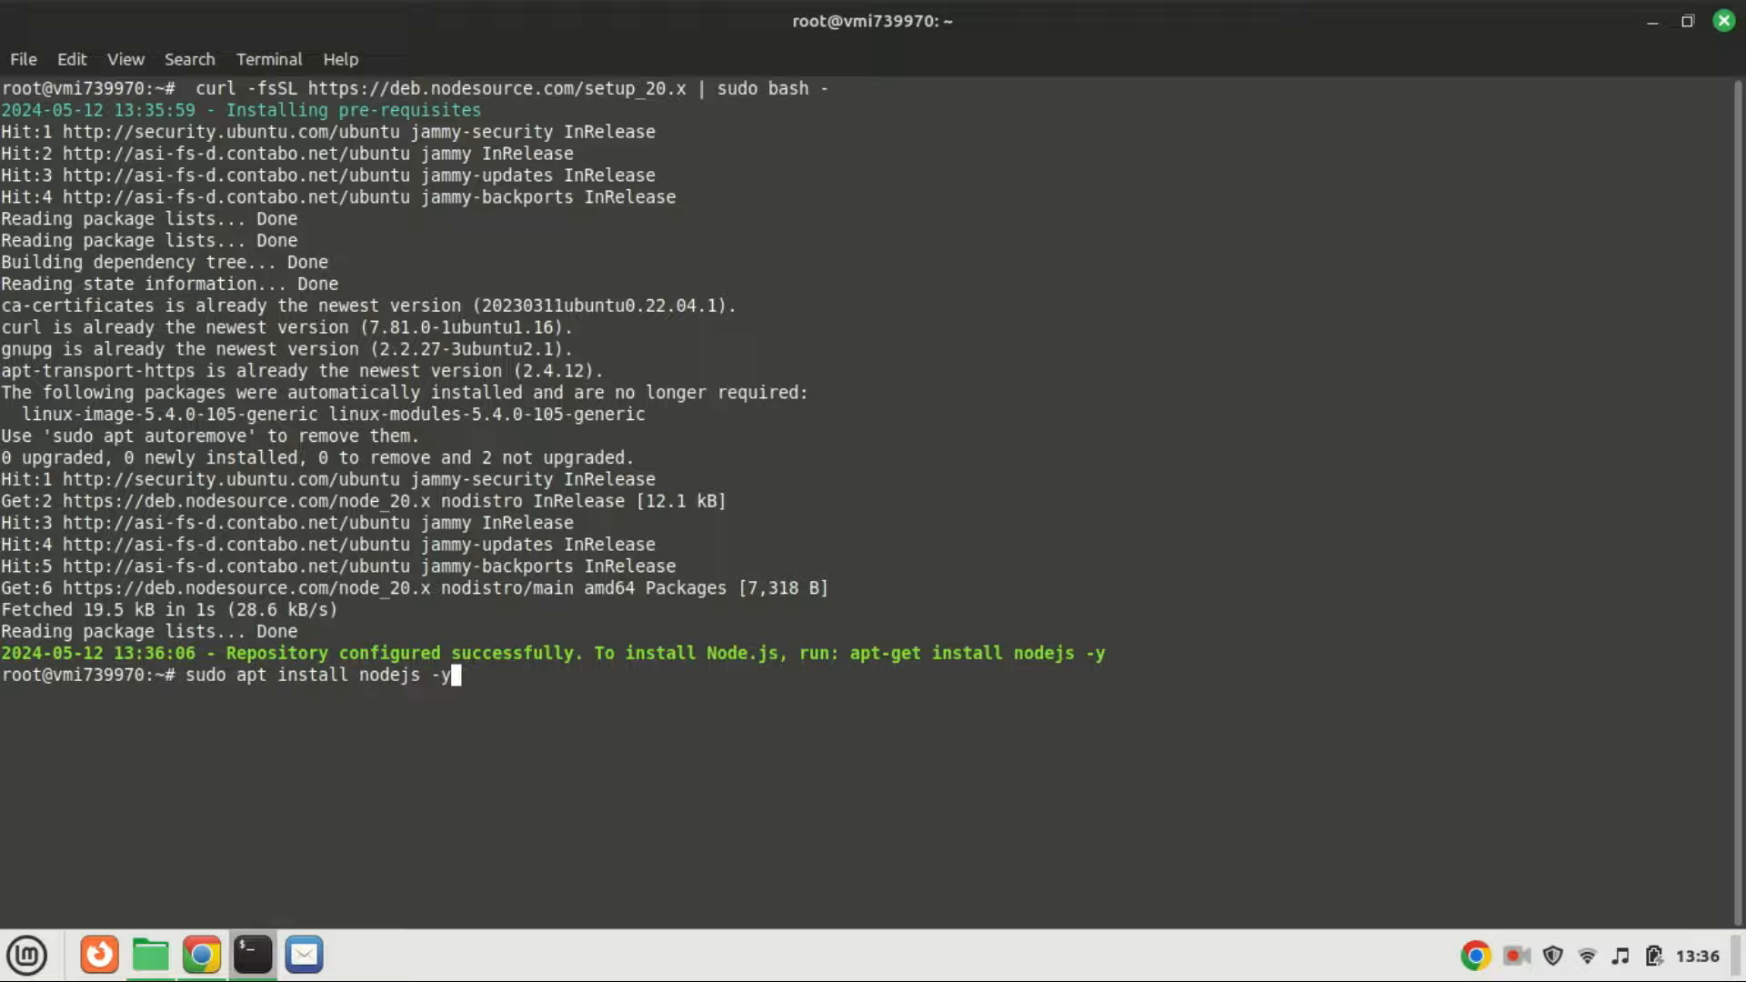
{"action": "key", "text": "Return"}
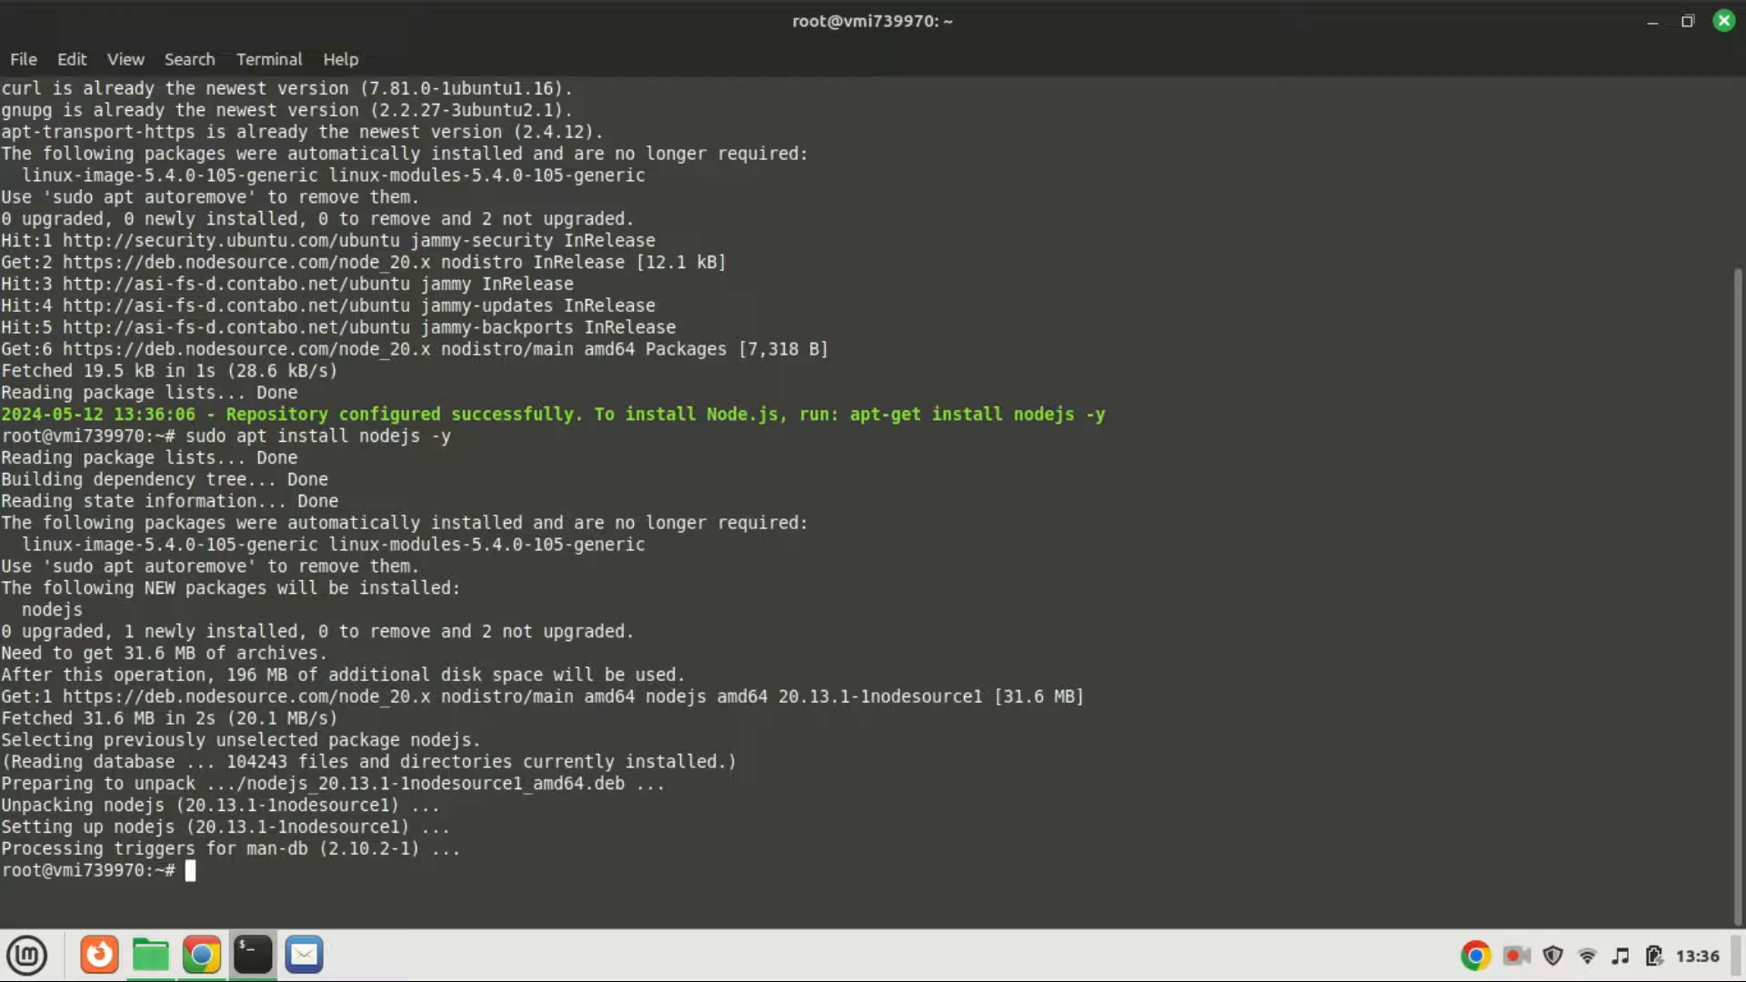
{"action": "type", "text": "clear"}
{"action": "type", "text": "sudo npm install -g npm@latest"}
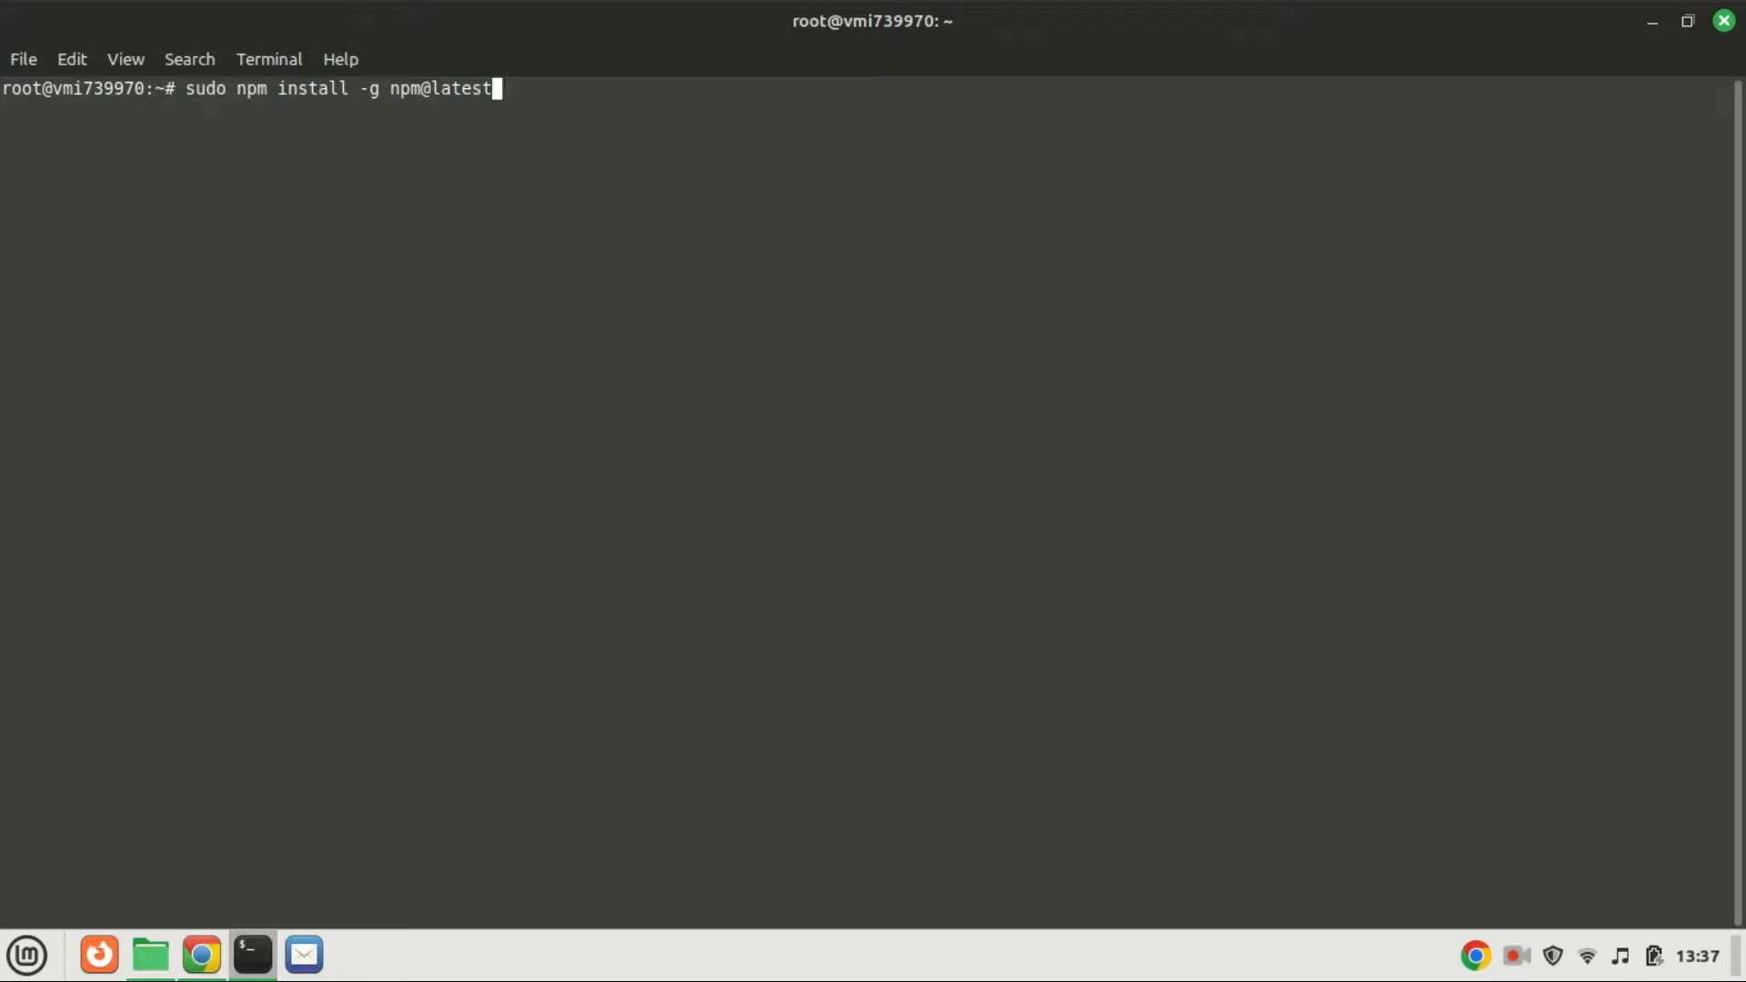
Update npm globally and check versions with node -v && npm -v.
{"action": "key", "text": "Return"}
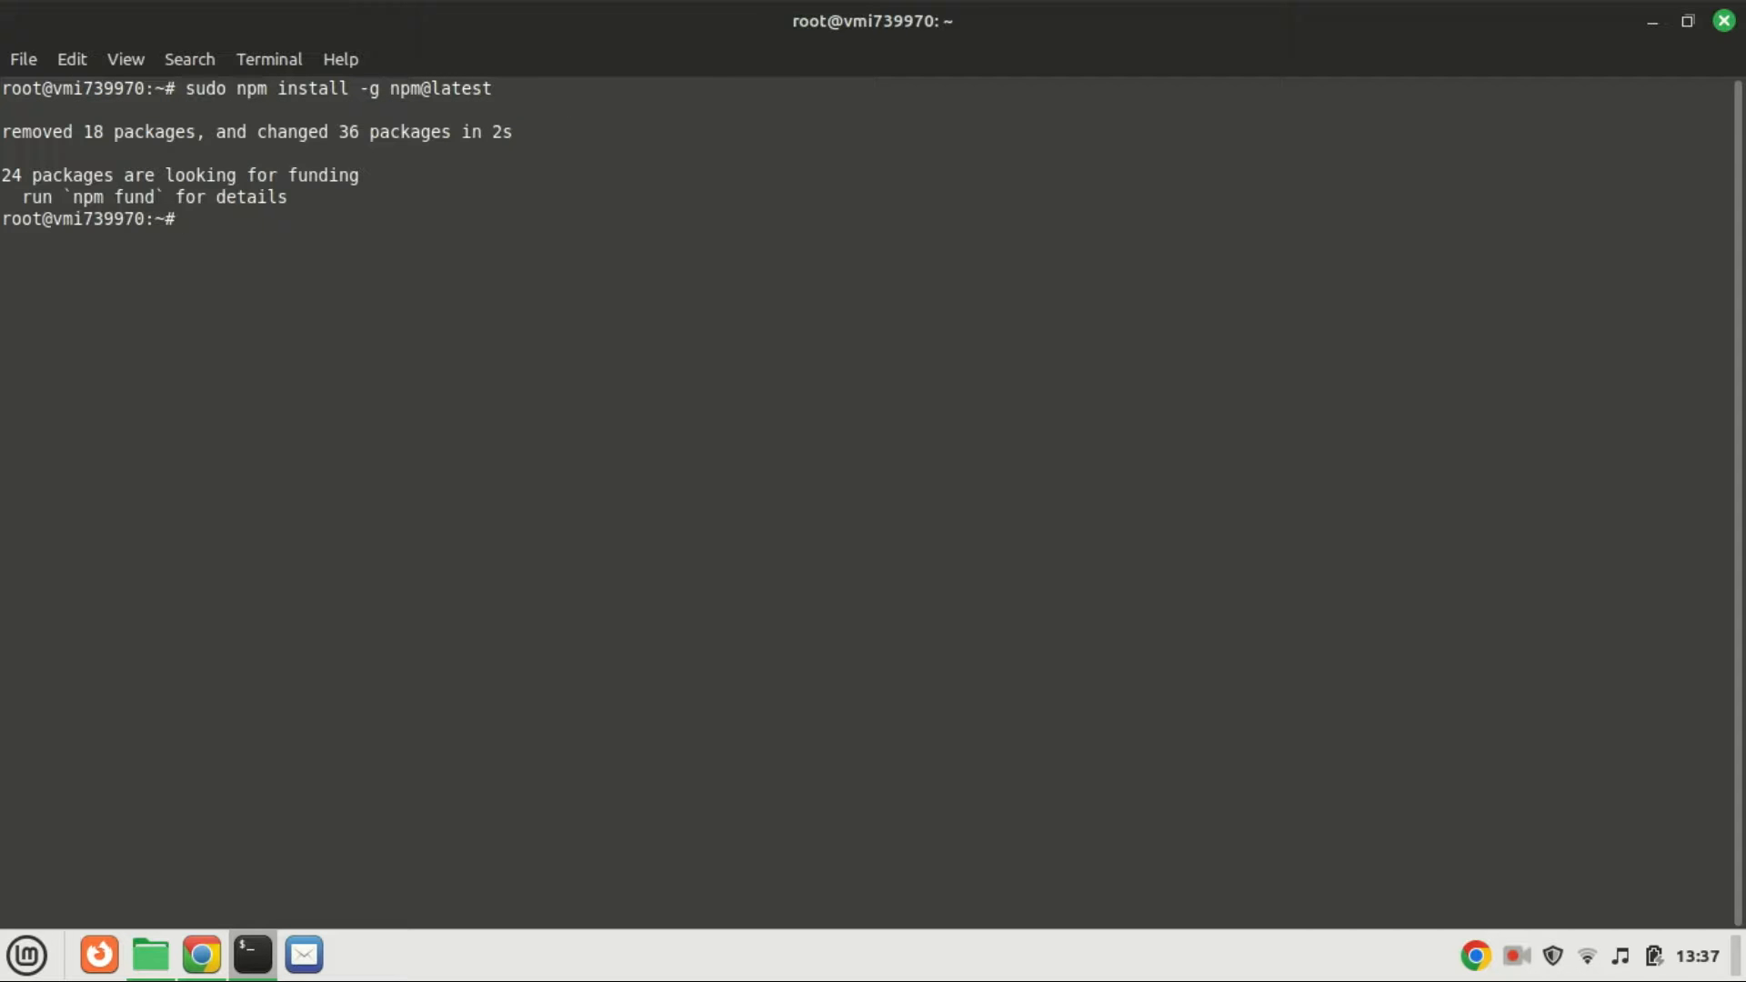
{"action": "type", "text": "node -v && npm -v"}
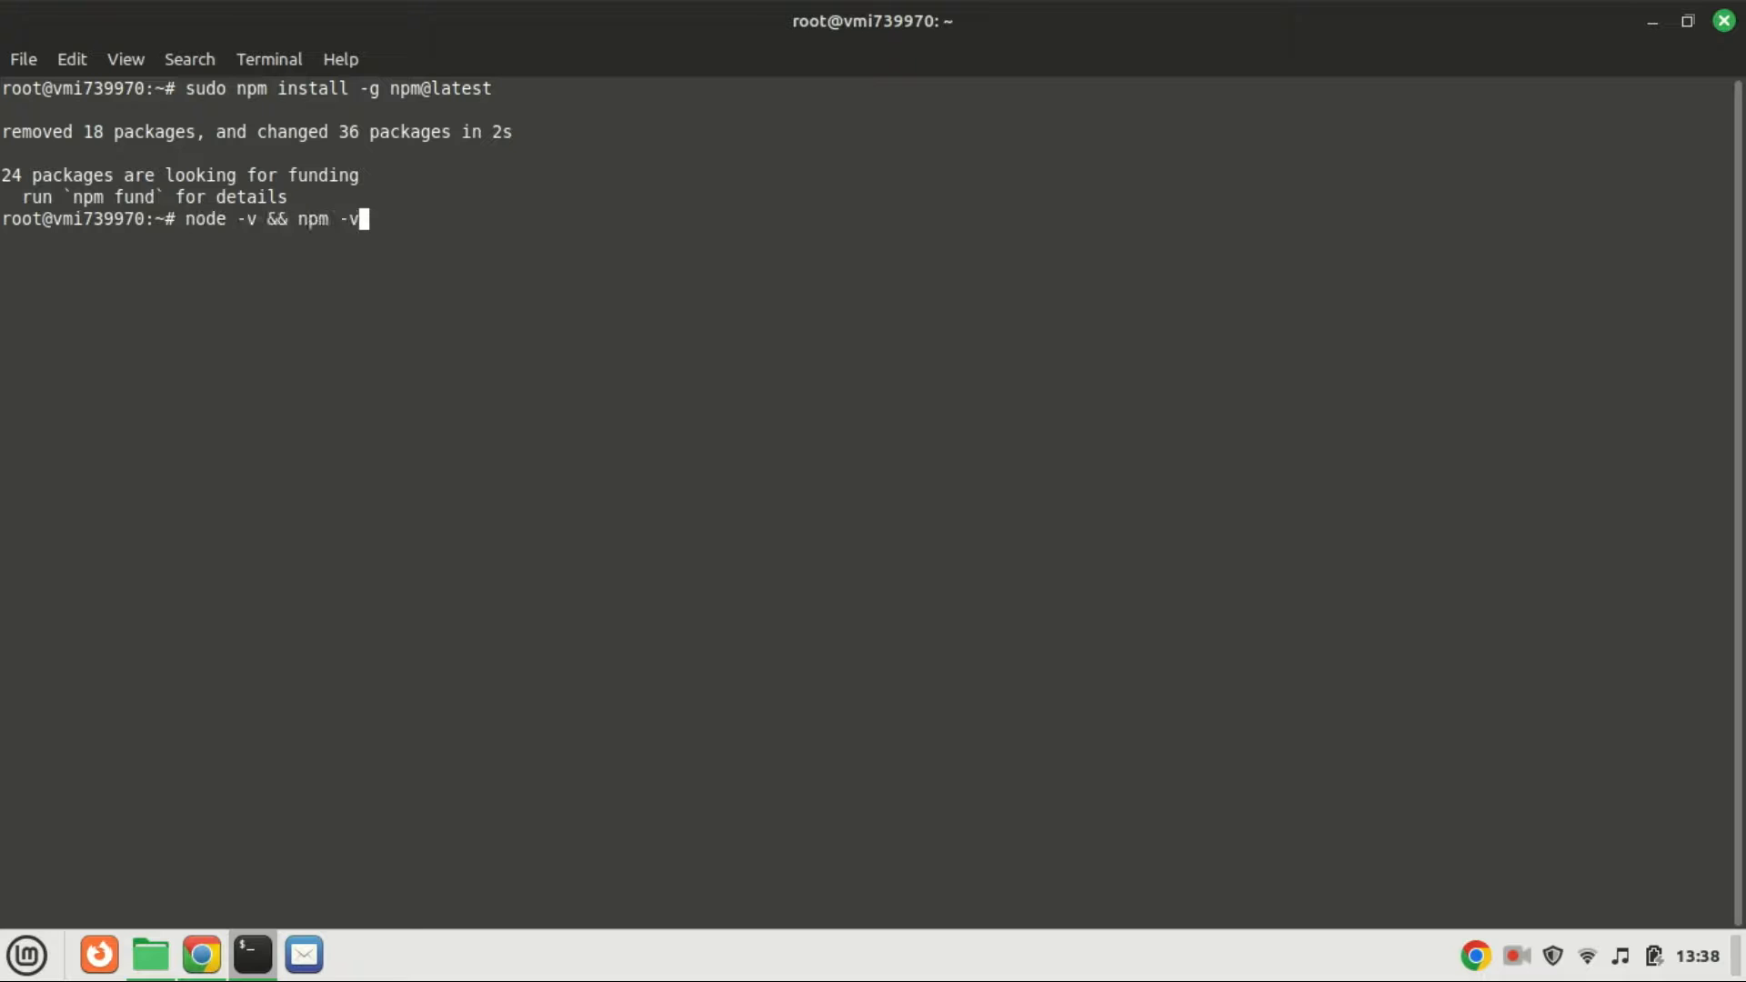
{"action": "mouse_move", "coordinate": [264, 620]}
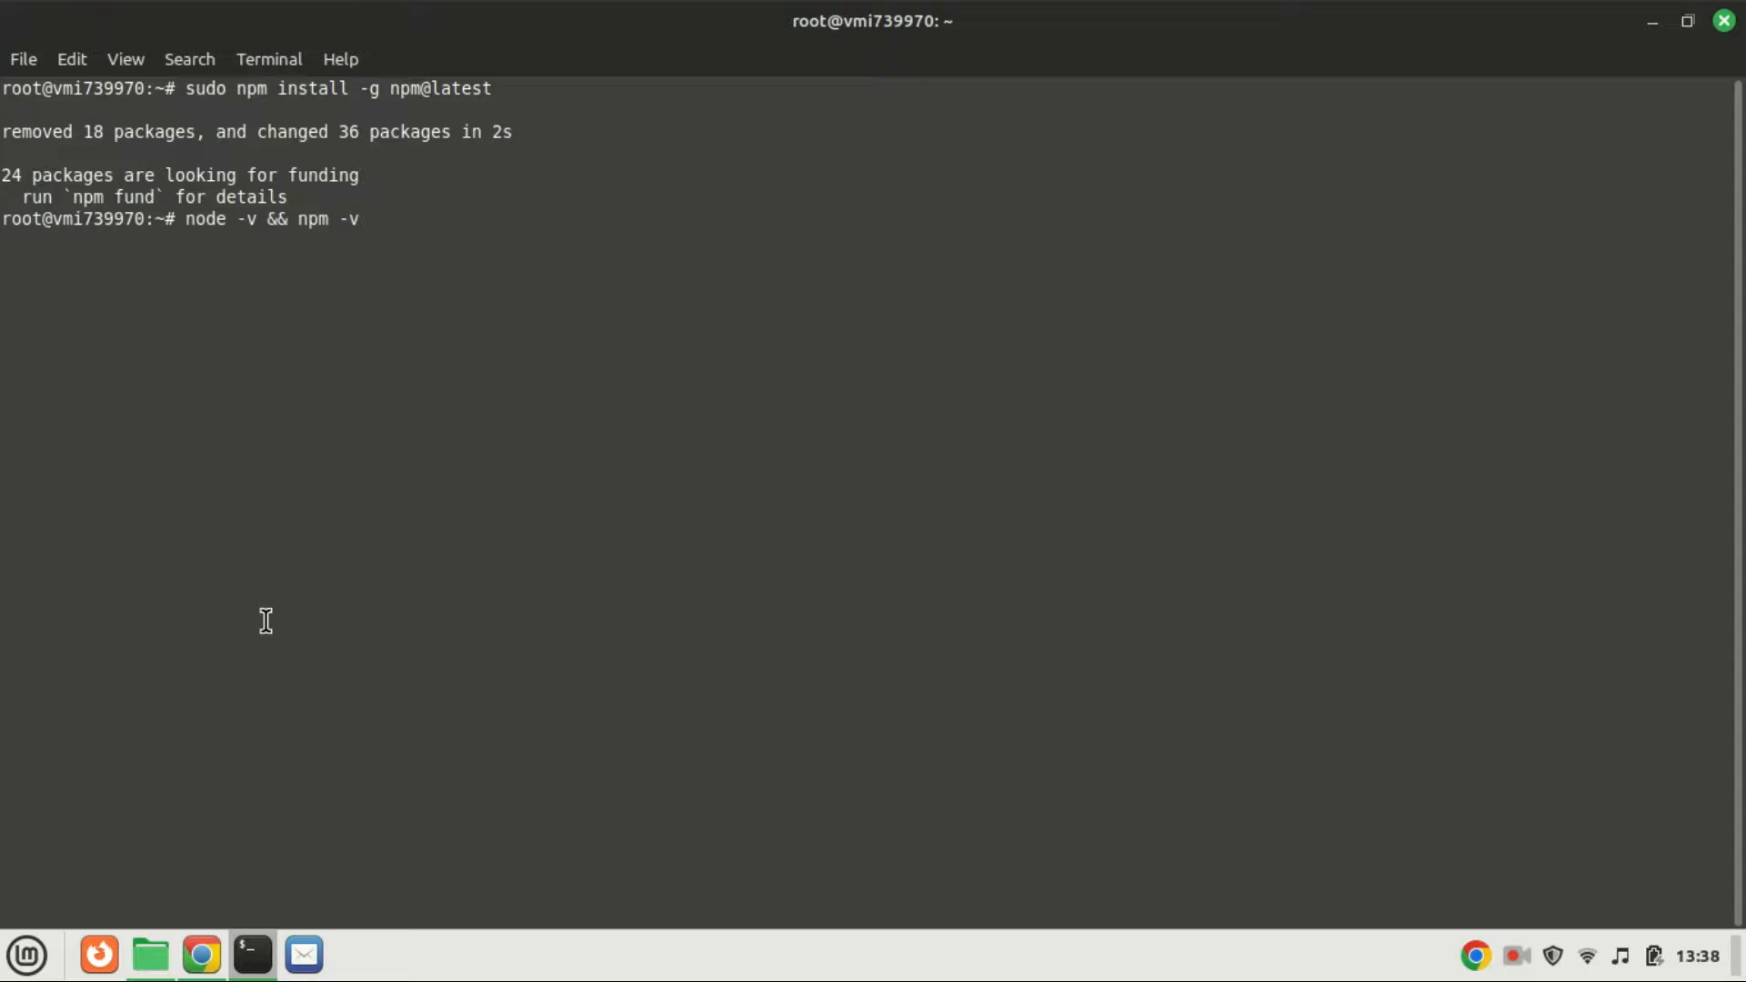
{"action": "key", "text": "Return"}
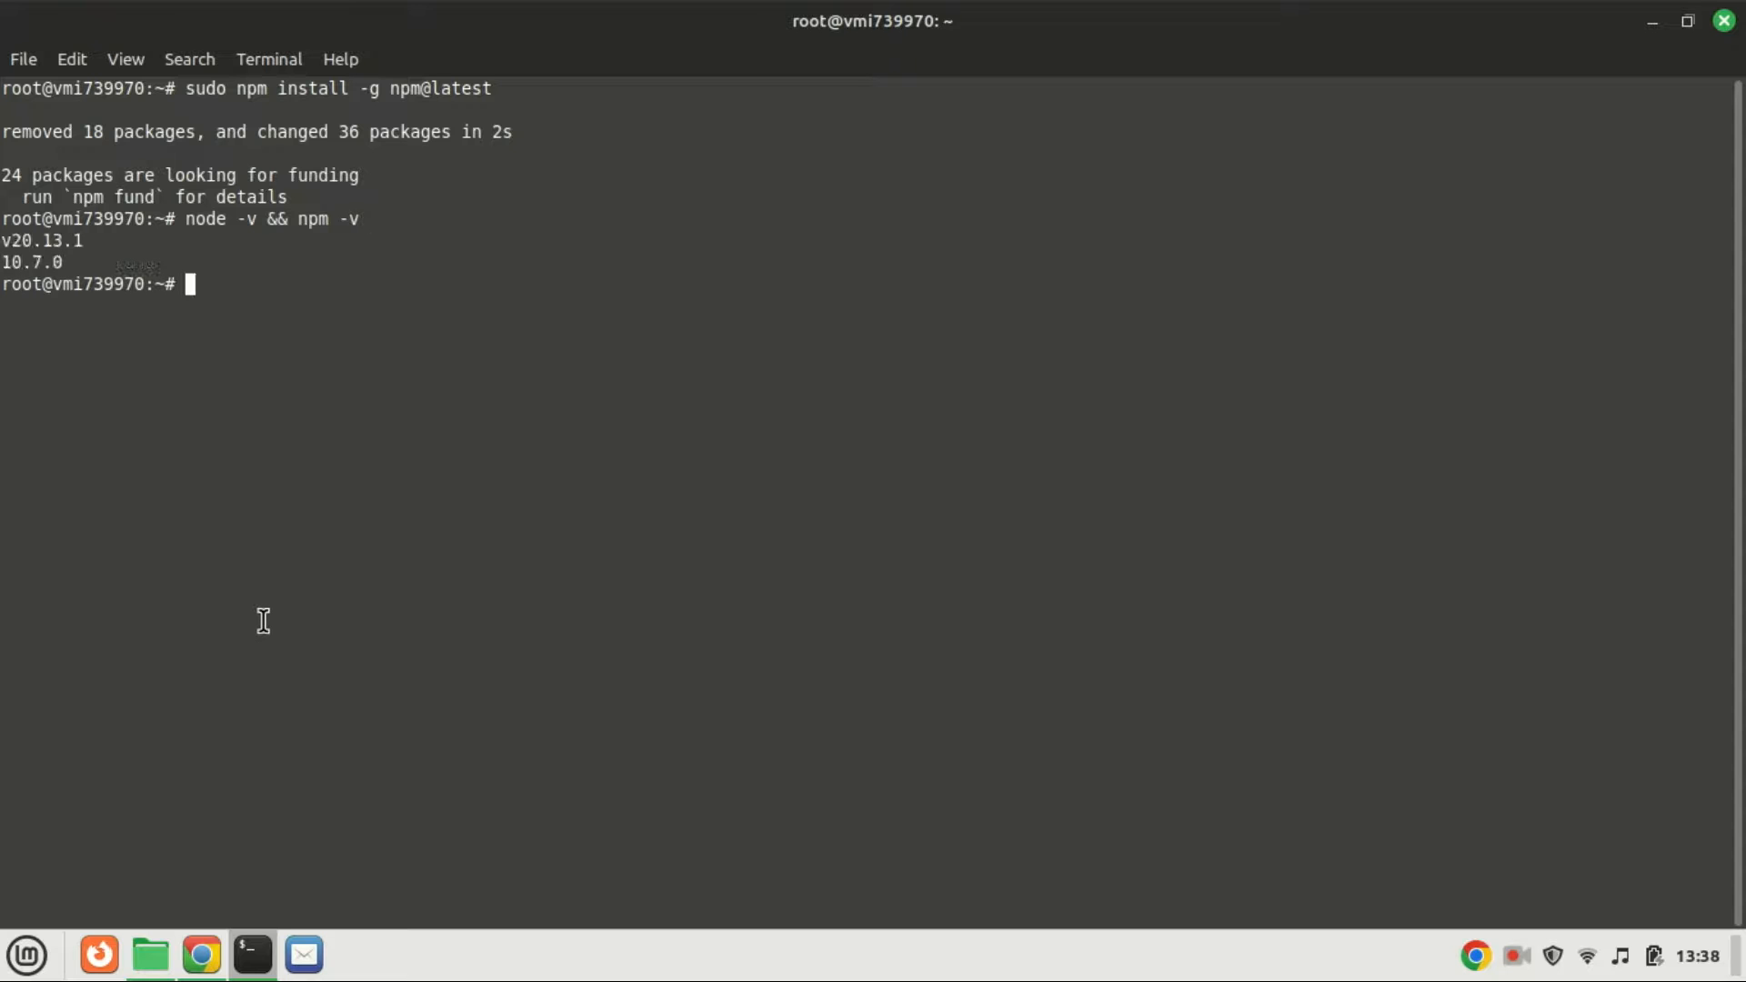
{"action": "type", "text": "sudo npm install -g create-react-app"}
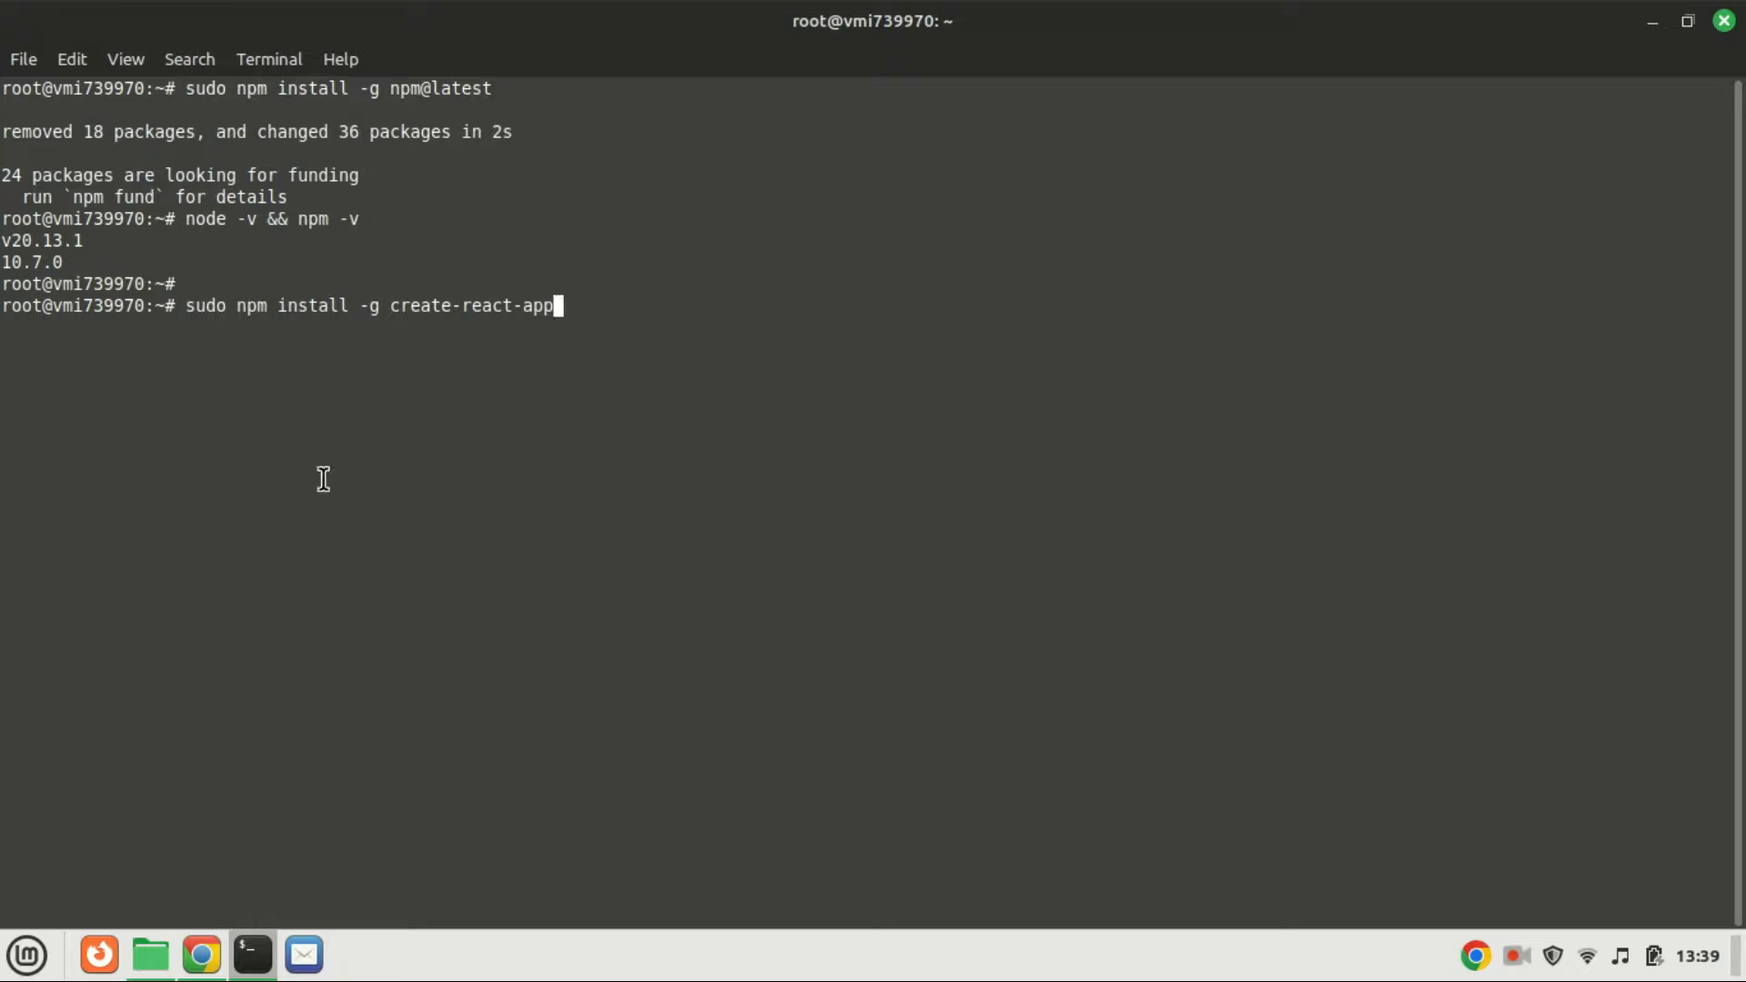
{"action": "mouse_move", "coordinate": [322, 478]}
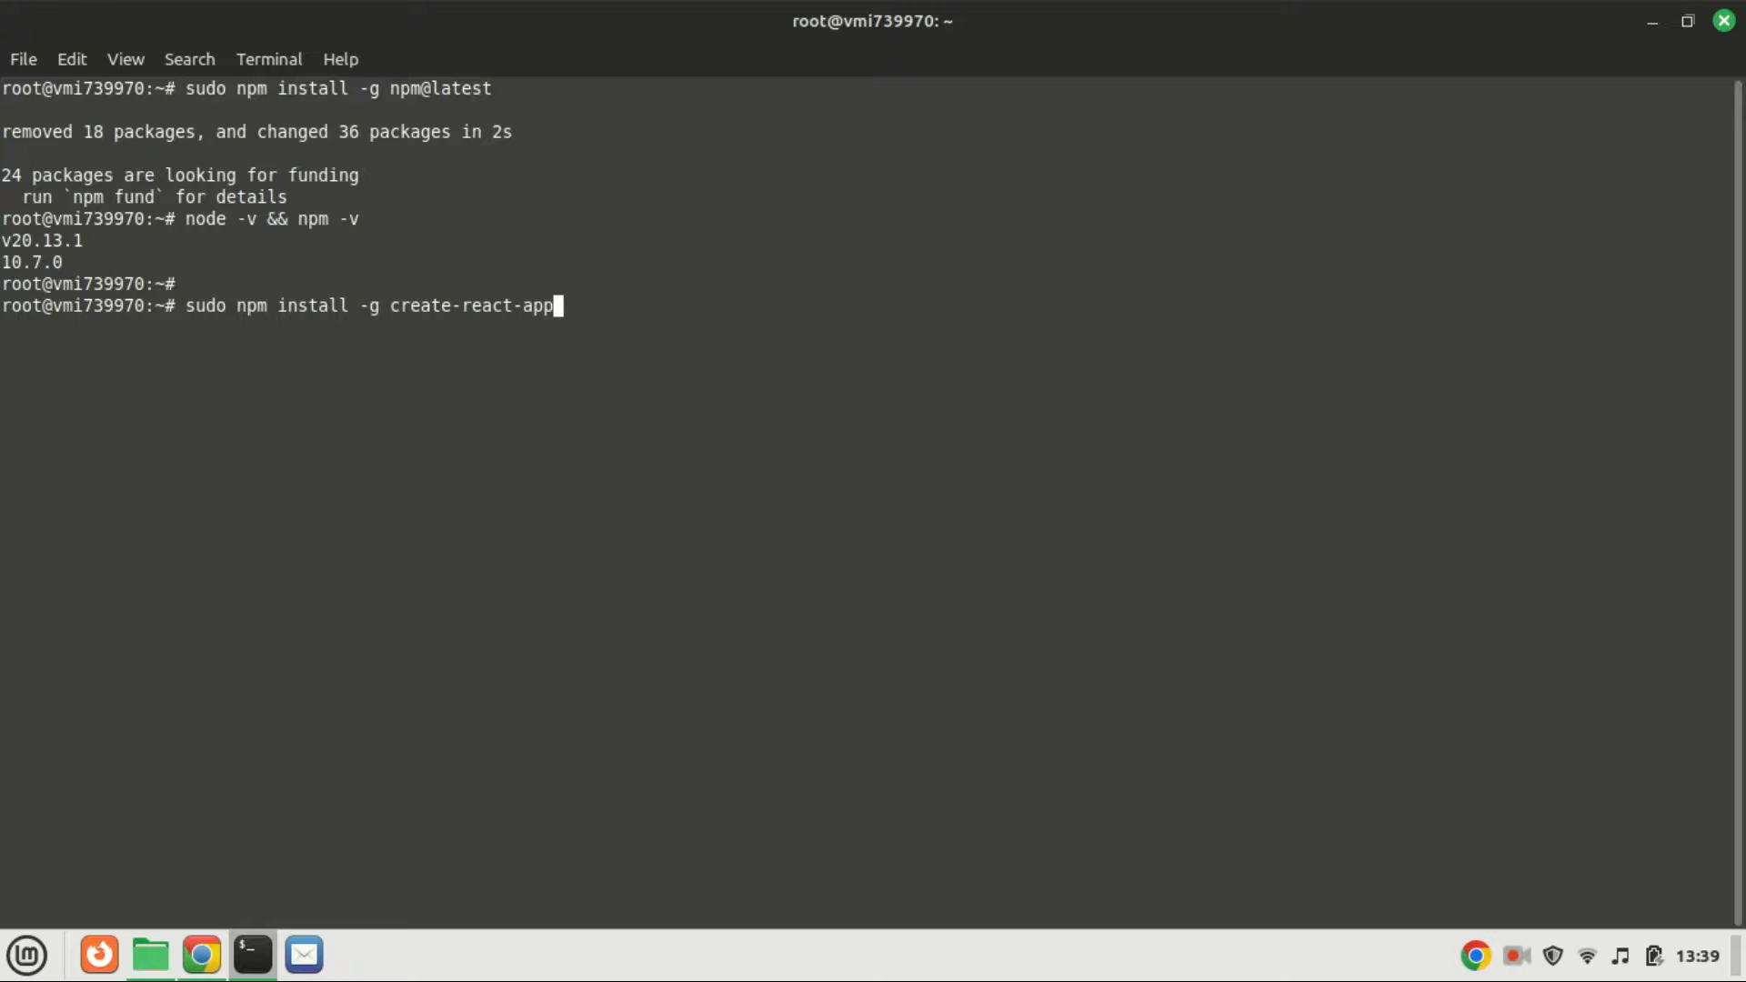
Install create-react-app globally with npm and confirm it reports version 5.0.1.
{"action": "key", "text": "Return"}
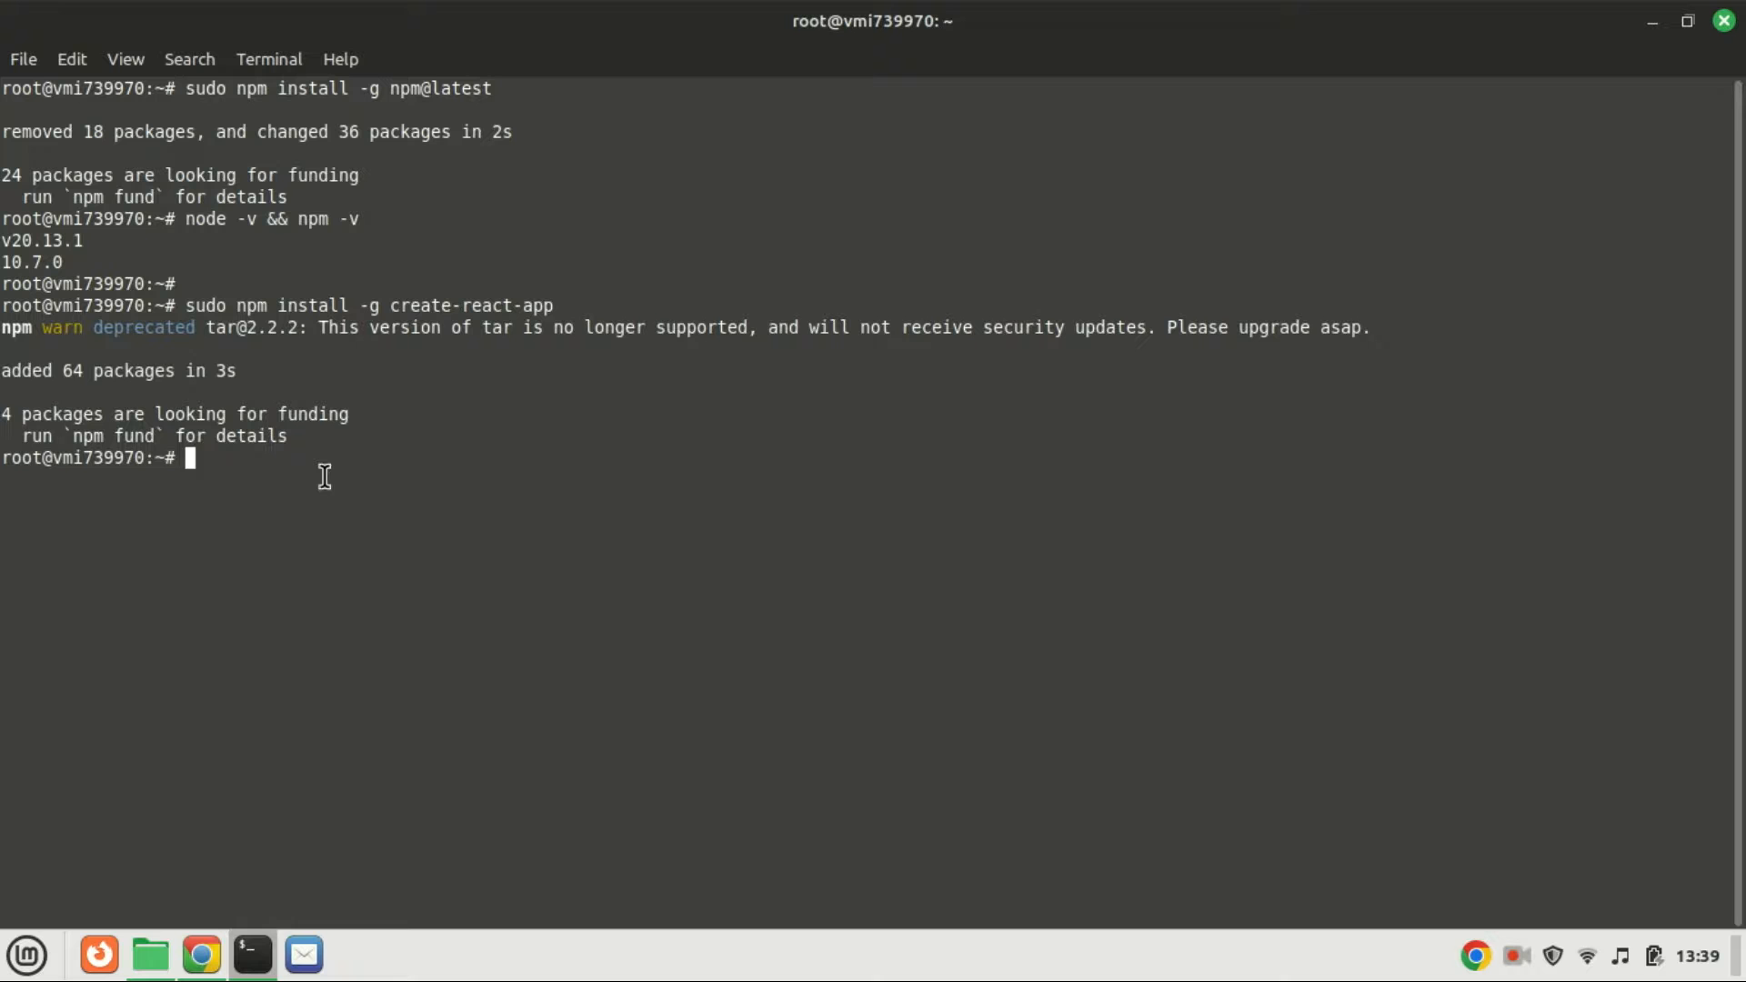
{"action": "type", "text": "create-react-app --version"}
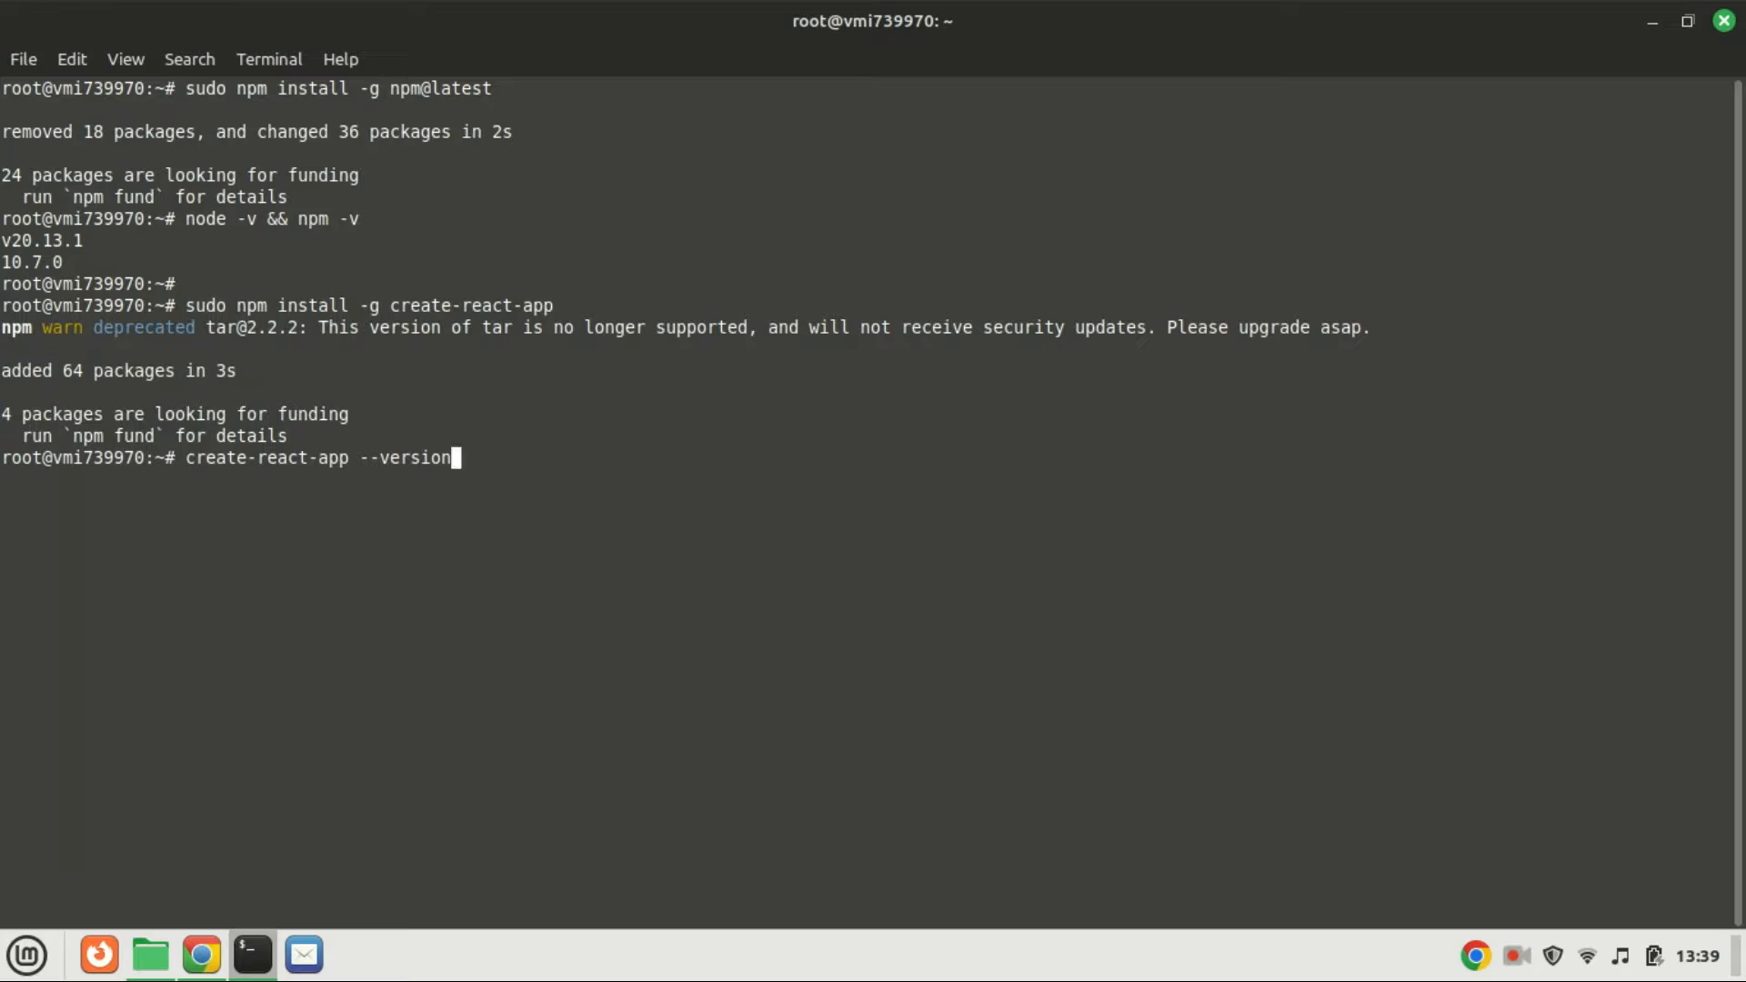
{"action": "key", "text": "Return"}
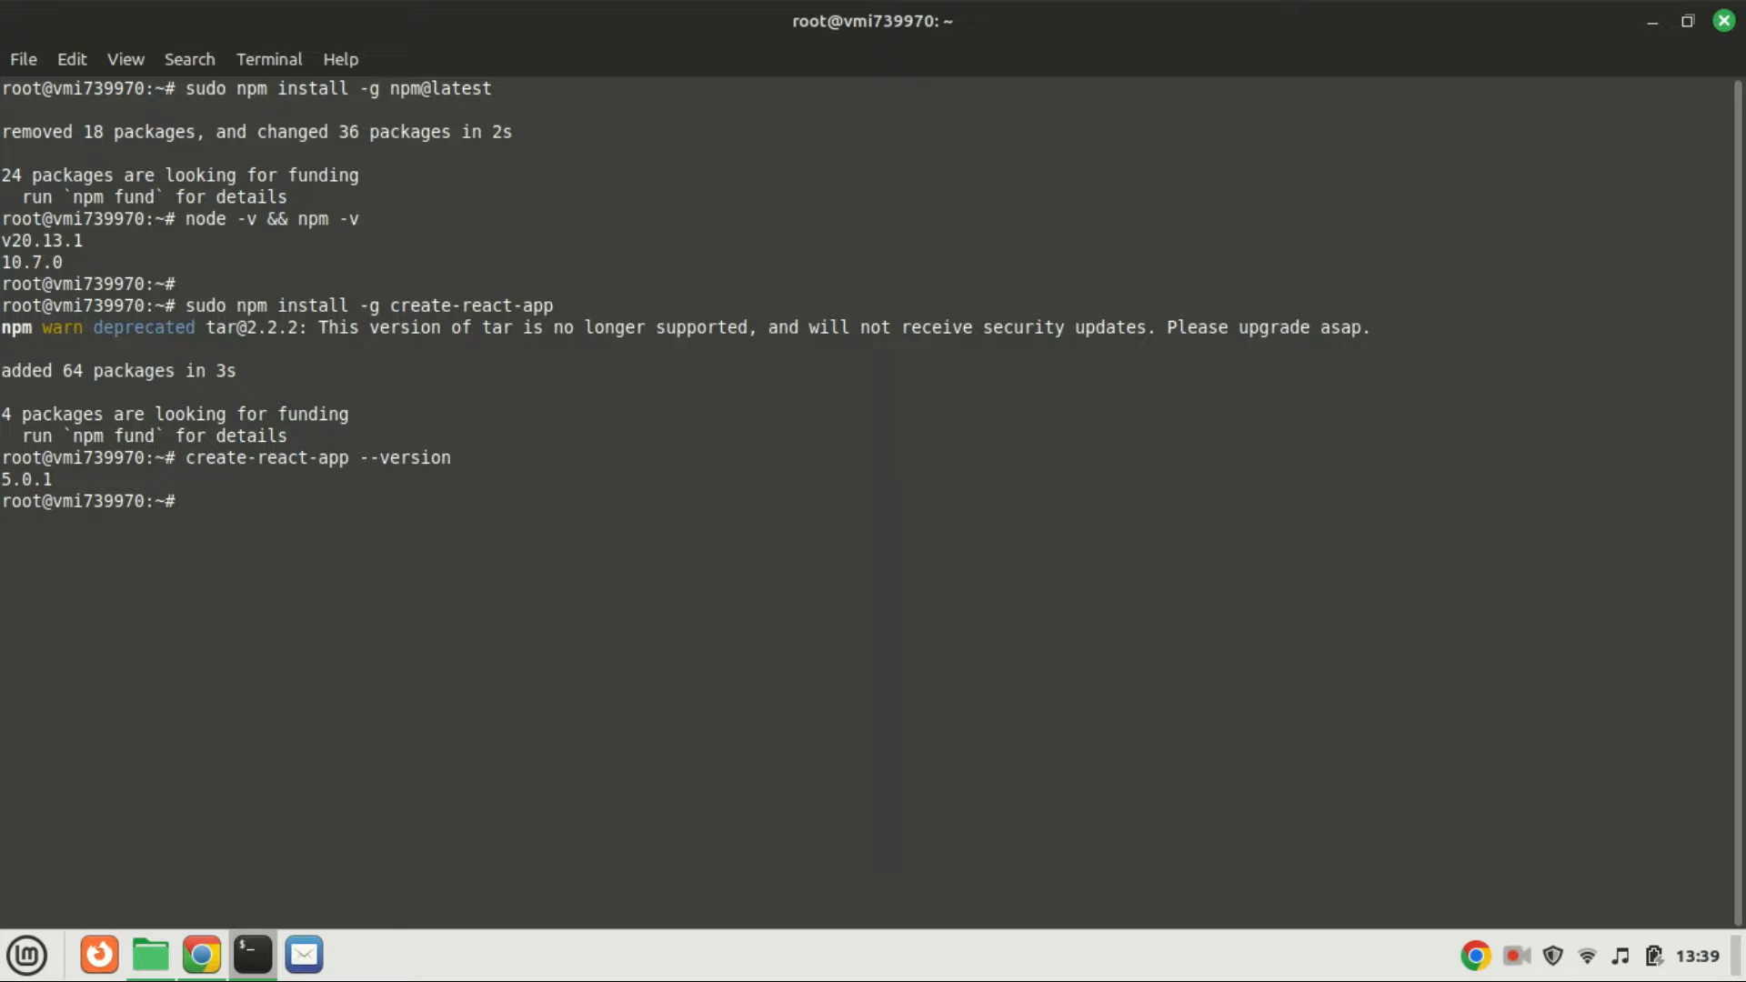
{"action": "mouse_move", "coordinate": [370, 641]}
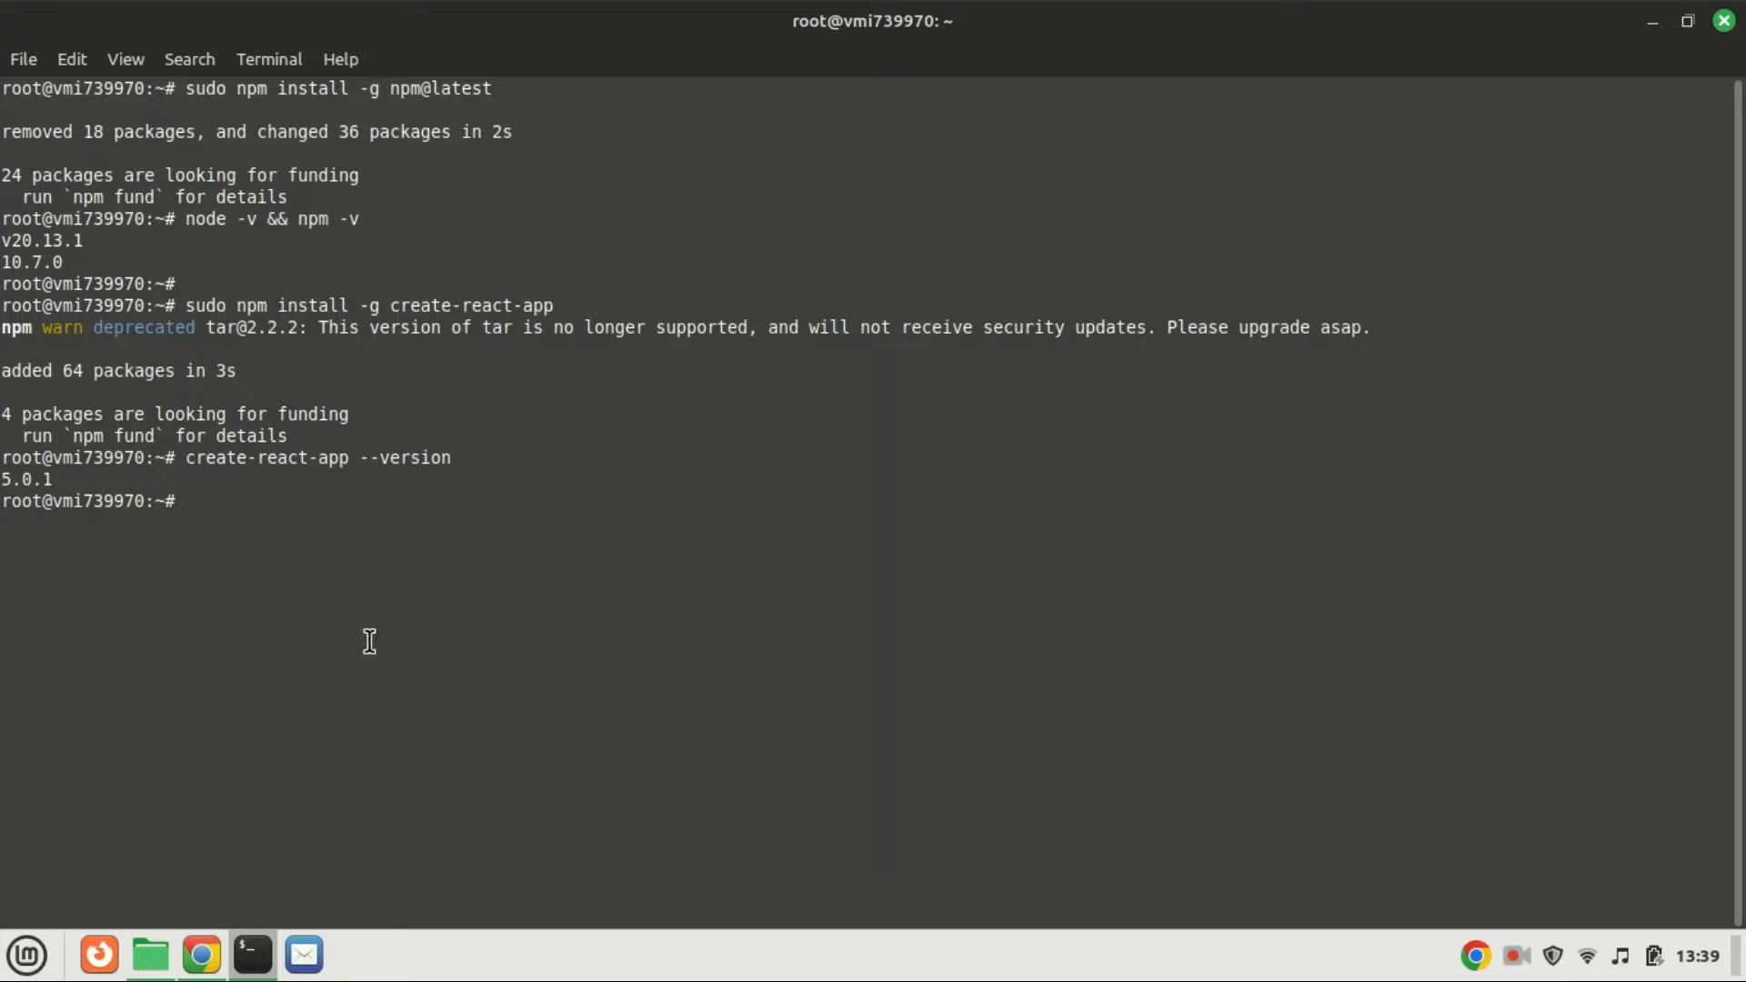
{"action": "type", "text": "sudo create-react-app my_app"}
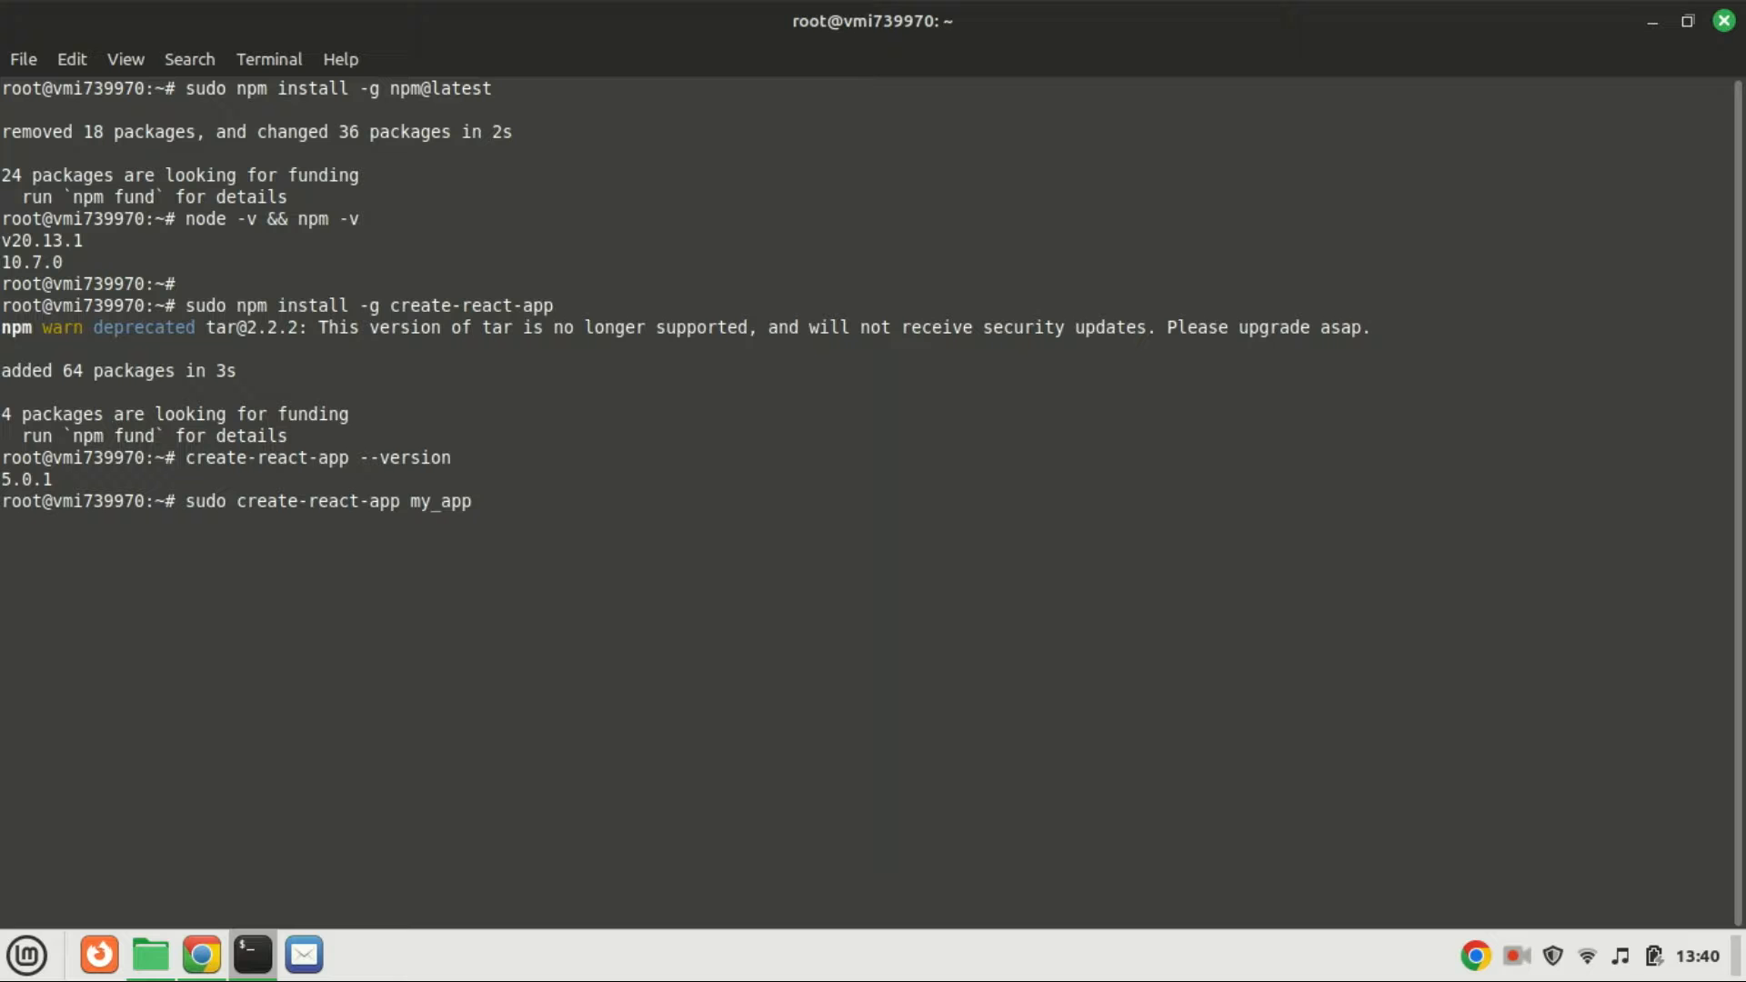
Run sudo create-react-app my_app and scroll to the success message.
{"action": "key", "text": "Return"}
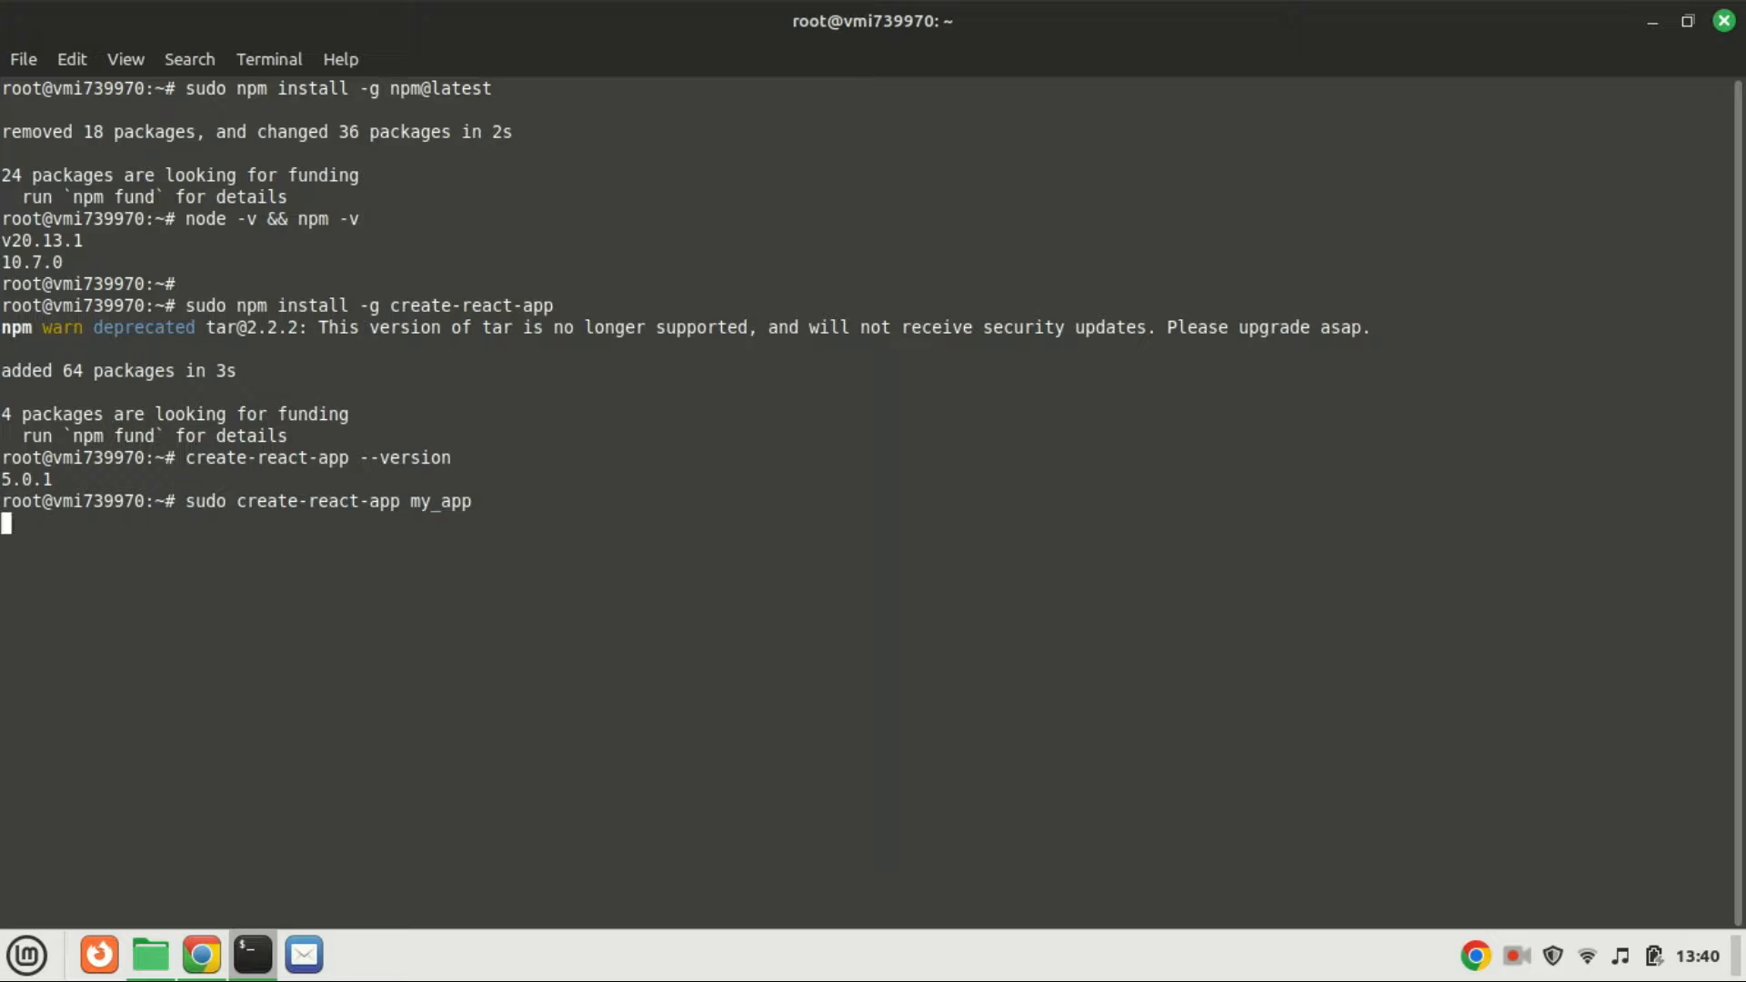
{"action": "key", "text": "Return"}
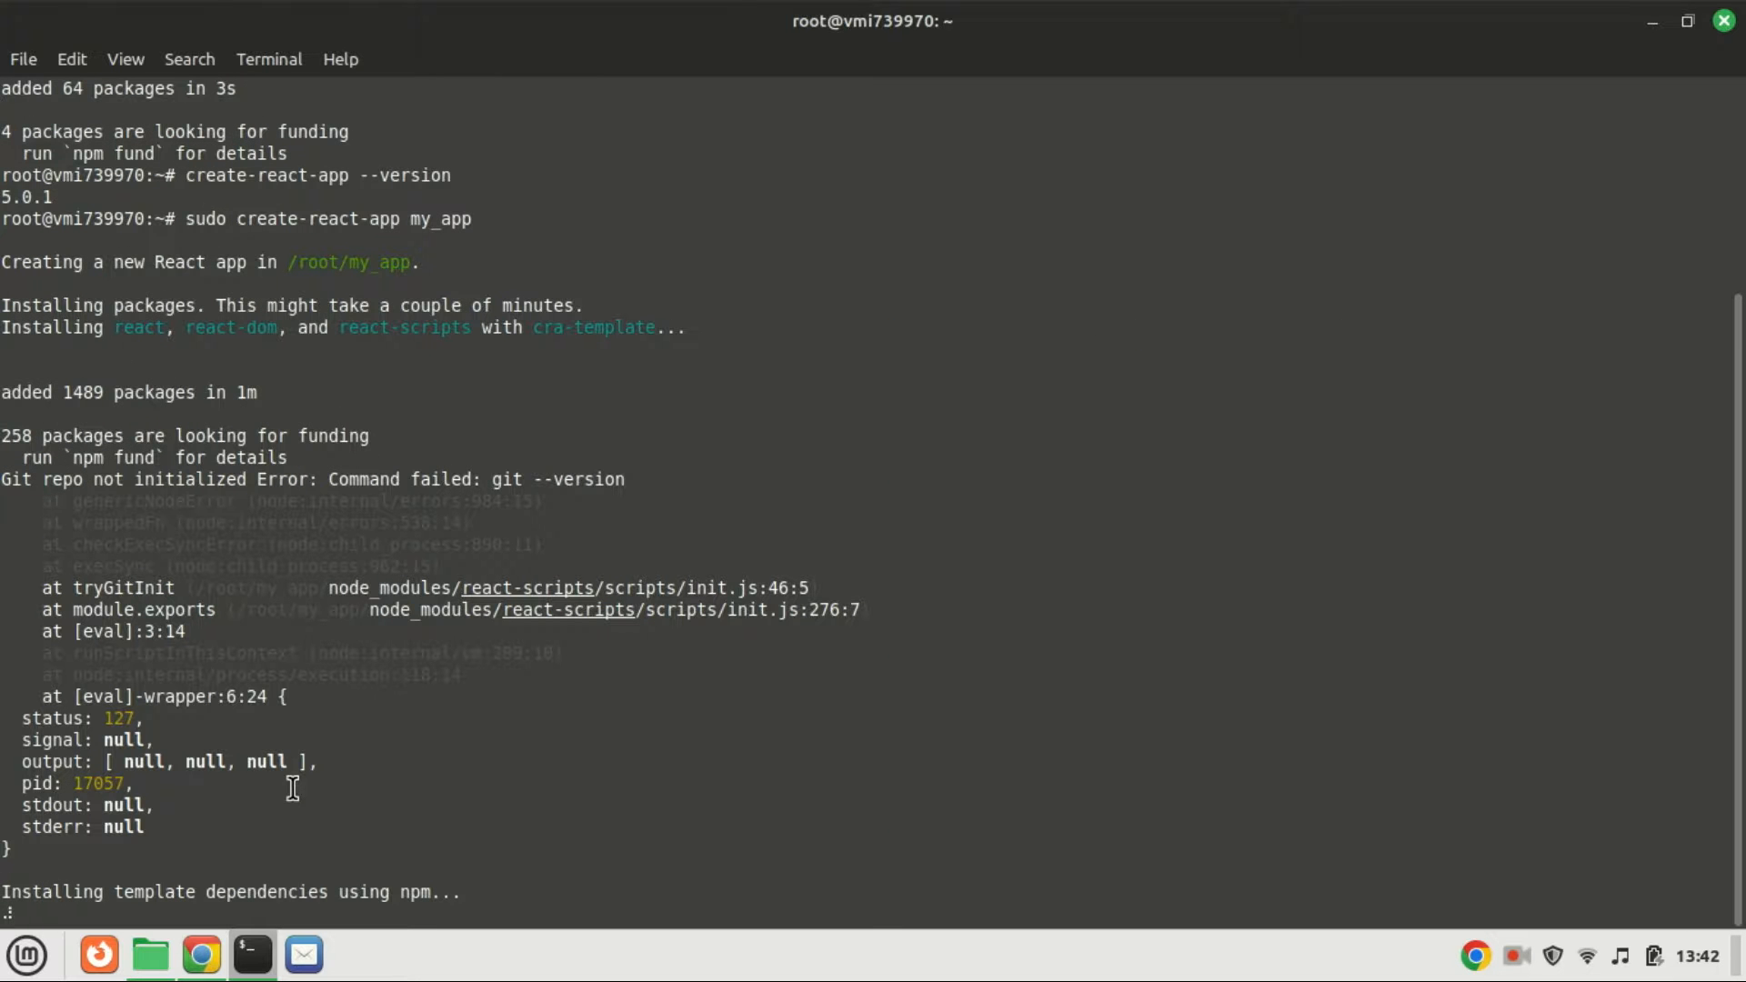
{"action": "scroll", "scroll_direction": "down", "scroll_amount": 3}
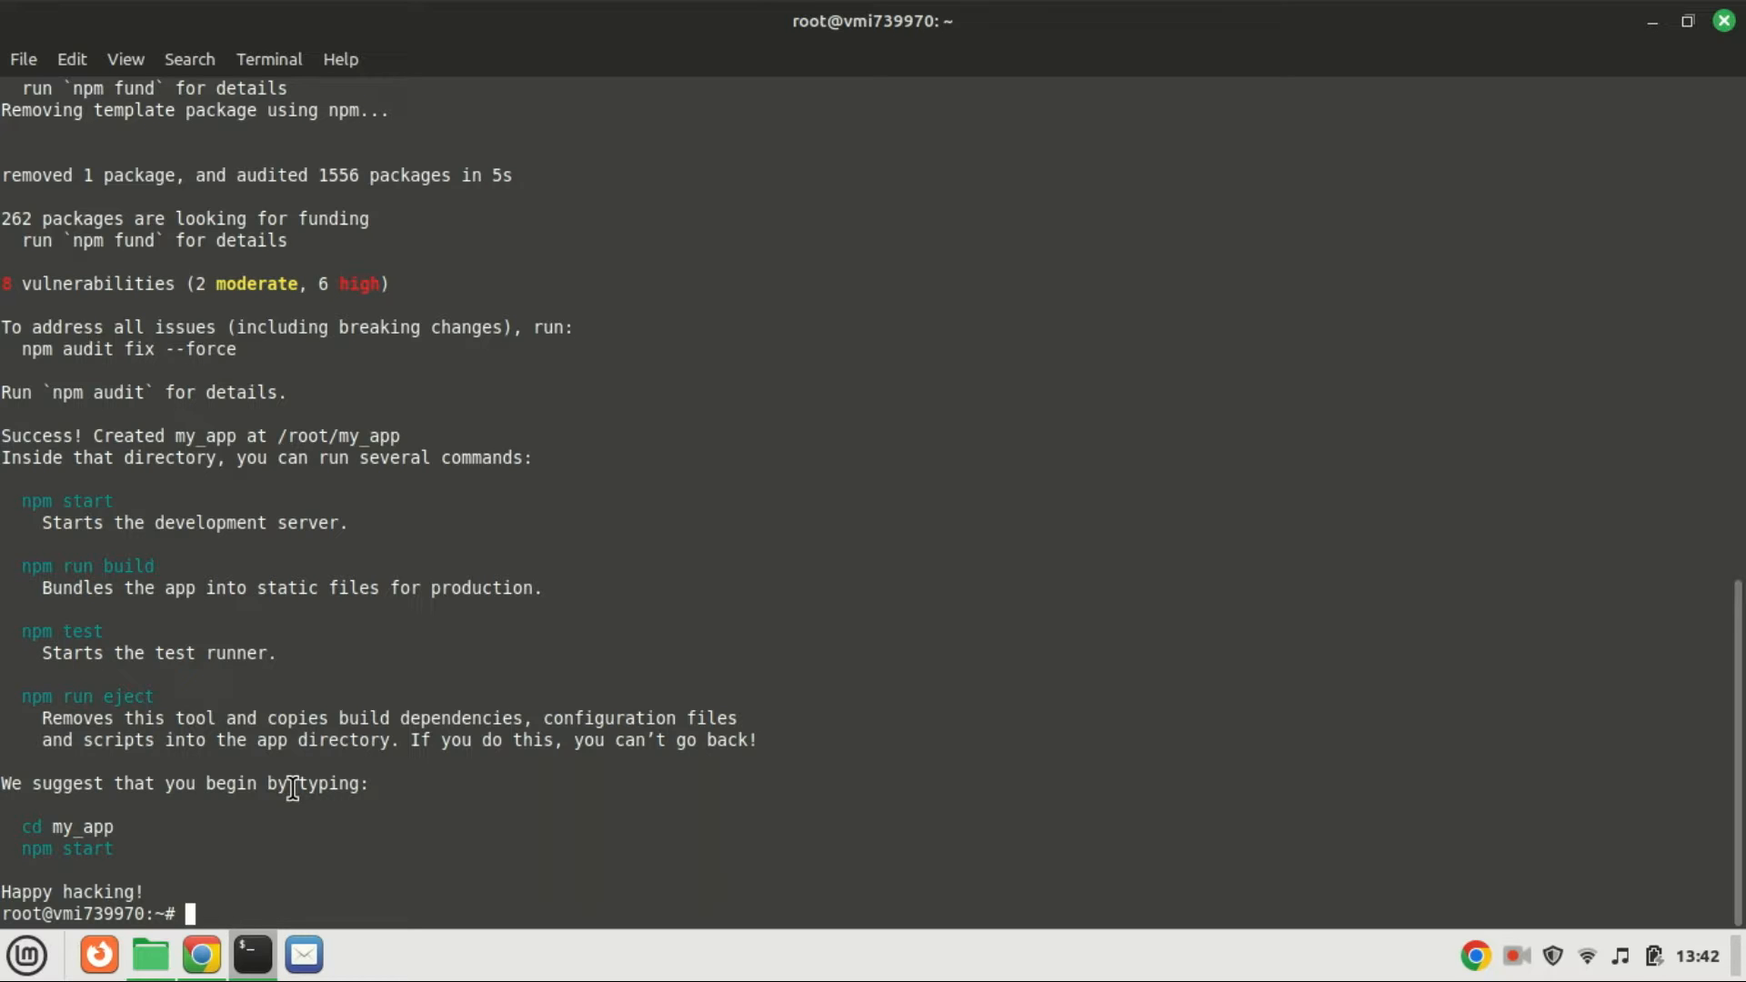
{"action": "type", "text": "clear4"}
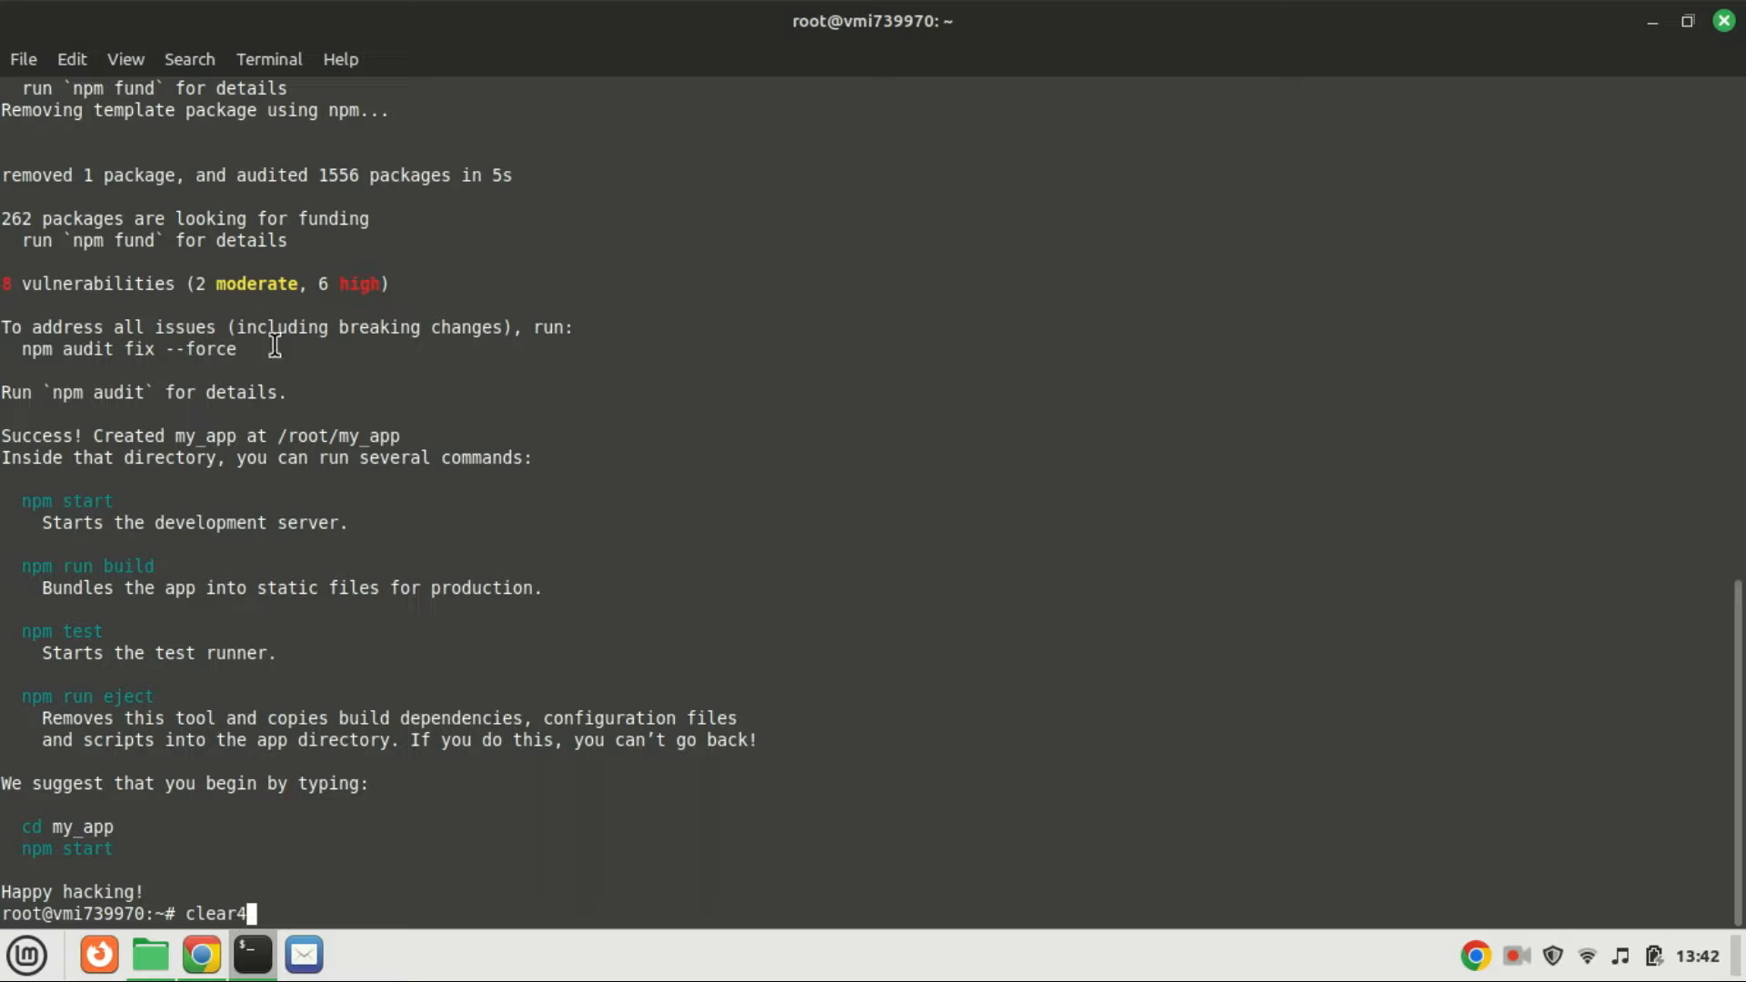
Change into my_app and run sudo npm start until it compiles at localhost:3000.
{"action": "key", "text": "BackSpace"}
{"action": "type", "text": "sudo npm start"}
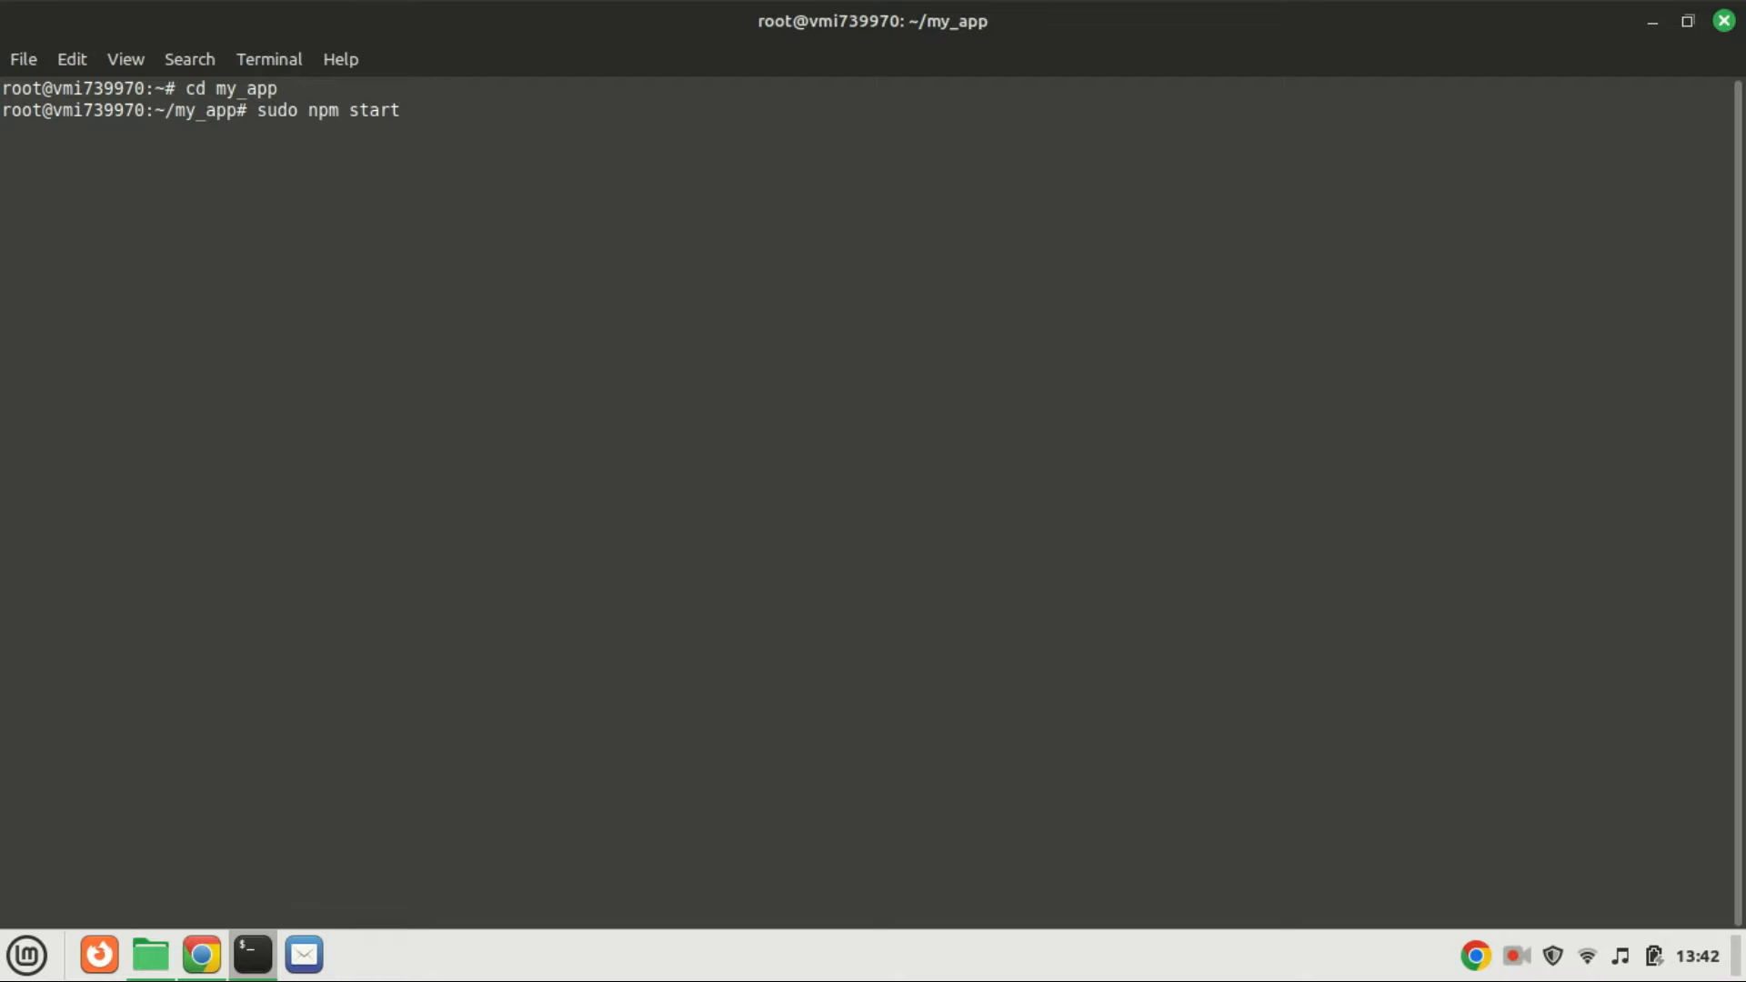
{"action": "key", "text": "Return"}
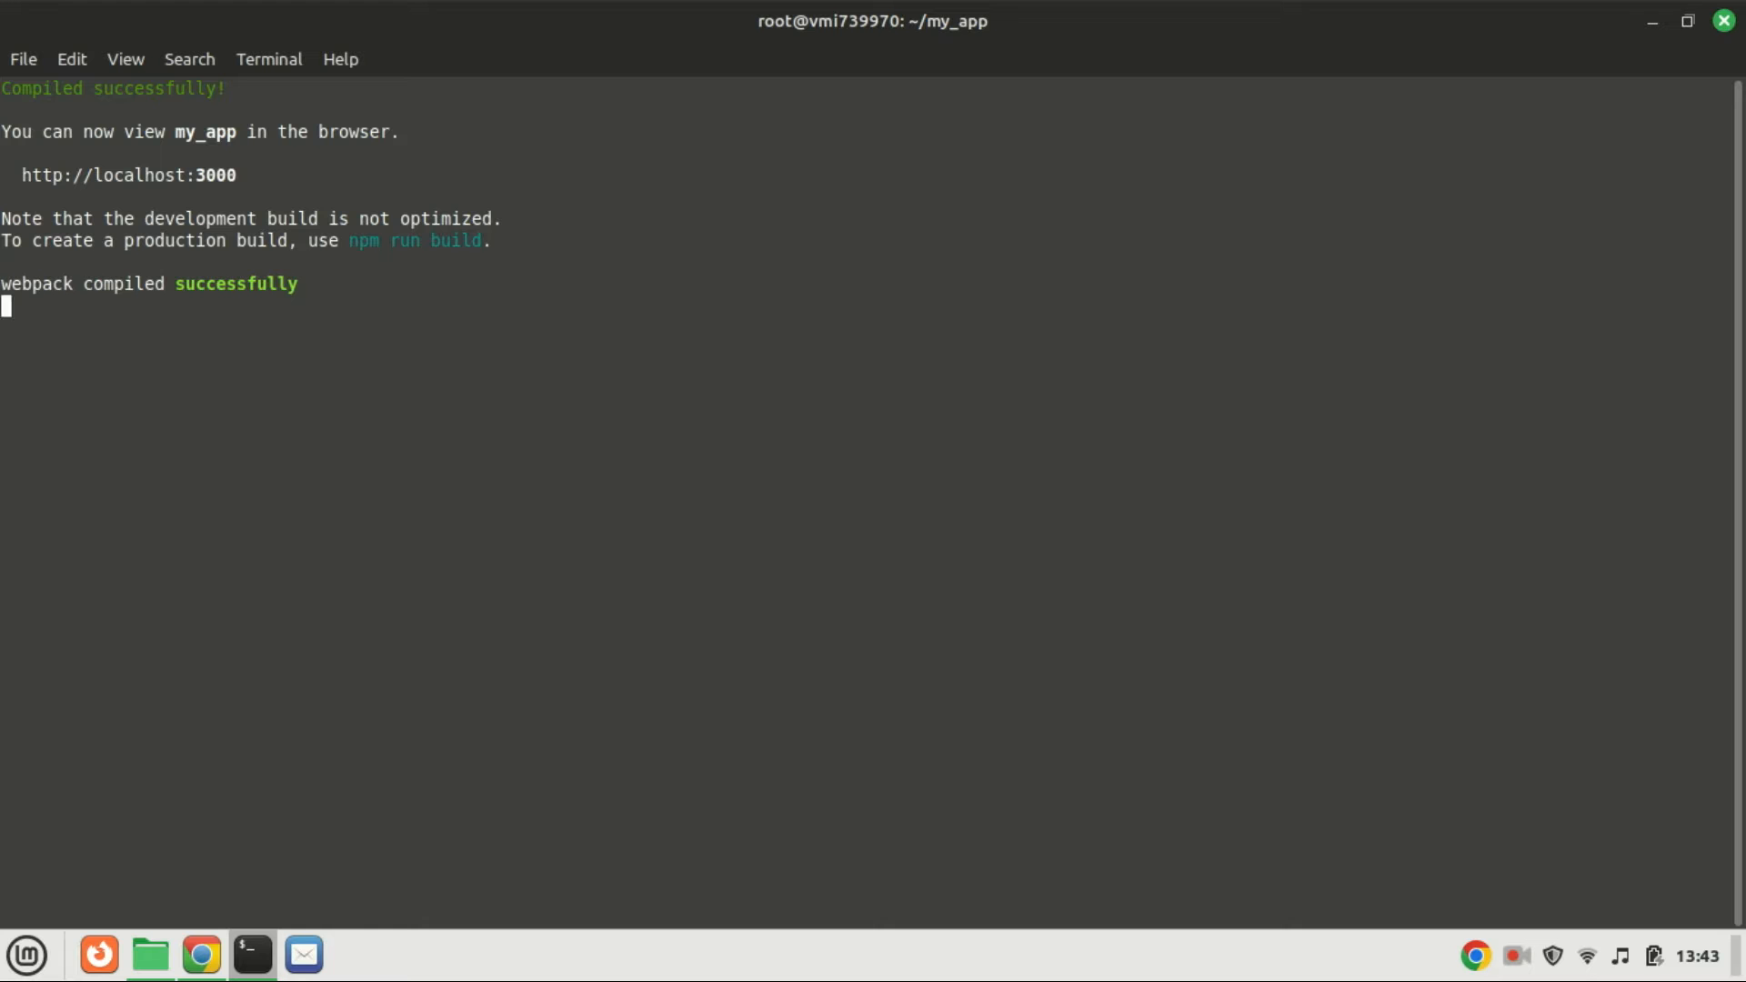
Paste and run the ufw rule allowing ssh, then check the firewall status.
{"action": "right_click", "coordinate": [277, 168]}
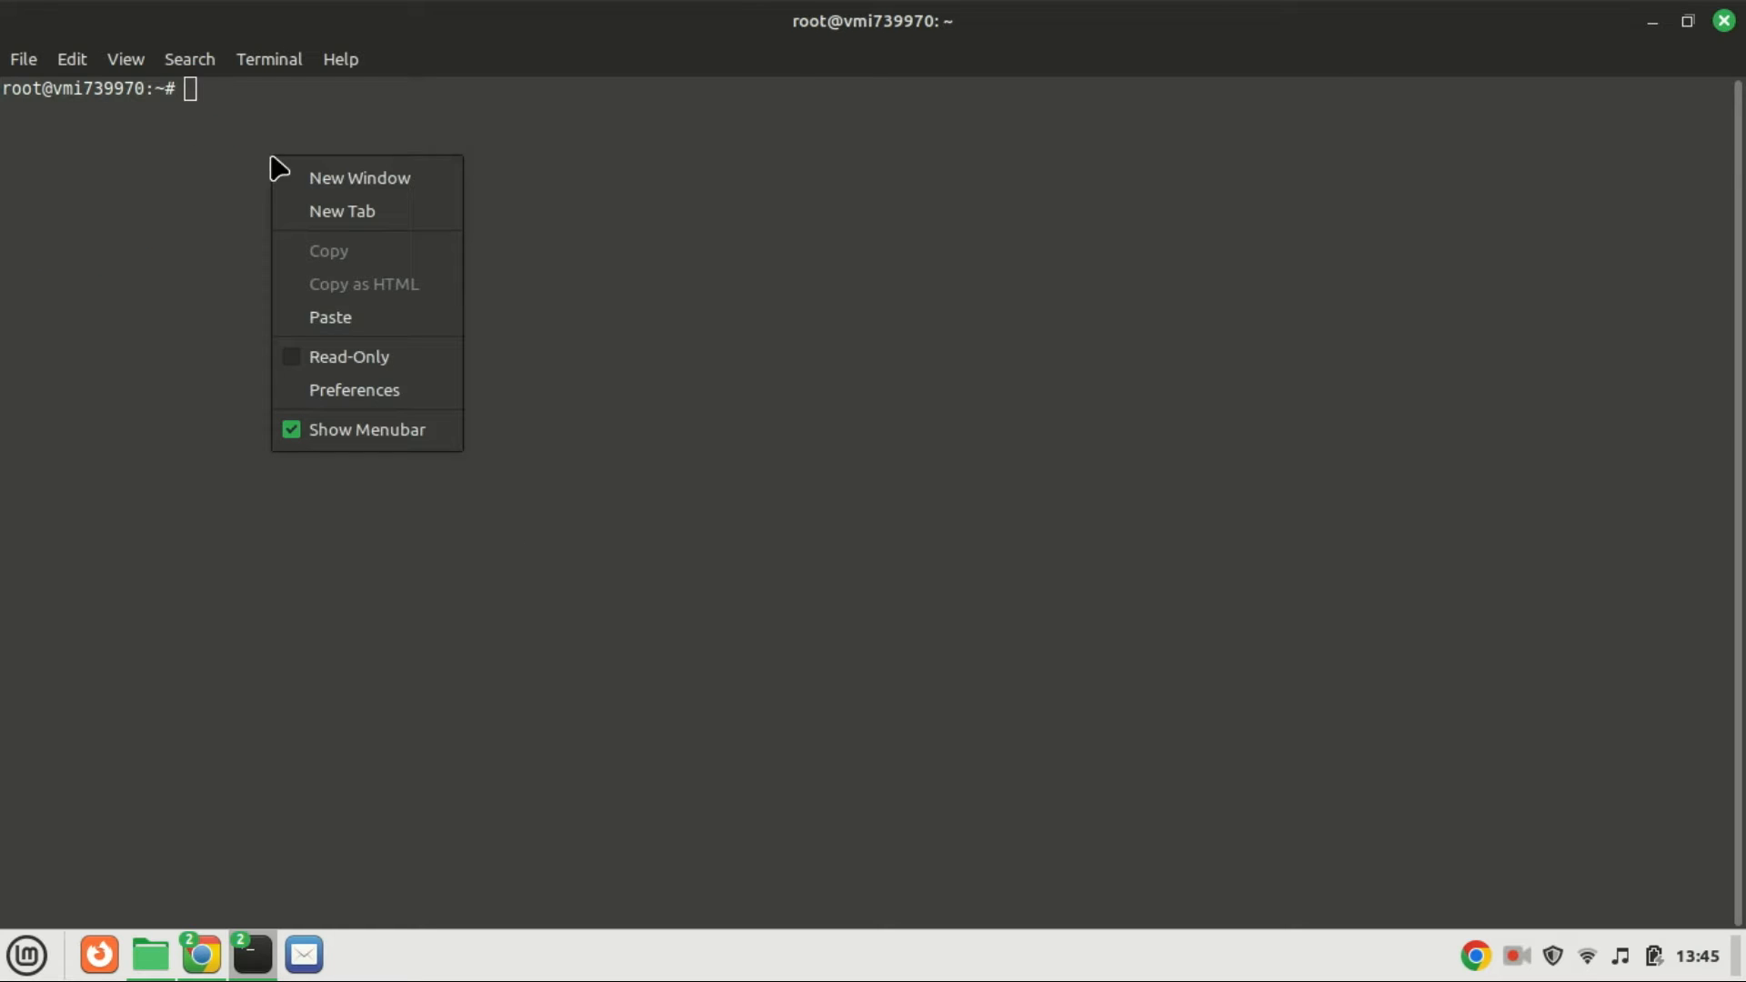
{"action": "left_click", "coordinate": [329, 316]}
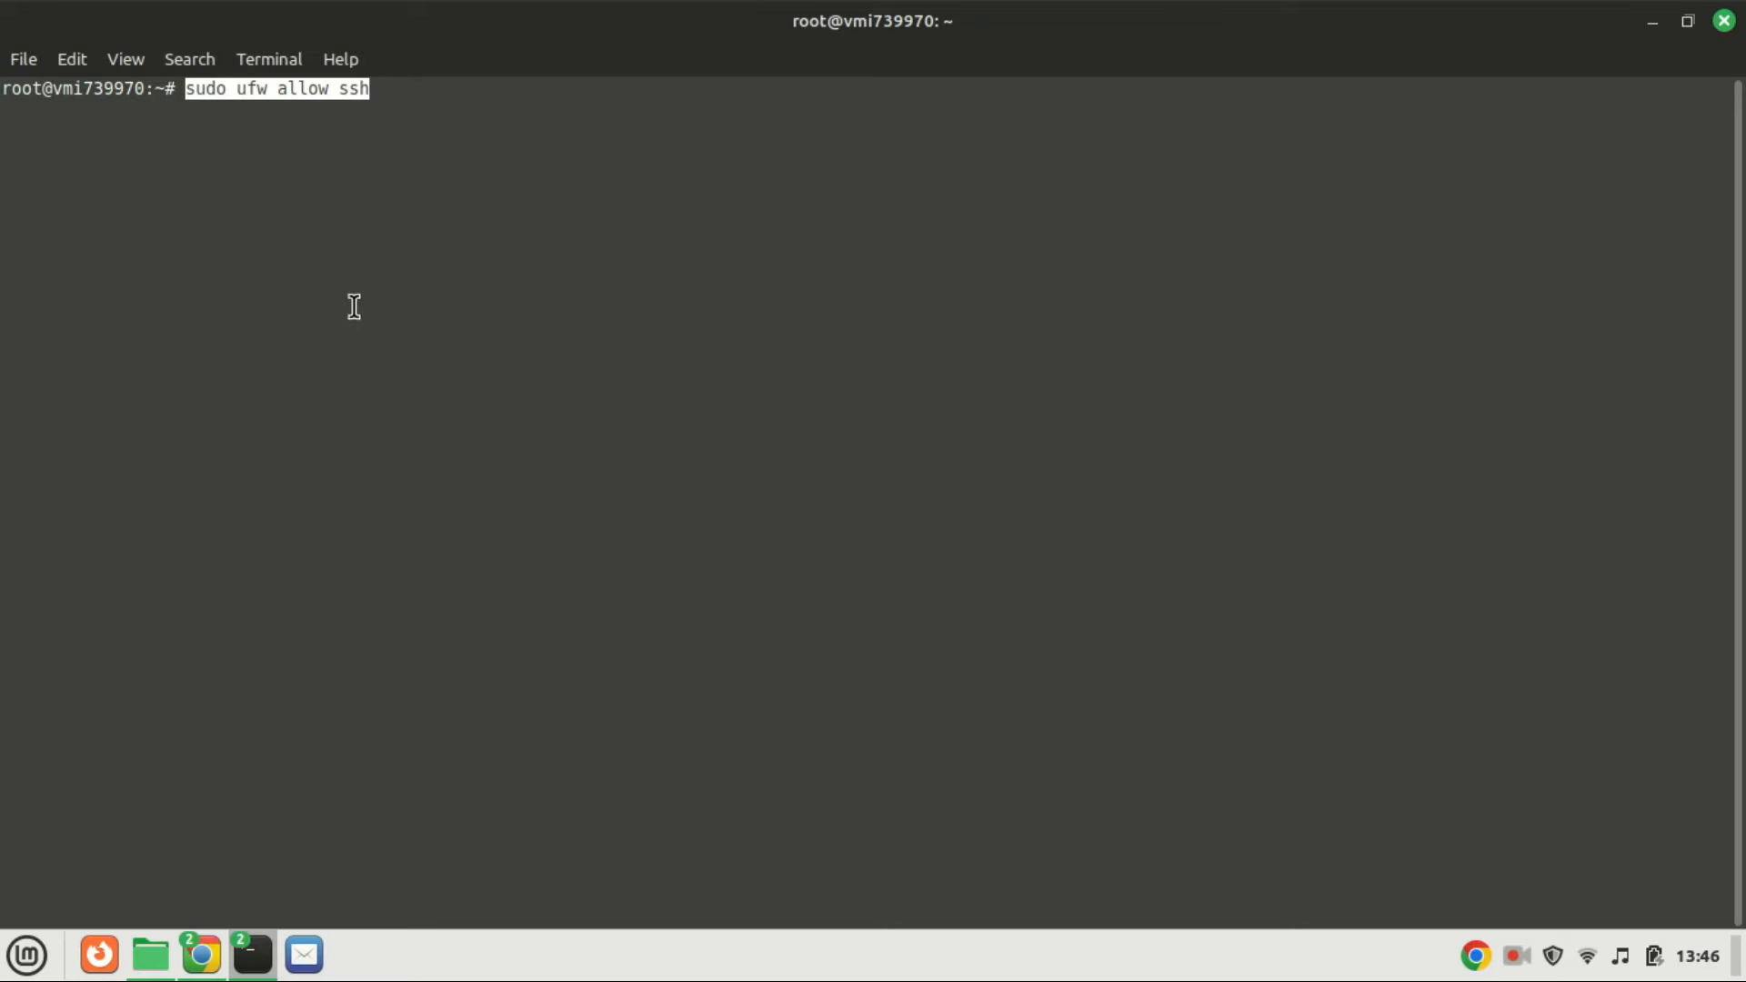
{"action": "key", "text": "Return"}
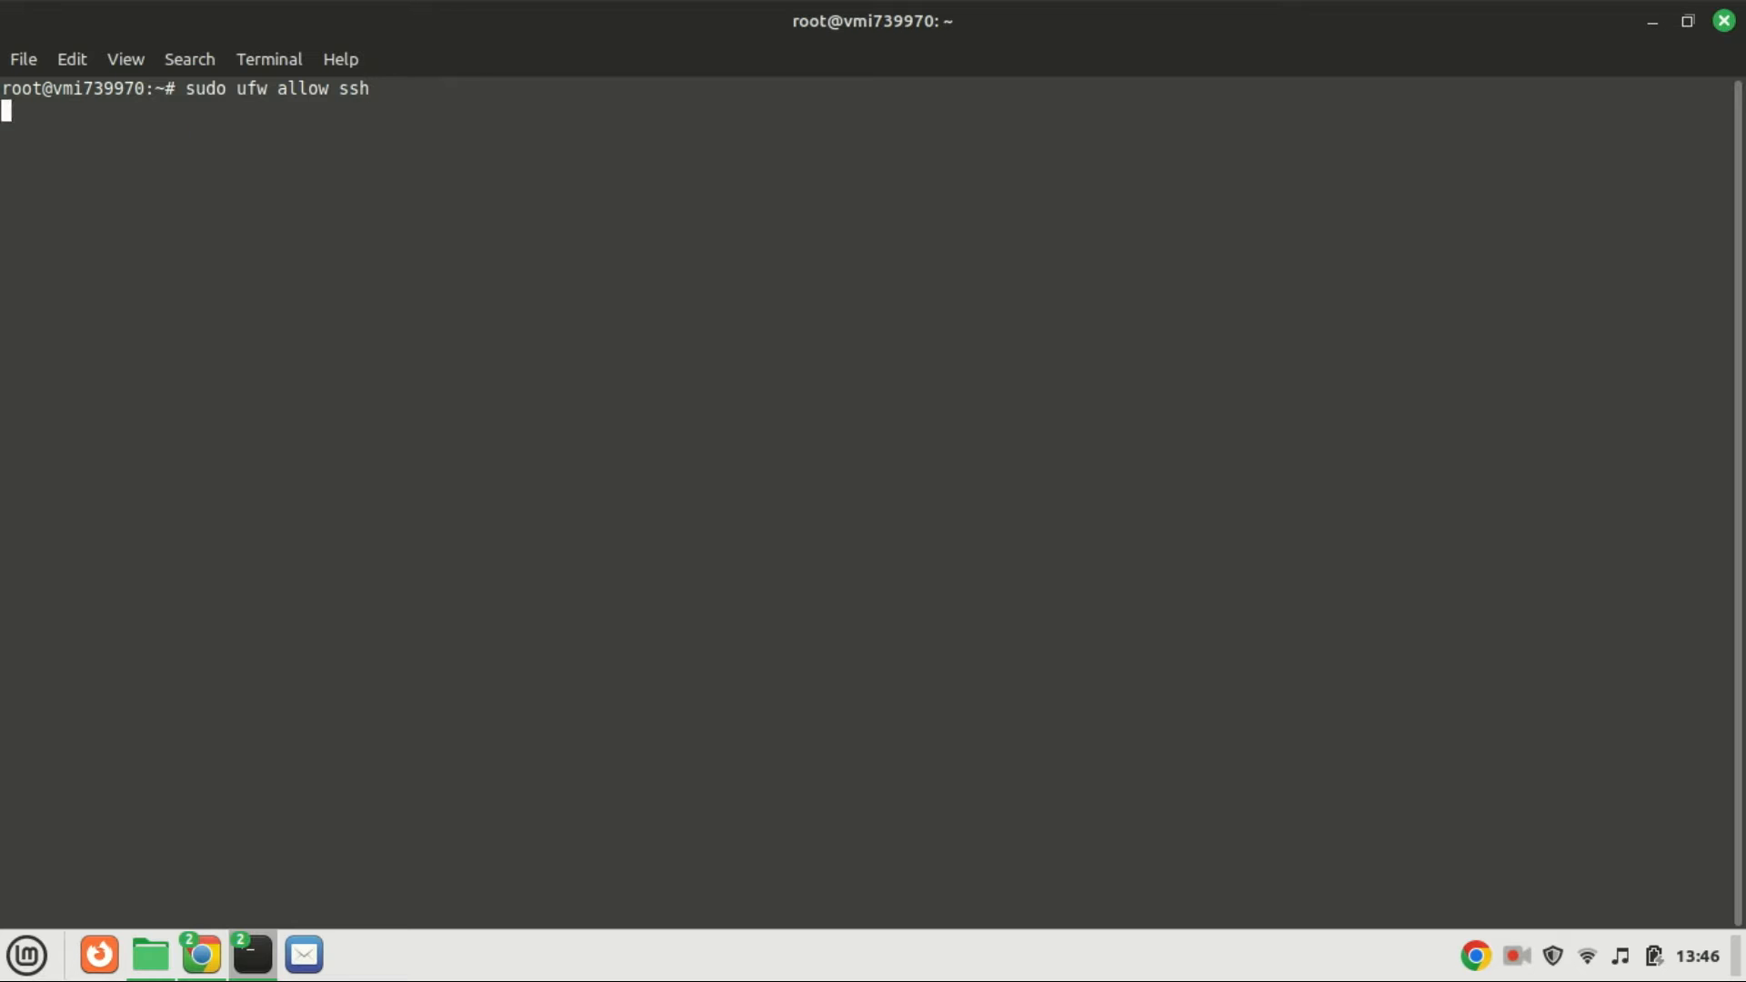
{"action": "key", "text": "Return"}
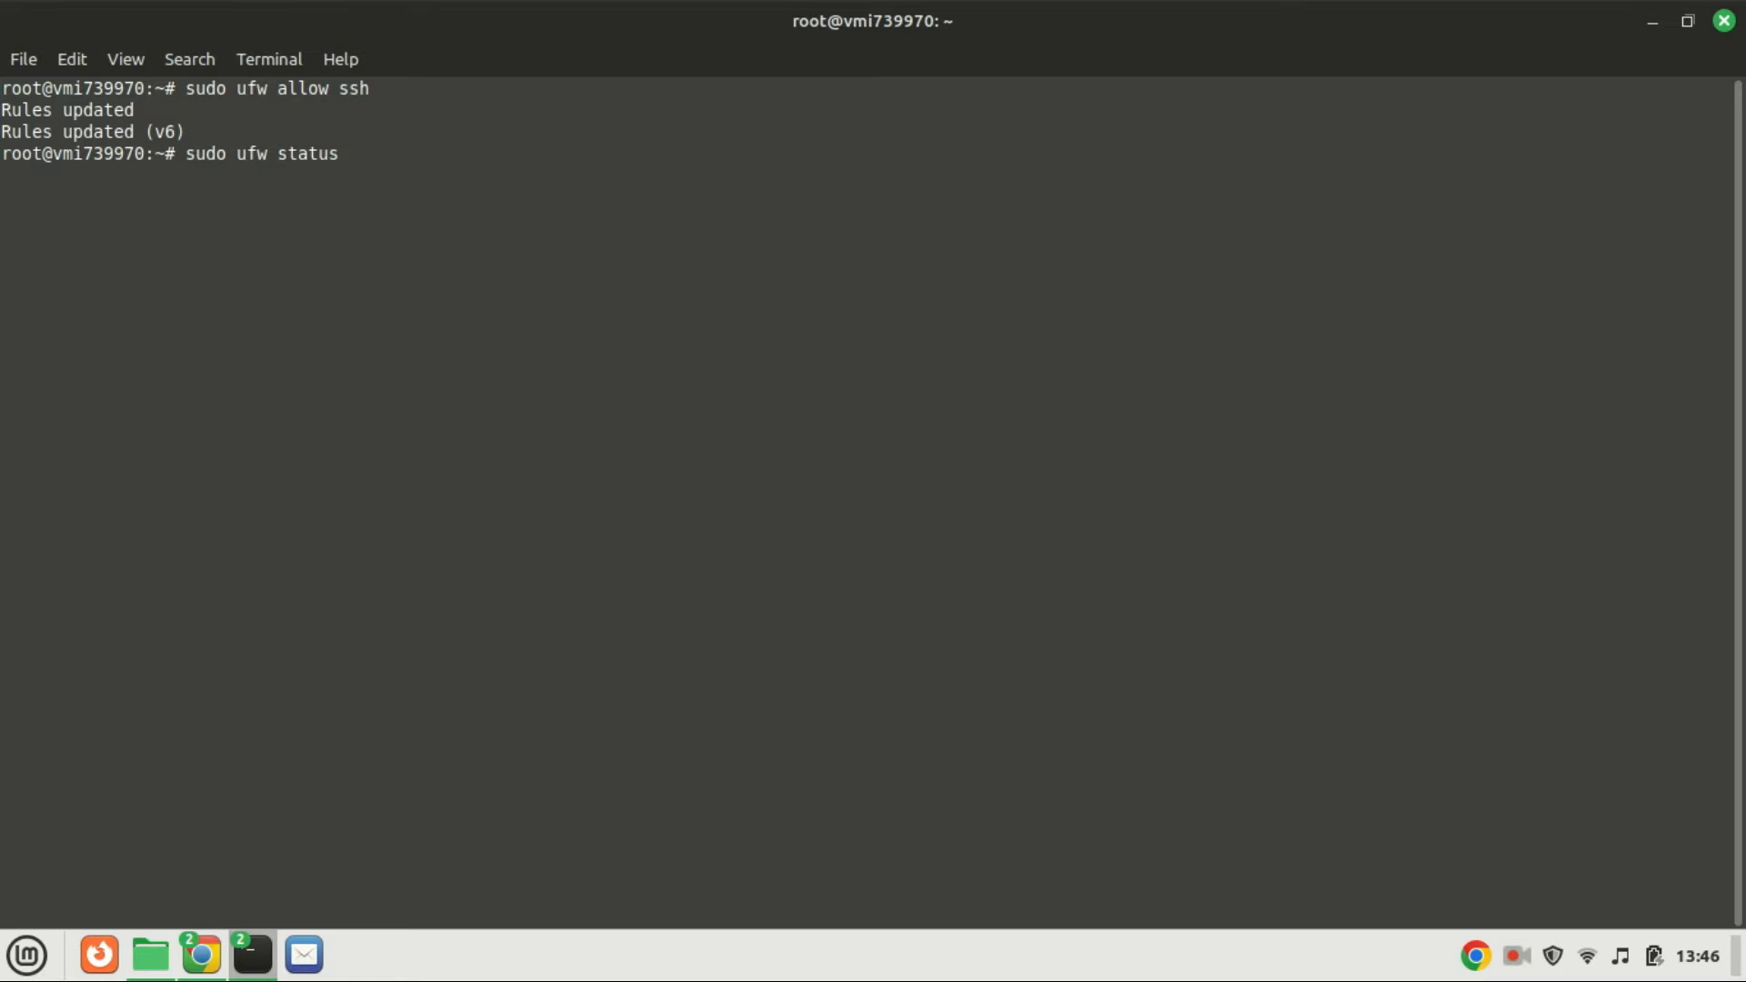
{"action": "key", "text": "Return"}
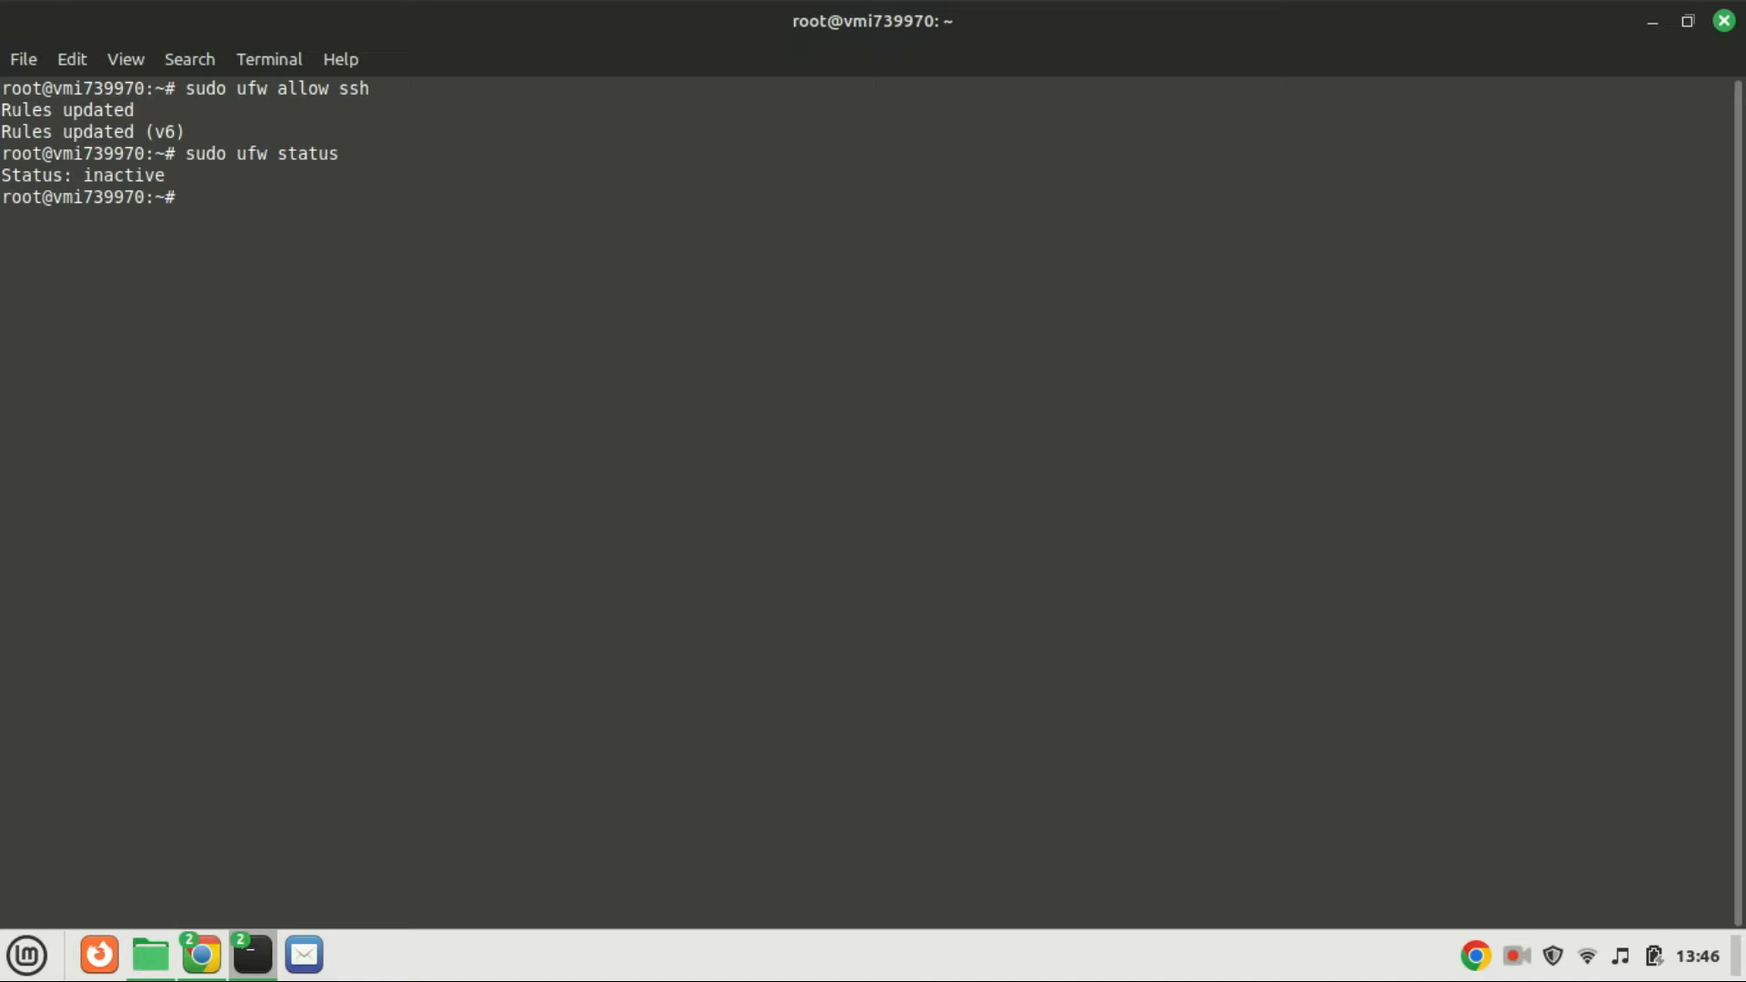
Run sudo ufw enable and answer y at the ssh disruption prompt.
{"action": "type", "text": "sudo ufw stat"}
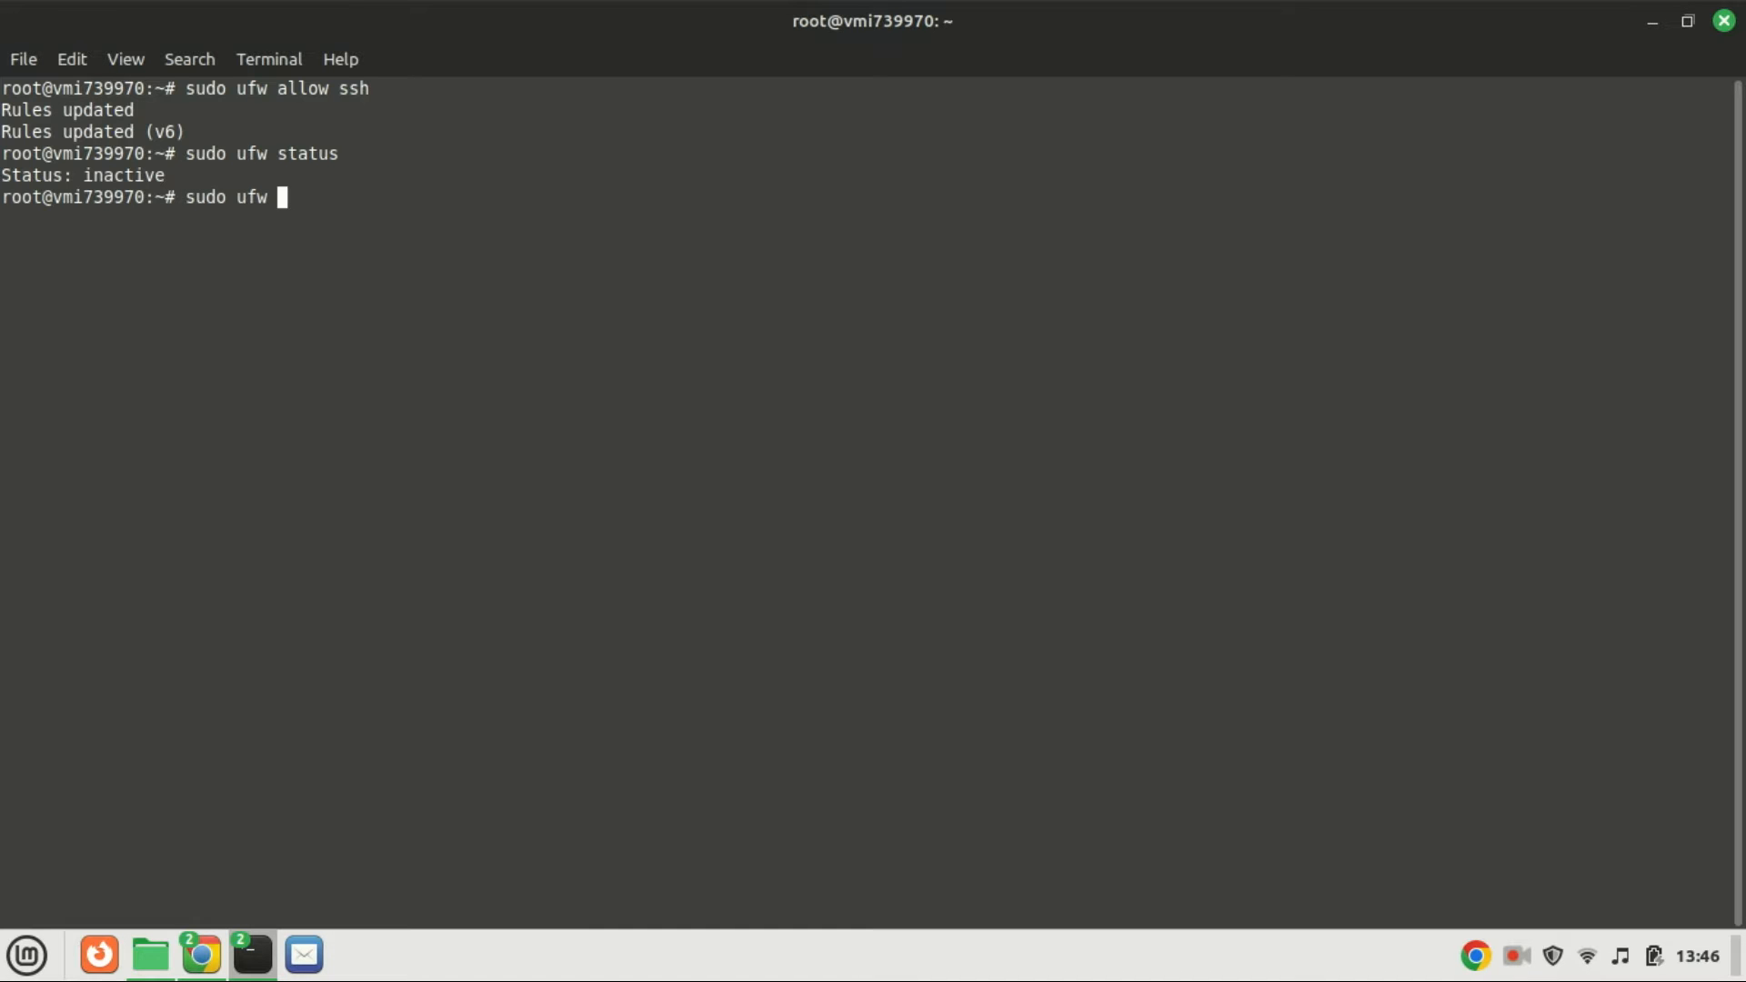
{"action": "type", "text": "e"}
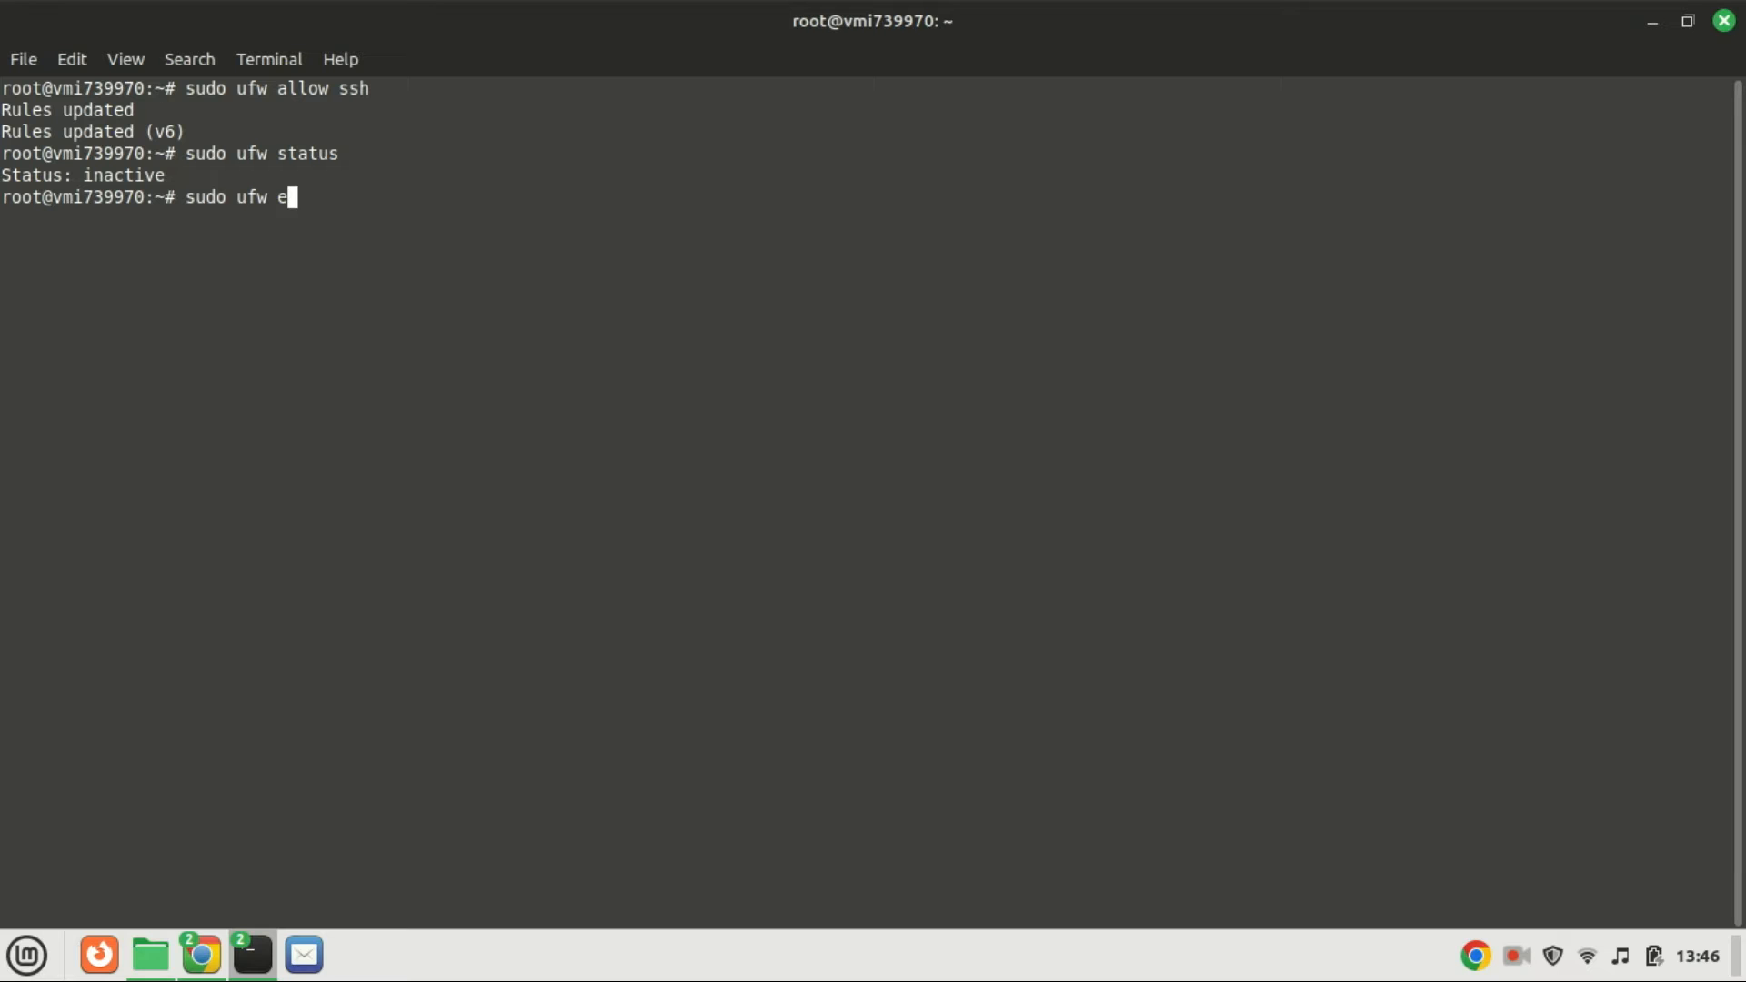
{"action": "type", "text": "nabl"}
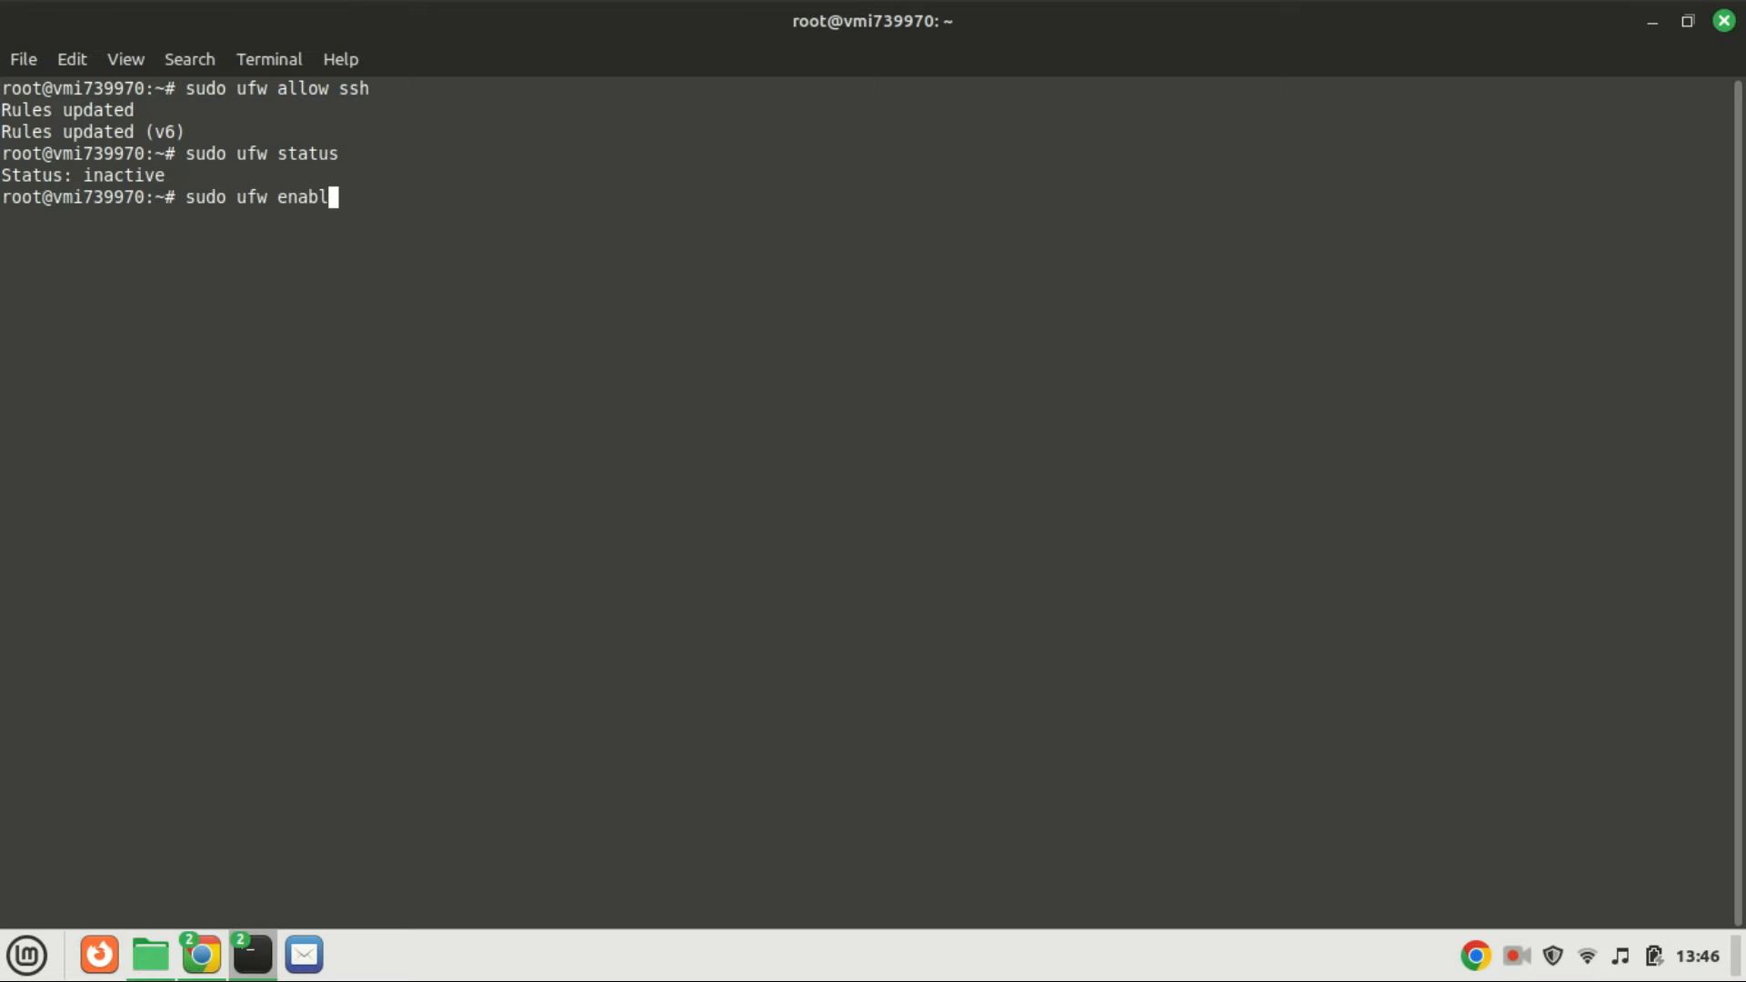
{"action": "key", "text": "Return"}
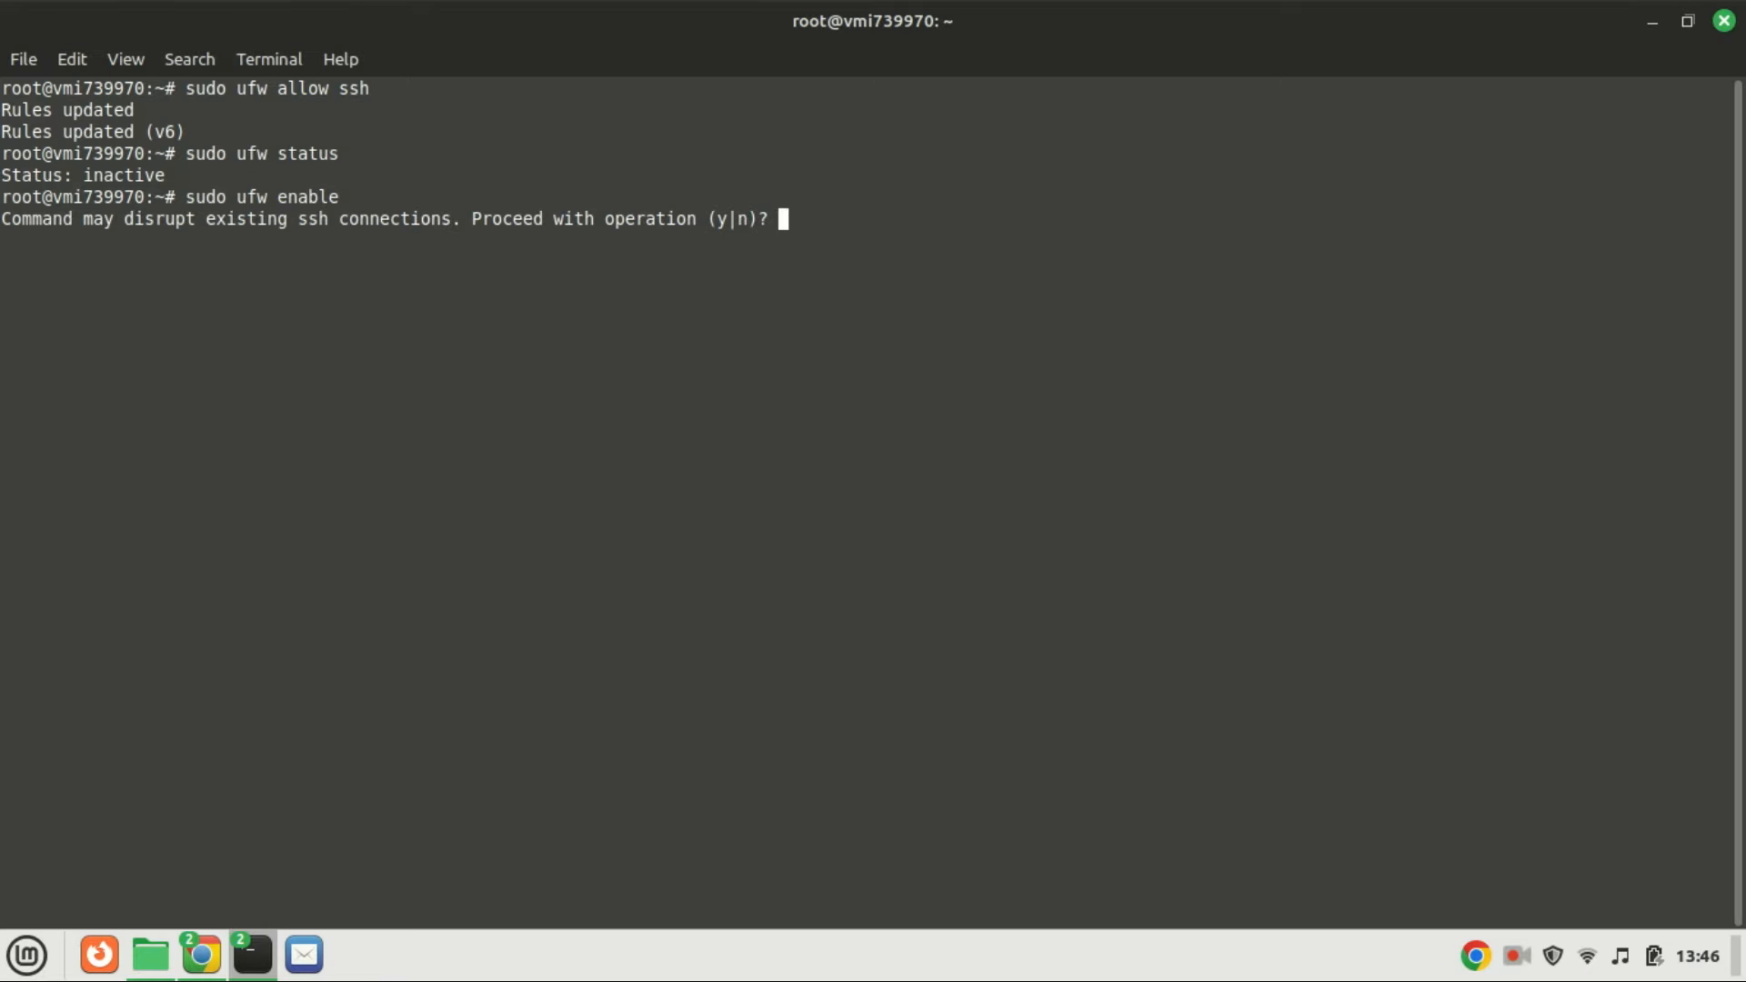
{"action": "type", "text": "y"}
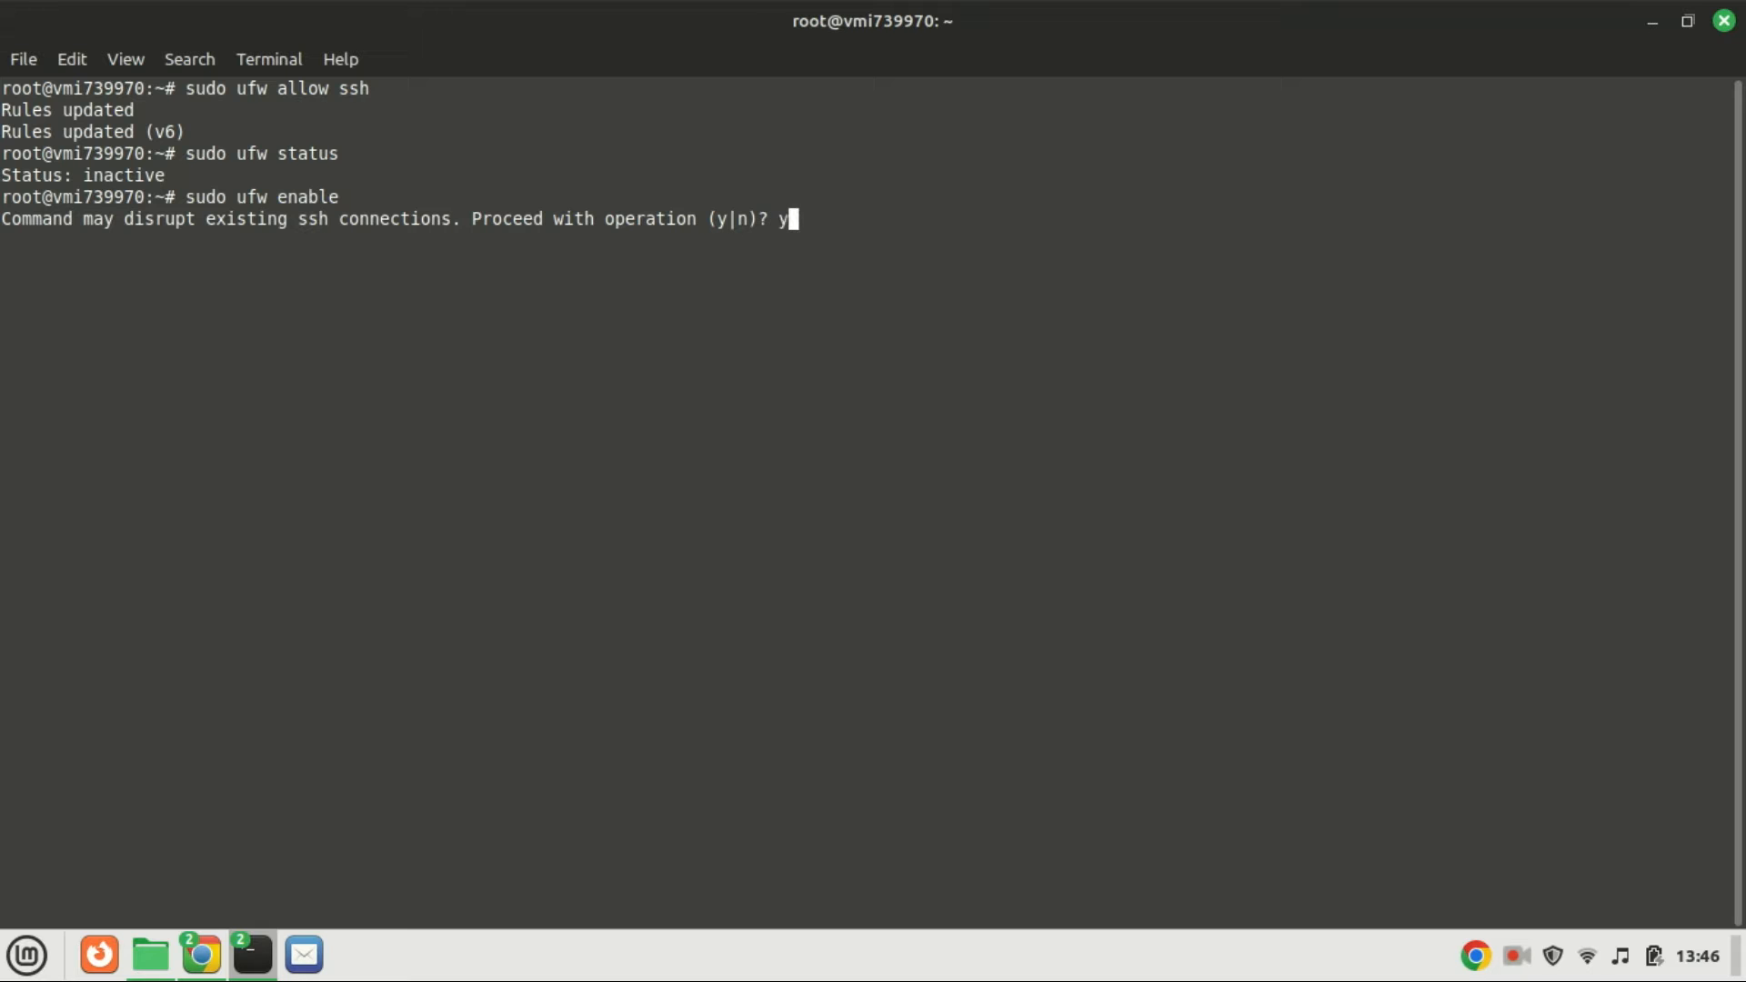
{"action": "key", "text": "Return"}
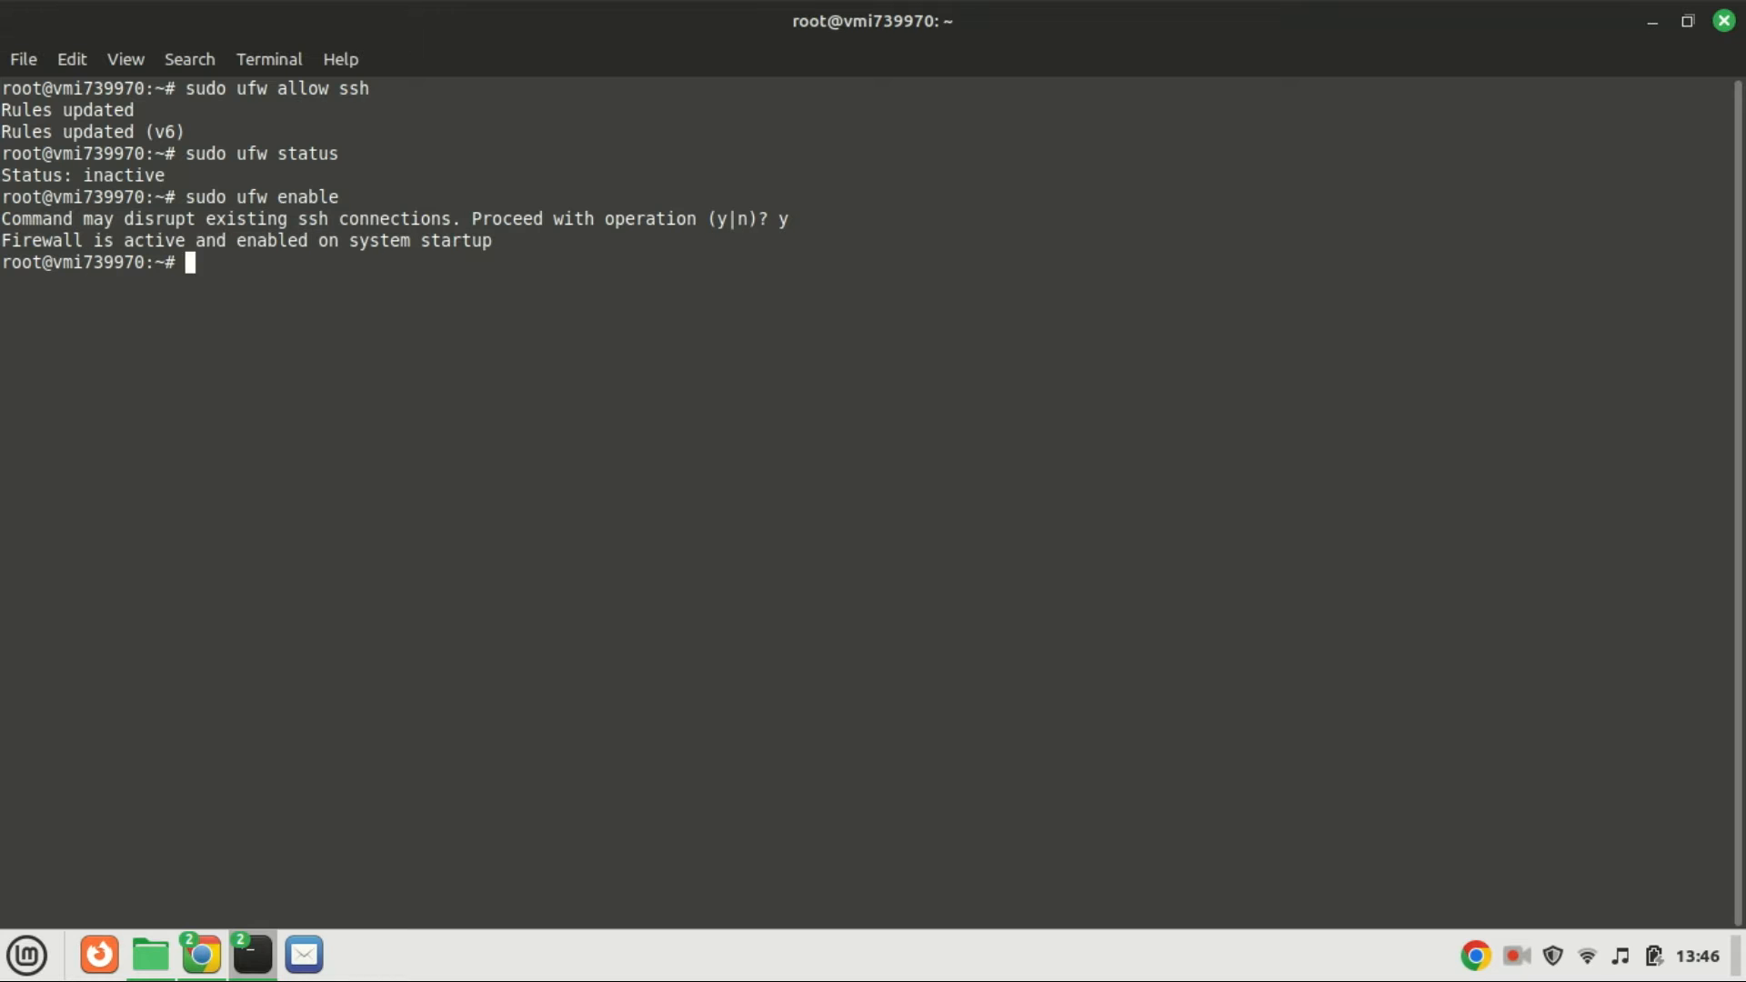
Add ufw rules allowing port 3000 over TCP and UDP.
{"action": "type", "text": "sudo ufw allow /tcp"}
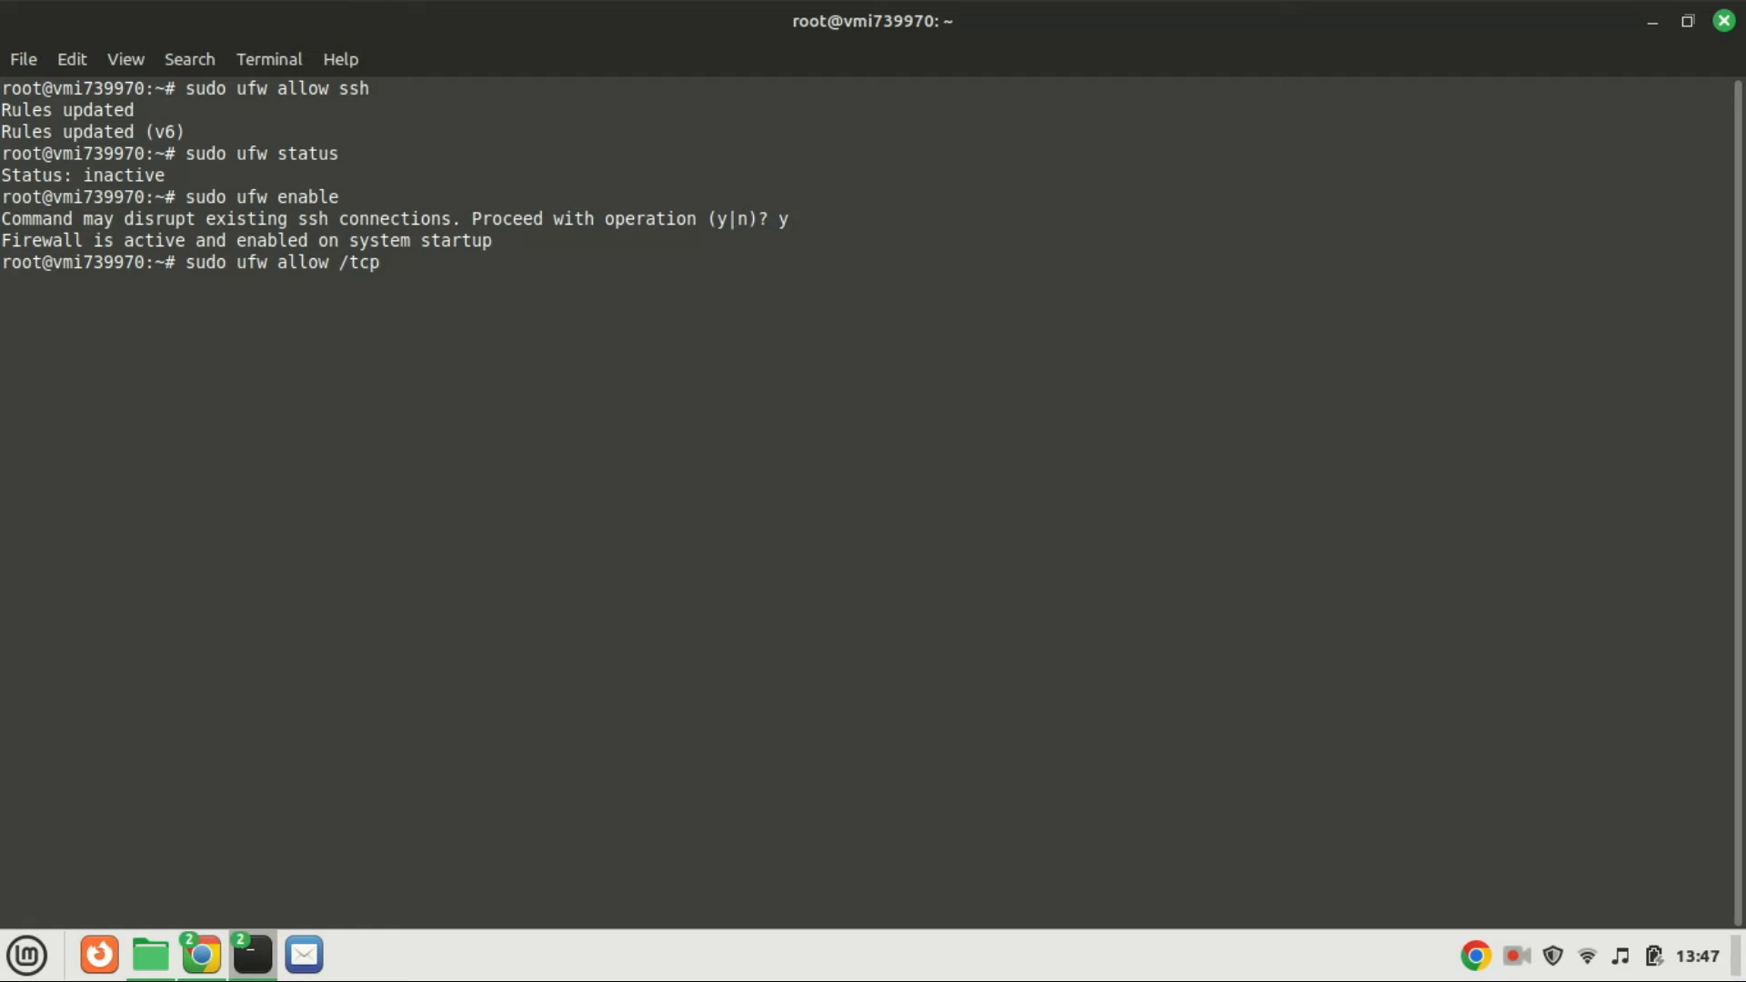
{"action": "type", "text": "3000"}
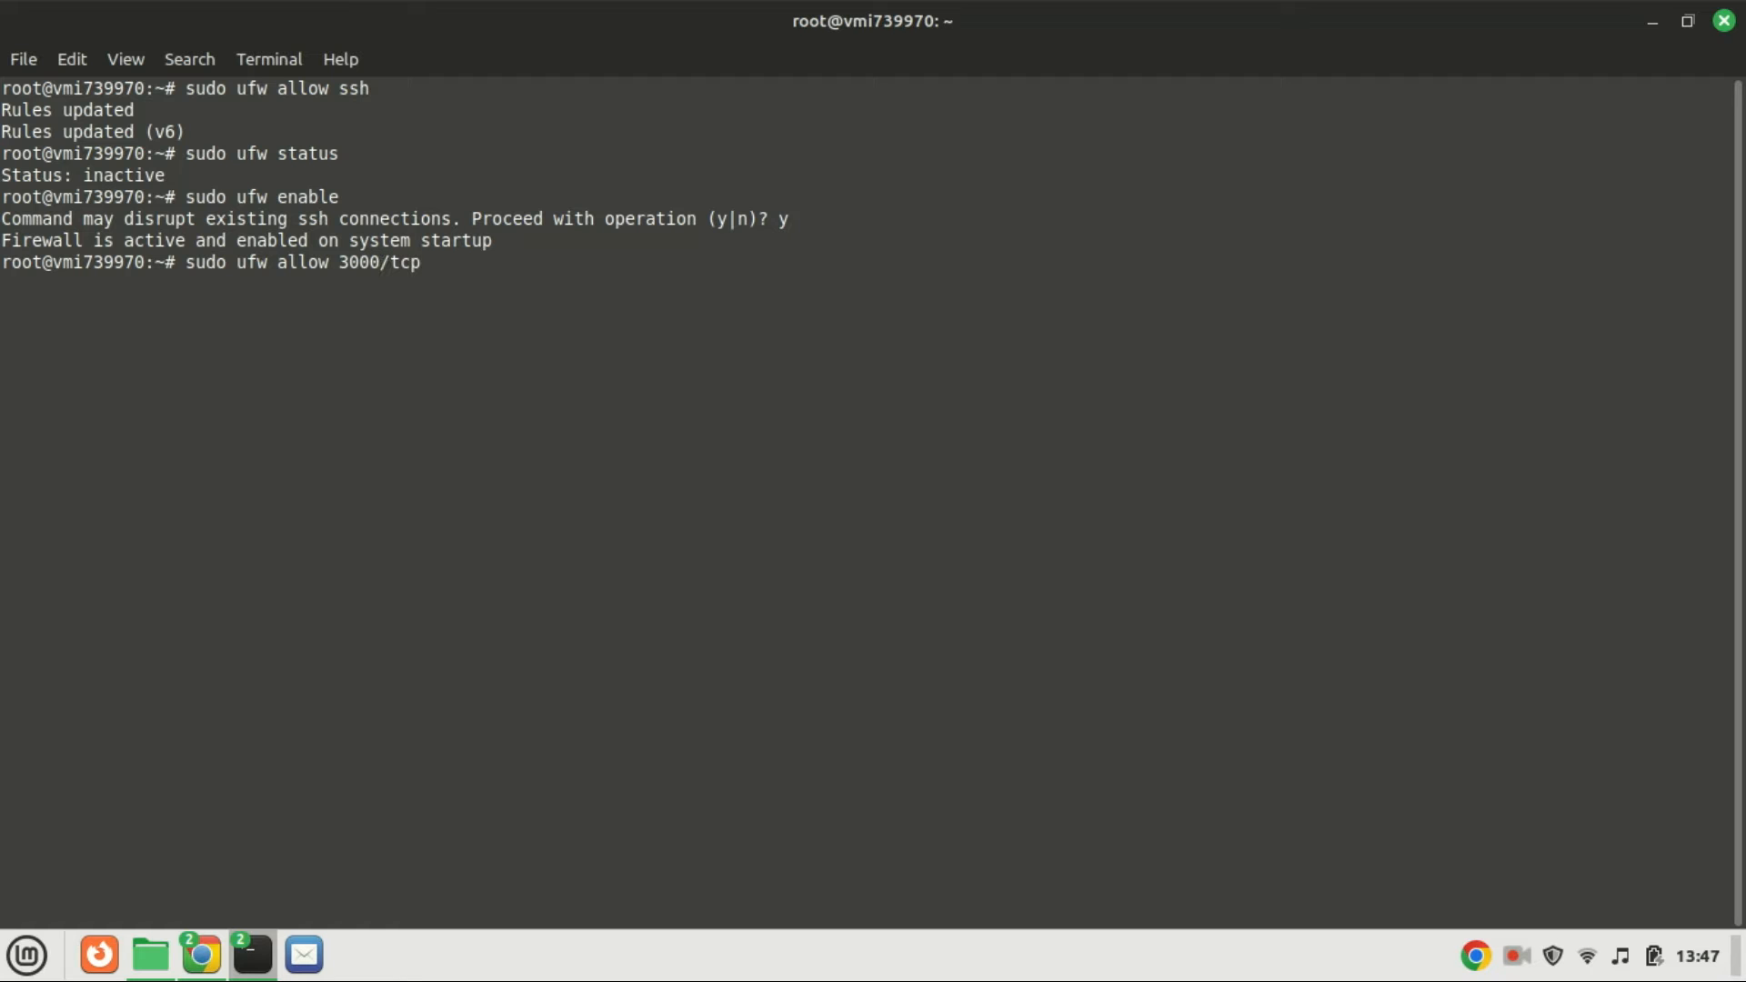
{"action": "key", "text": "Return"}
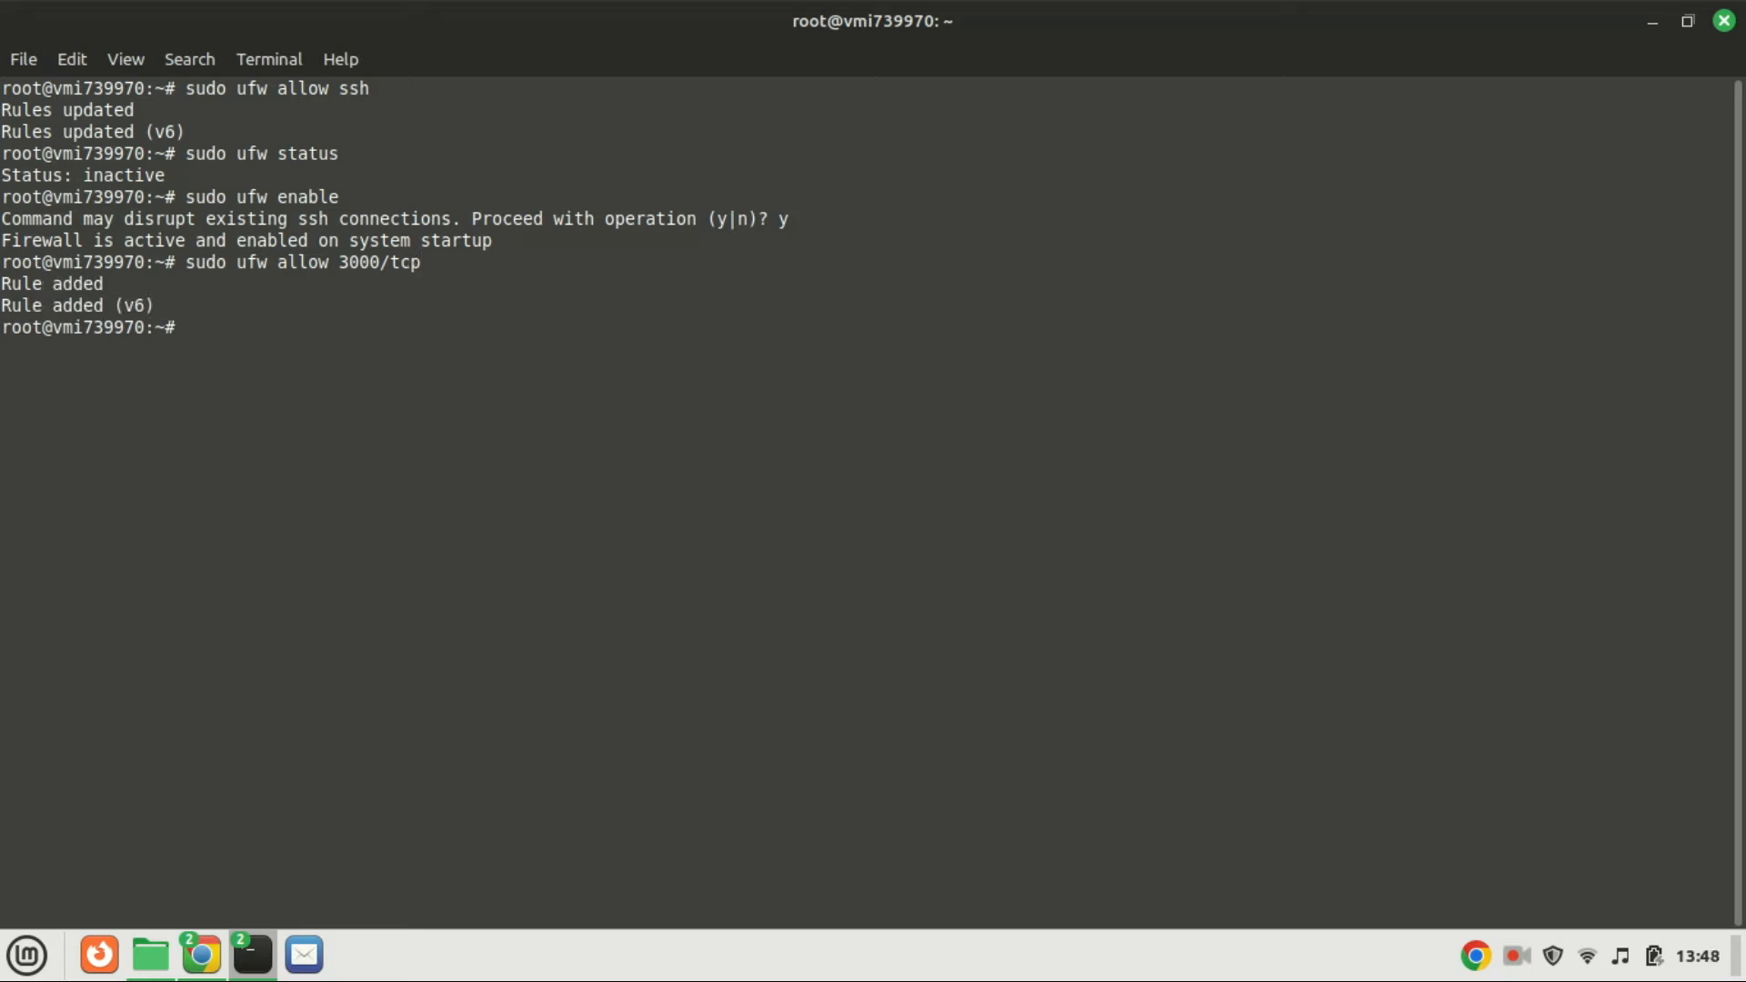
{"action": "type", "text": "sudo ufw allow 3000/tcp"}
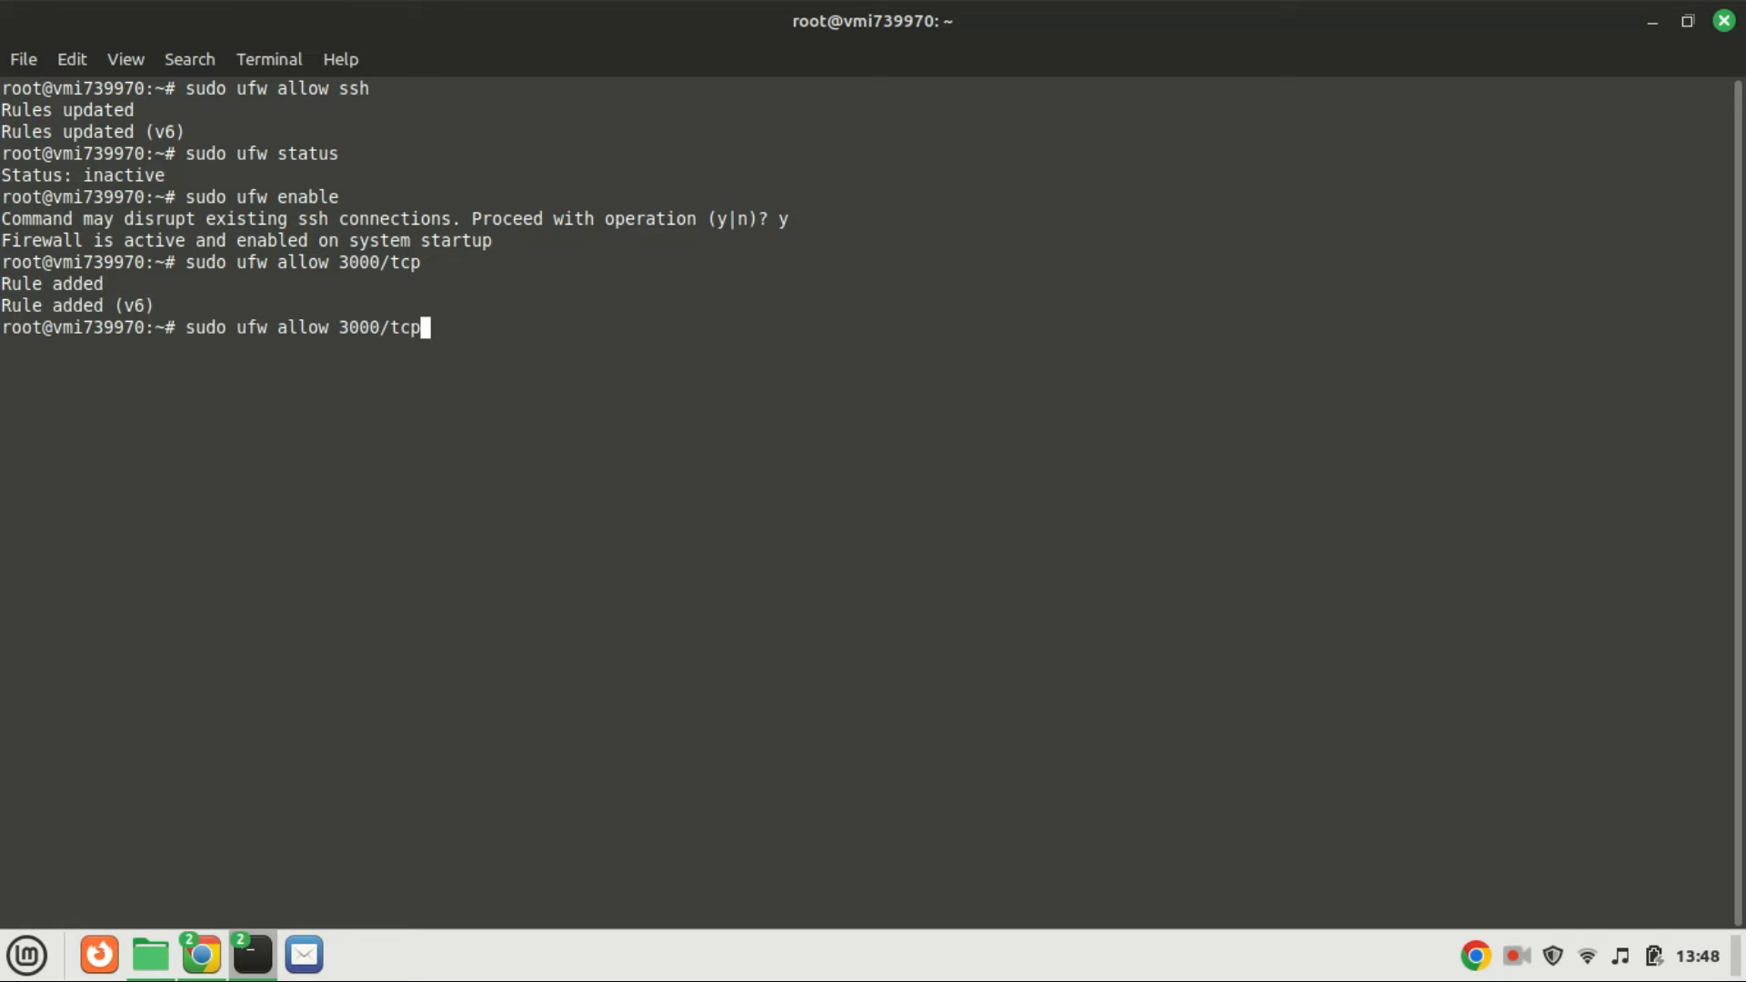
{"action": "key", "text": "BackSpace"}
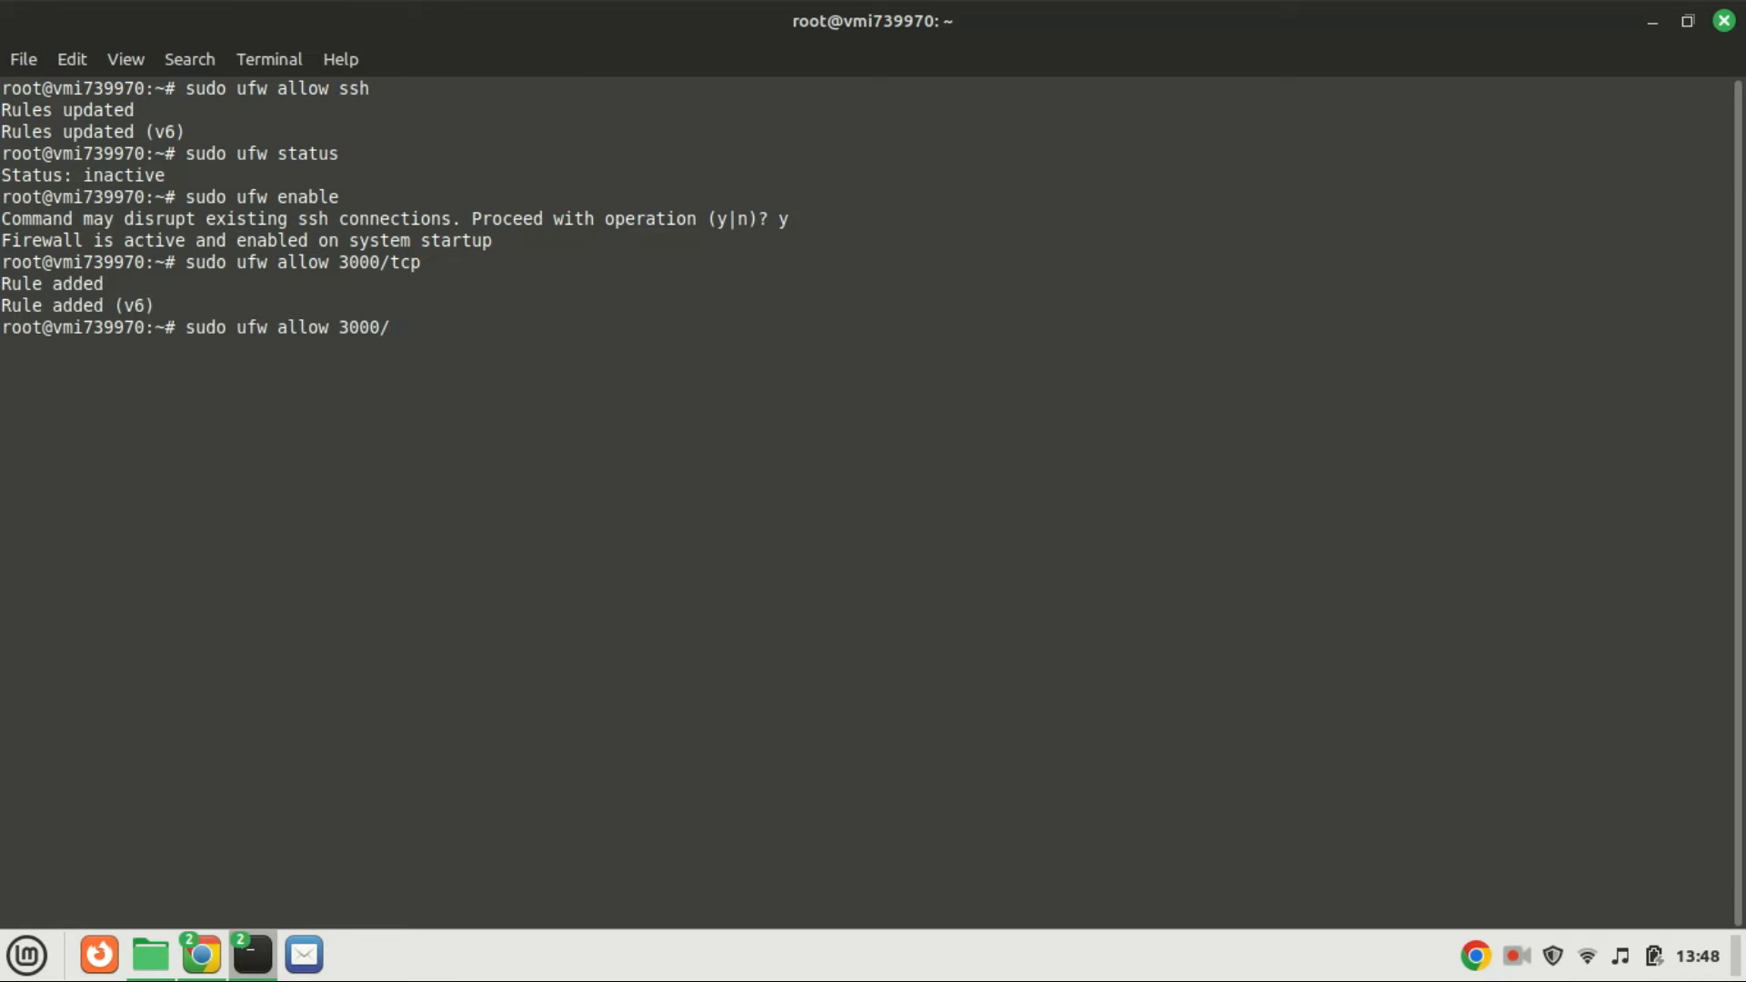
{"action": "type", "text": "udp"}
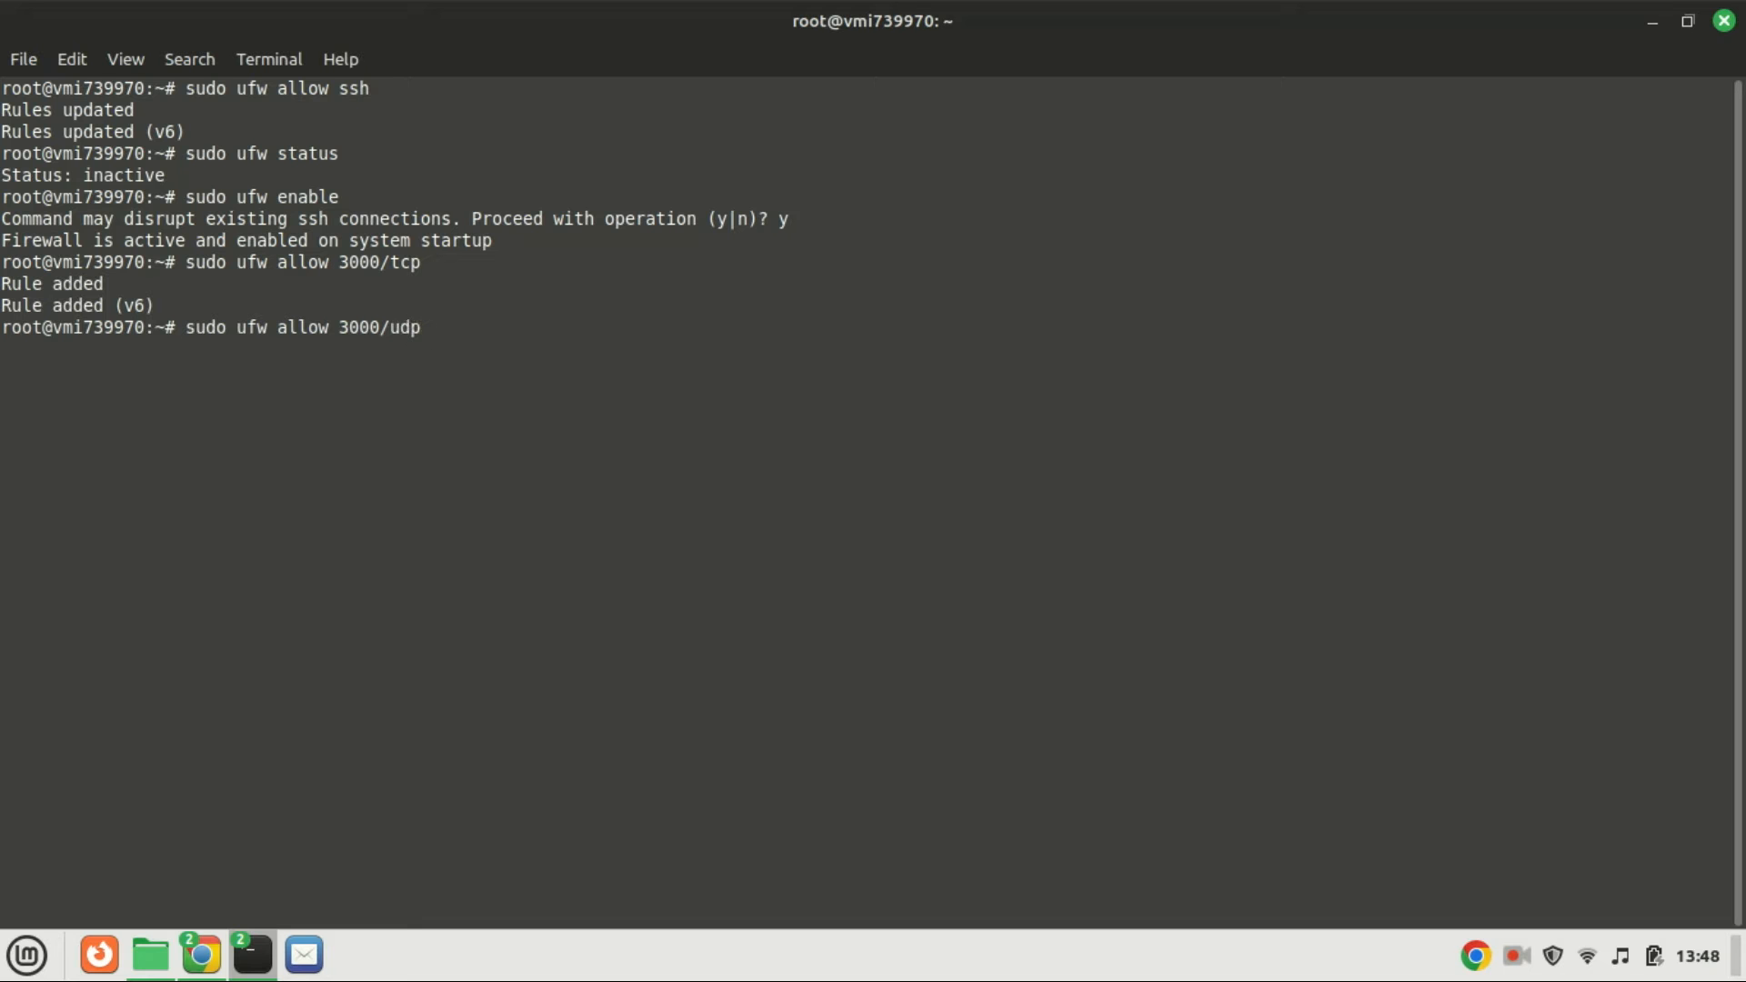
{"action": "key", "text": "Return"}
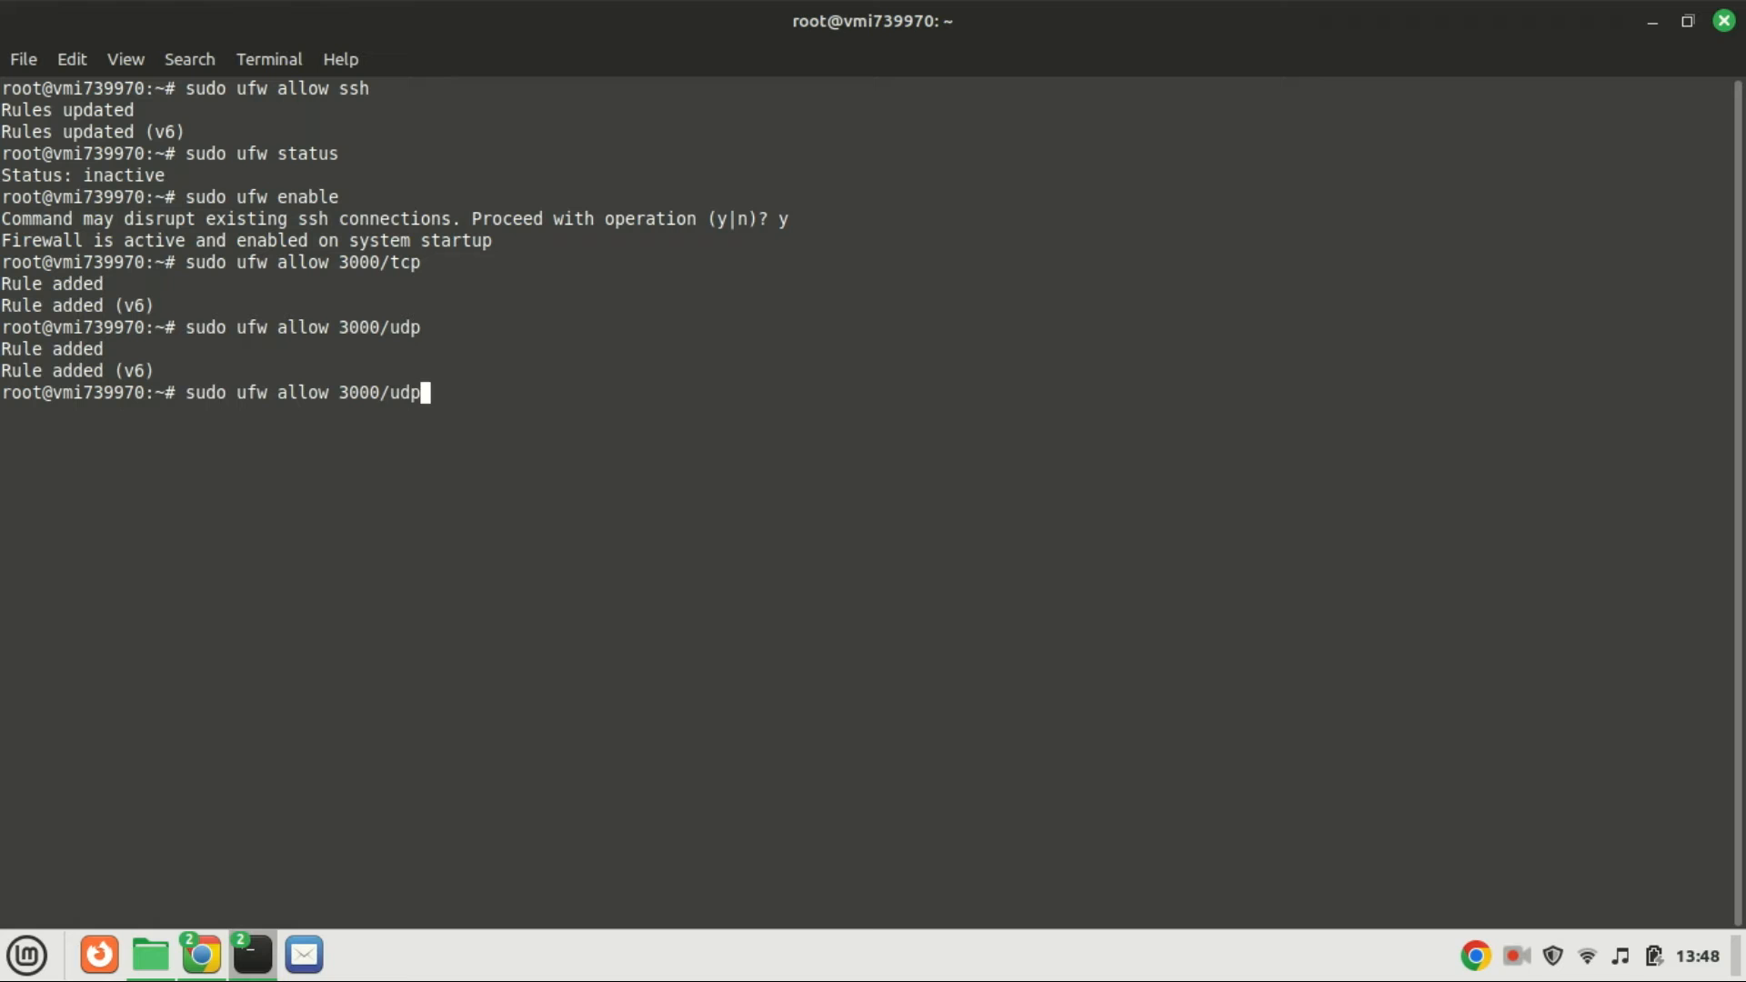
Reload the firewall with sudo ufw reload, then allow HTTP traffic.
{"action": "key", "text": "BackSpace"}
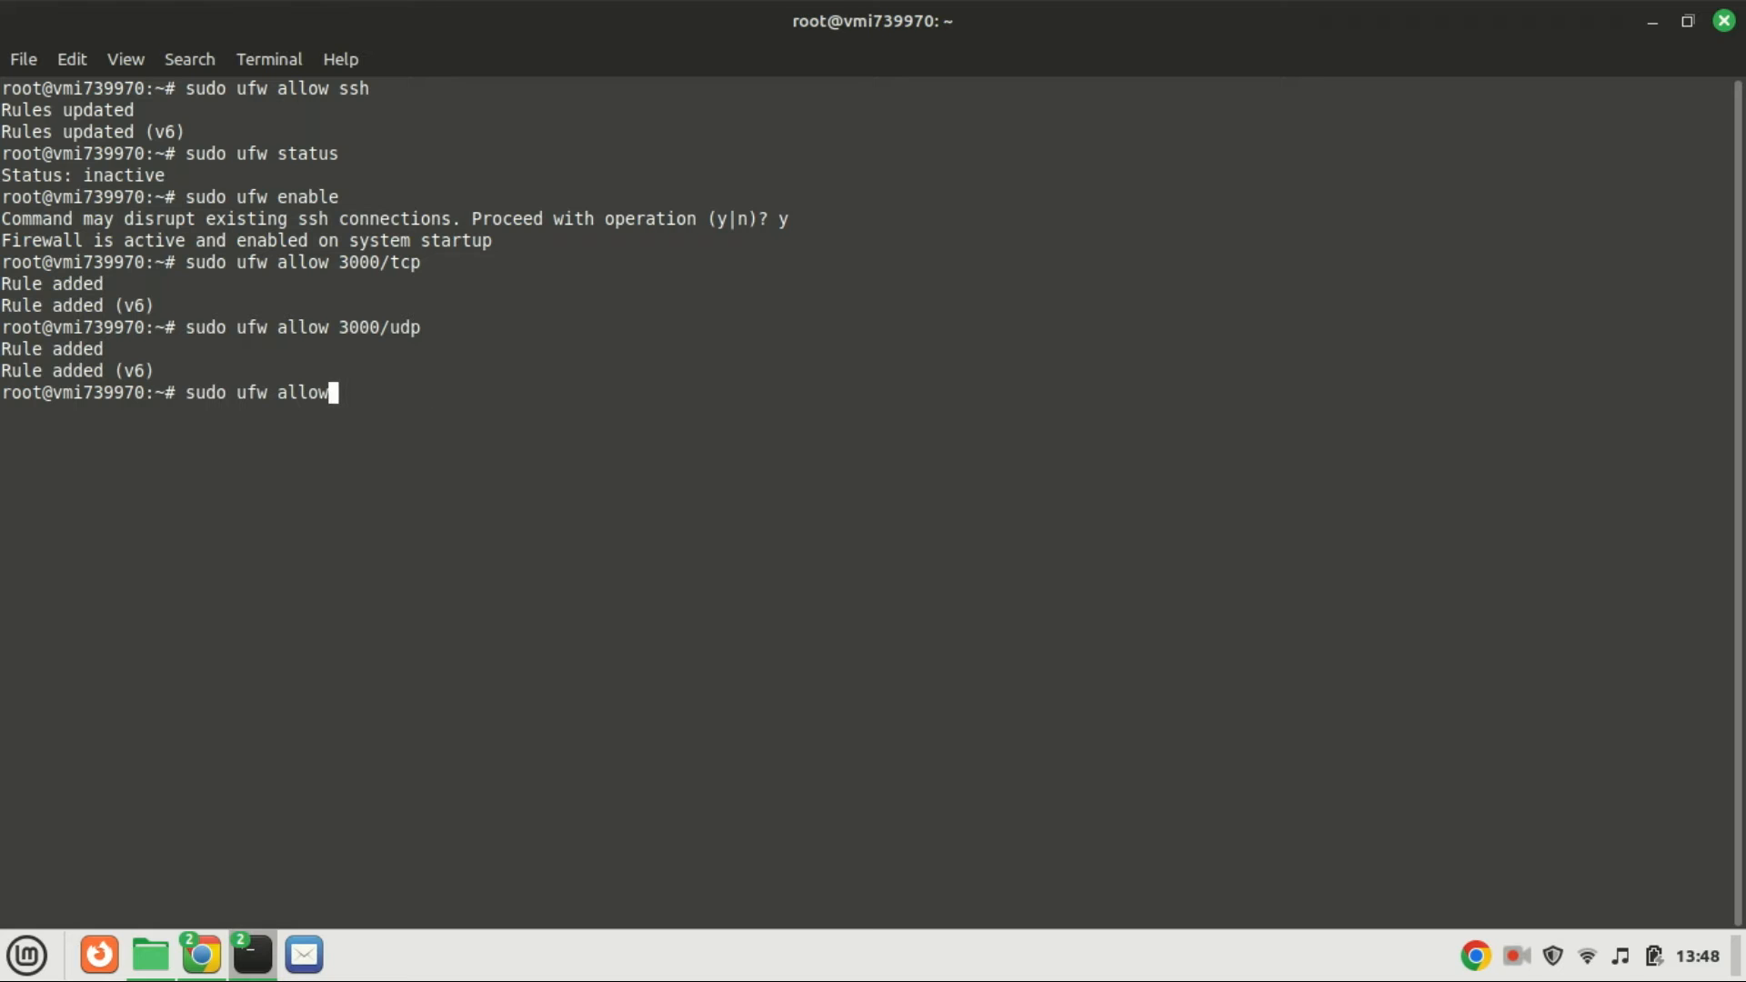
{"action": "key", "text": "BackSpace"}
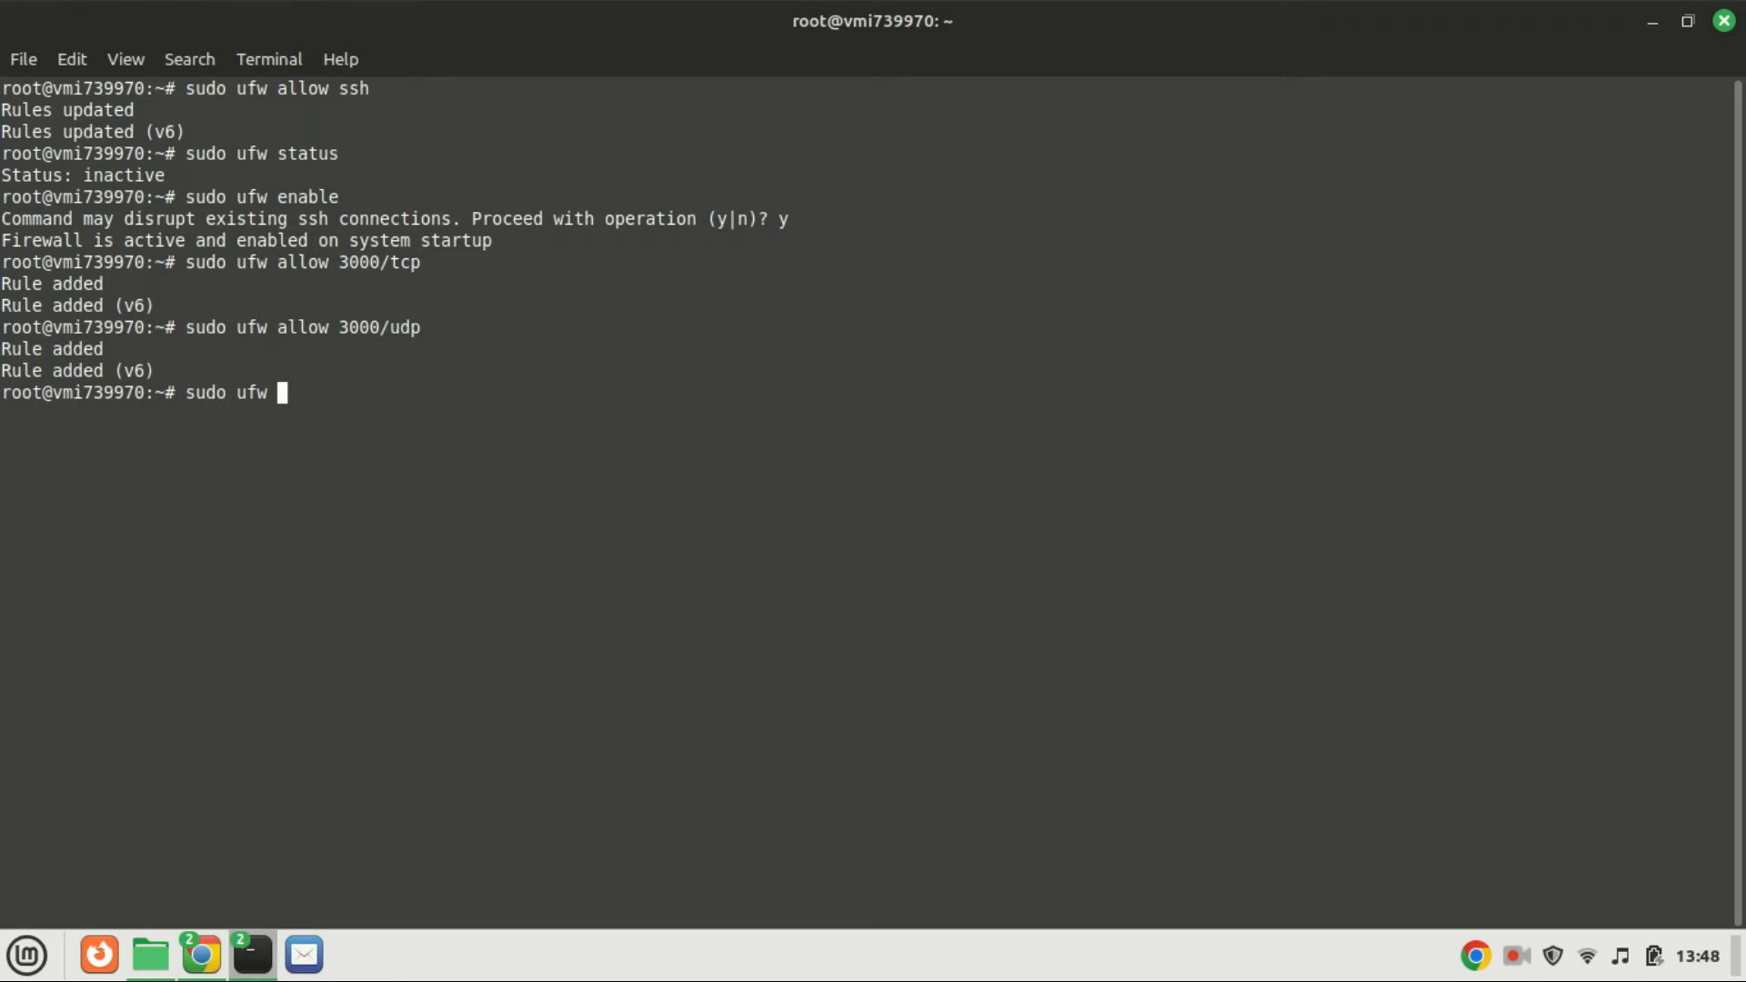
{"action": "type", "text": "reloa"}
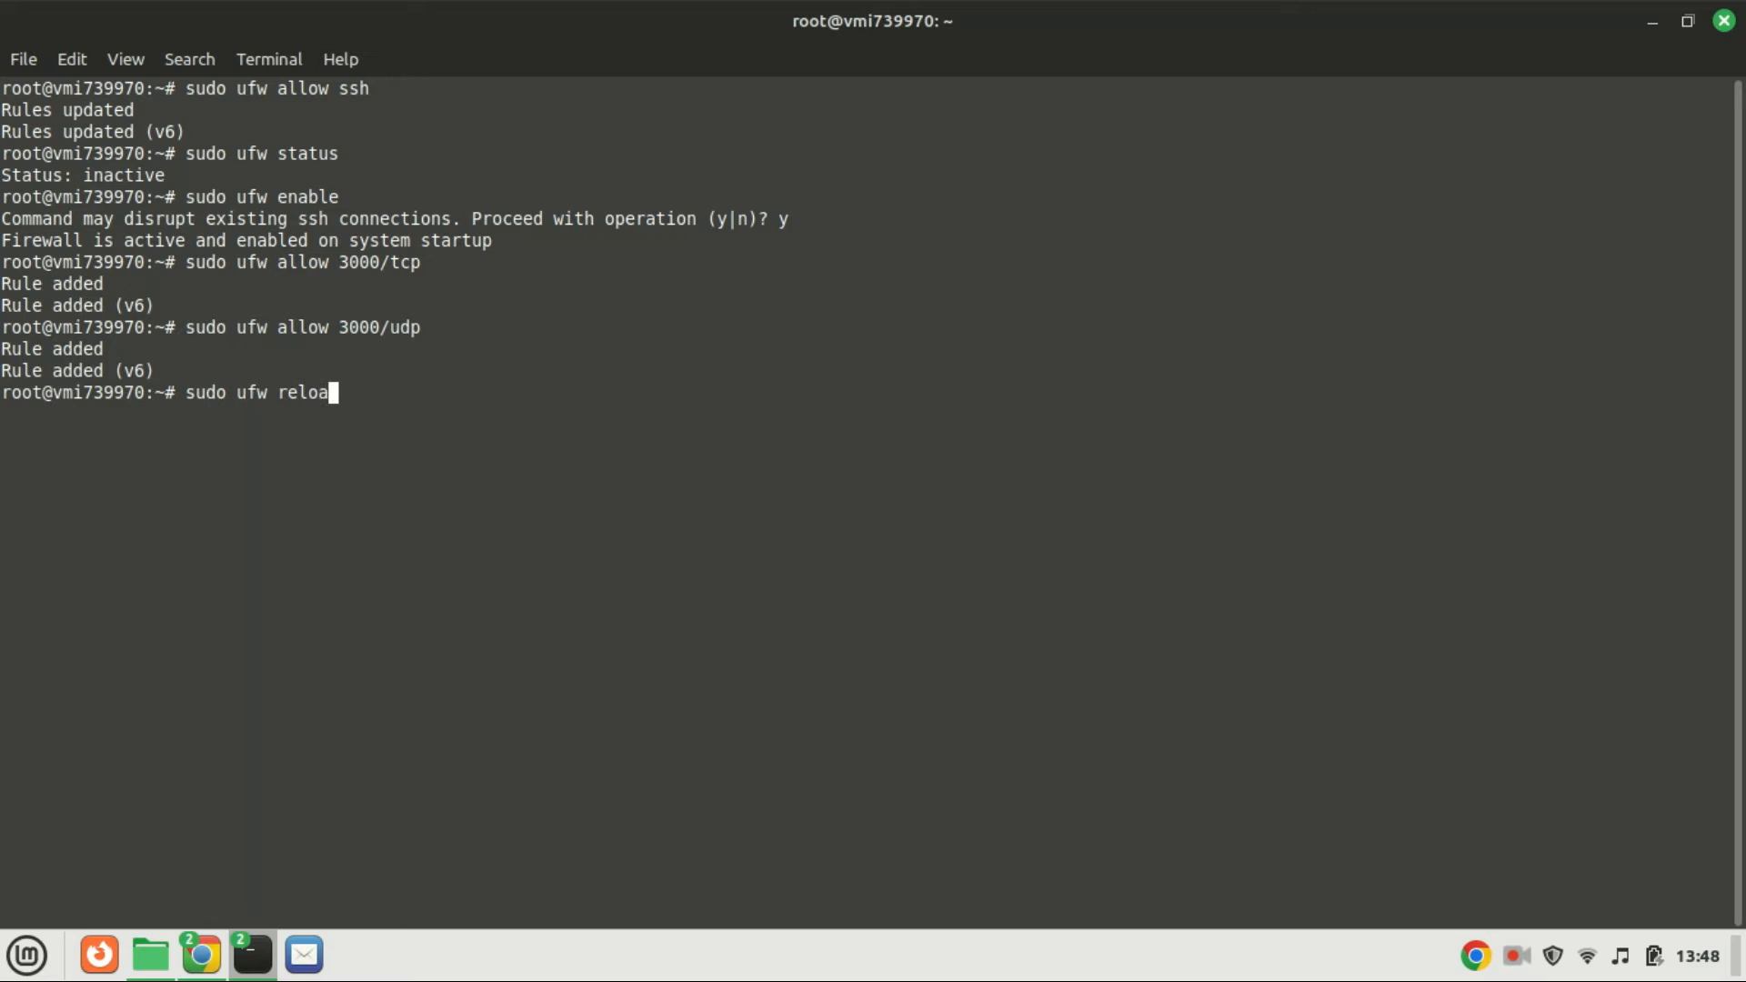
{"action": "key", "text": "Return"}
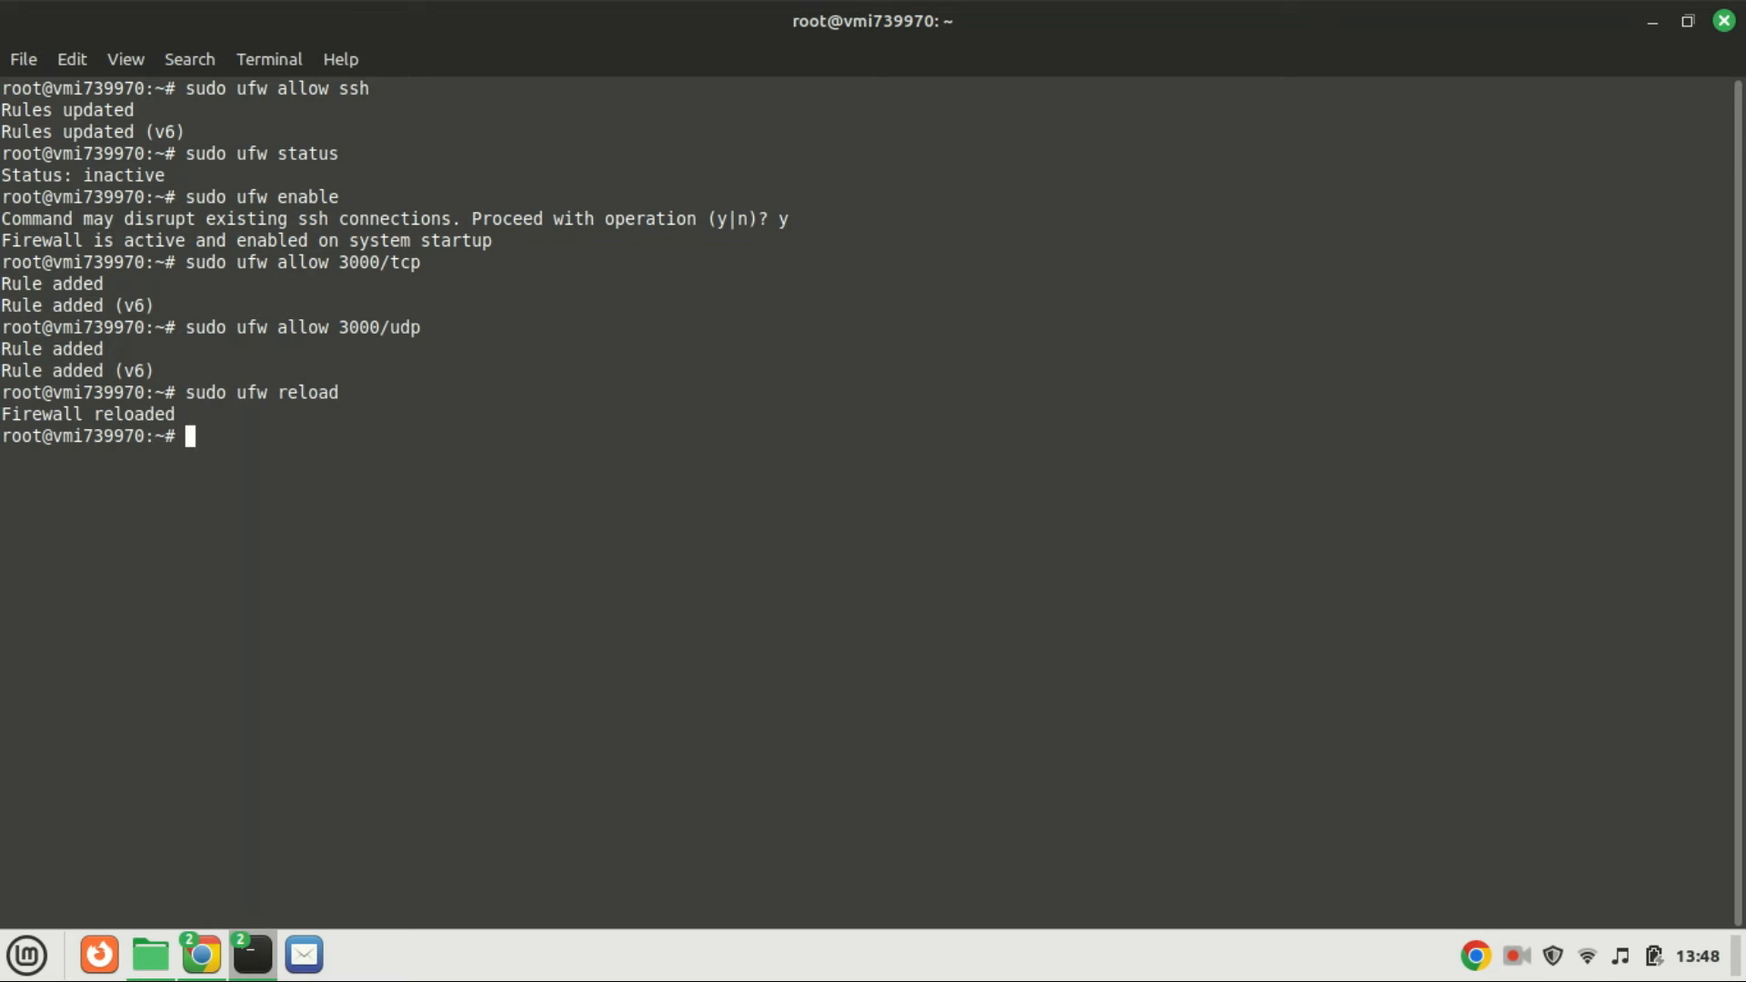
{"action": "type", "text": "sudo ufw allow http"}
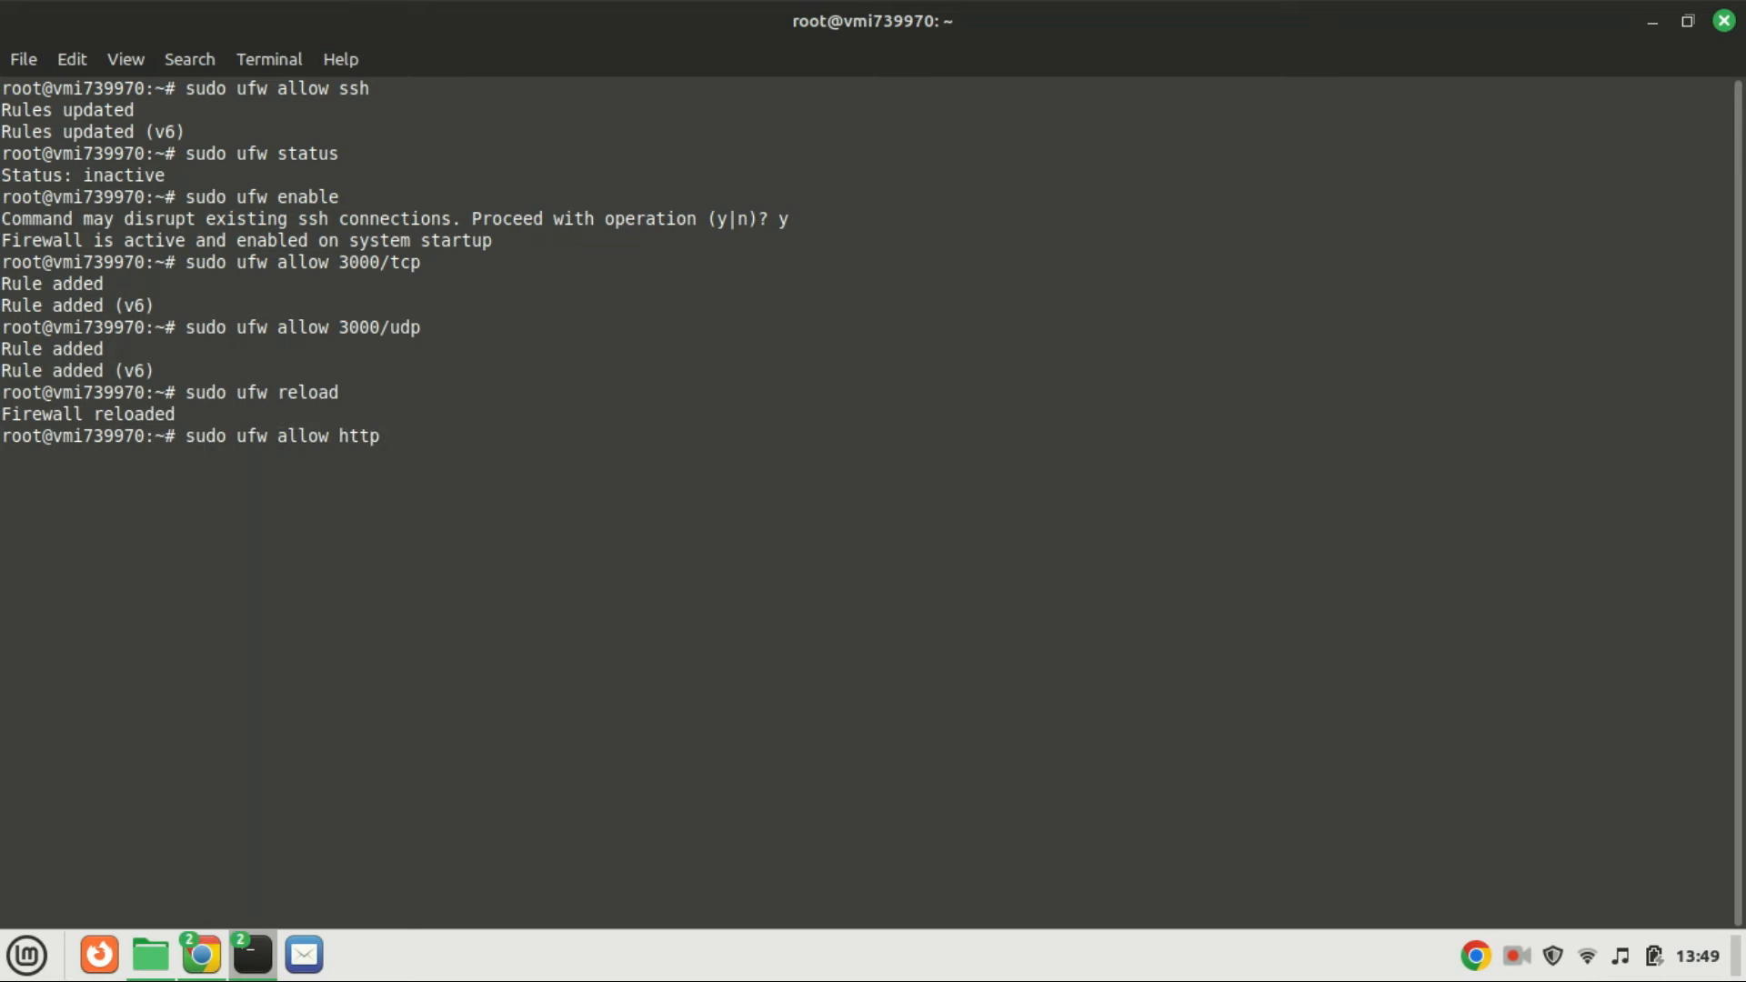
{"action": "key", "text": "Return"}
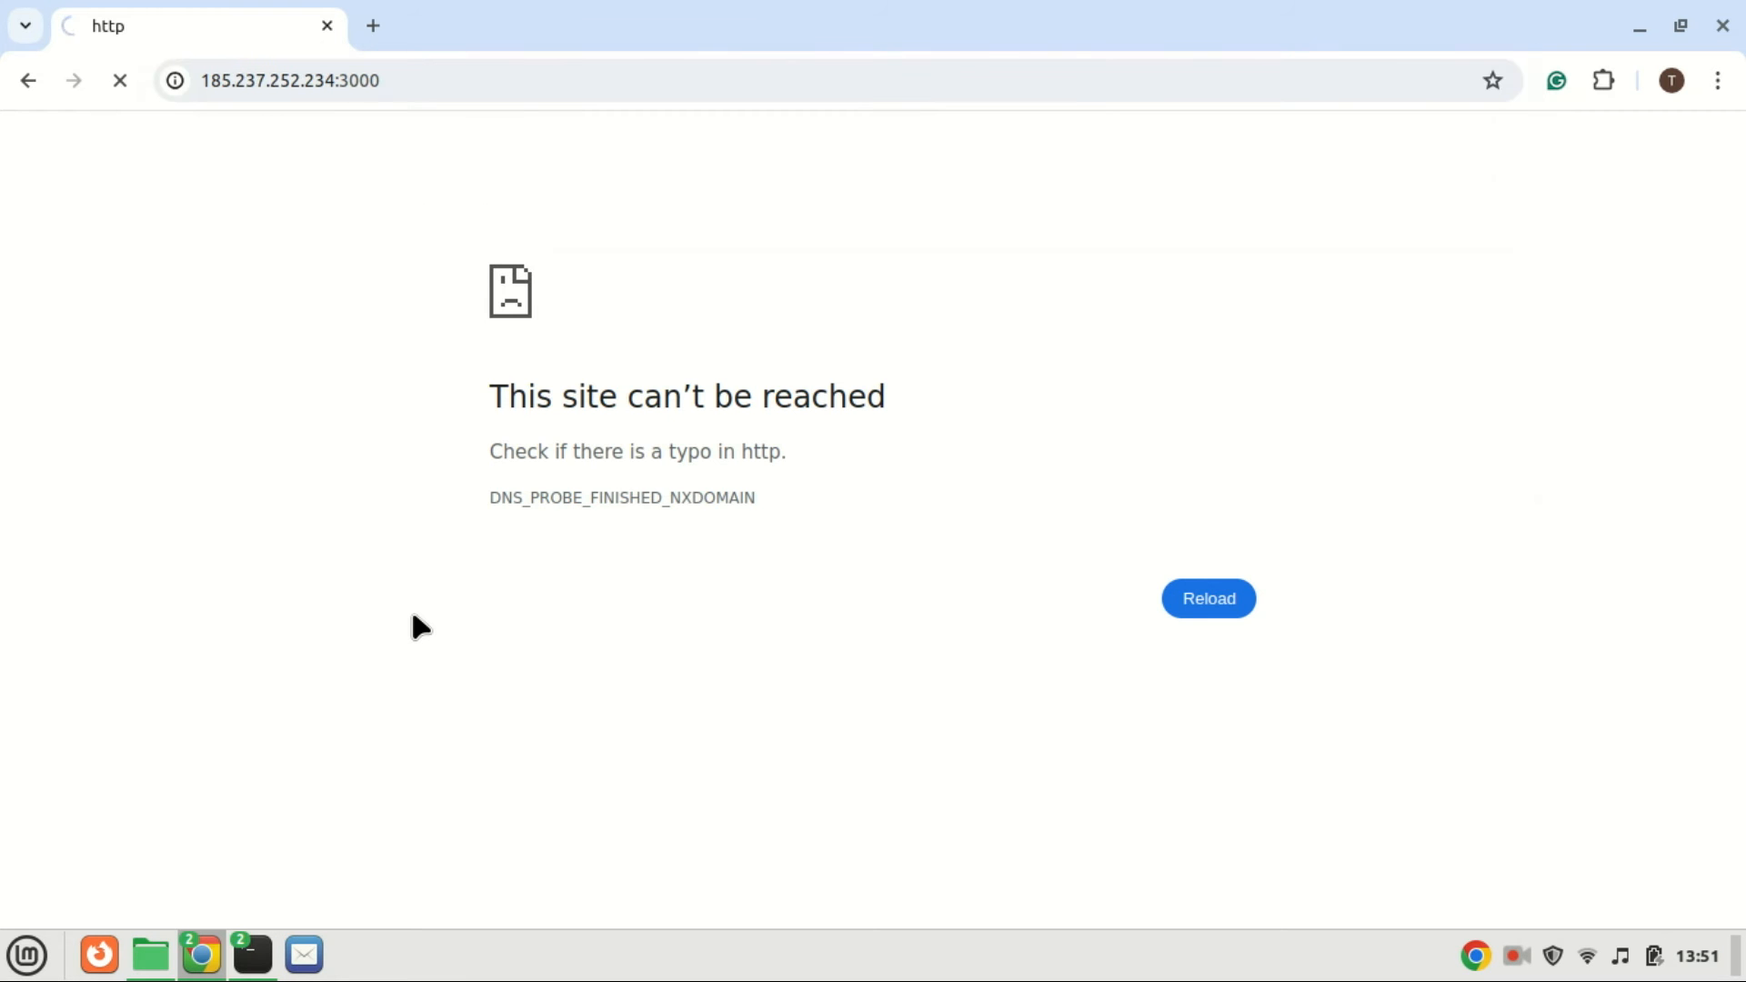
Load the default React App page at 185.237.252.234:3000 in Chrome.
{"action": "left_click", "coordinate": [1207, 598]}
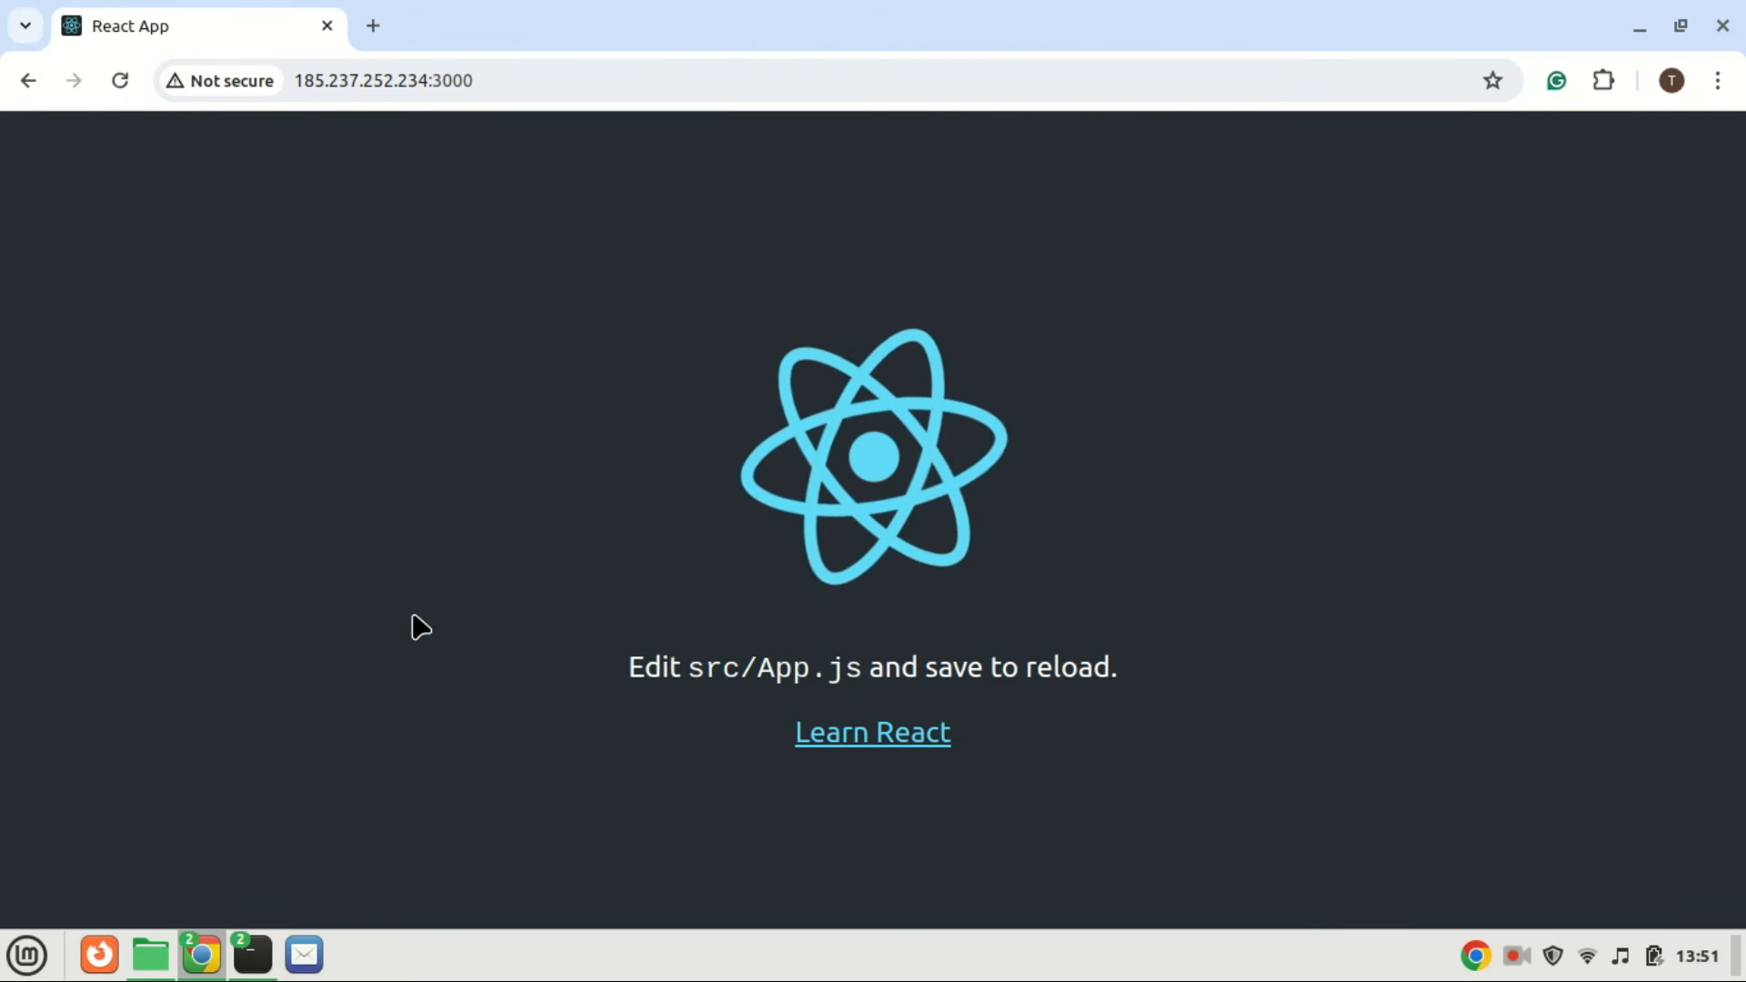
{"action": "mouse_move", "coordinate": [517, 689]}
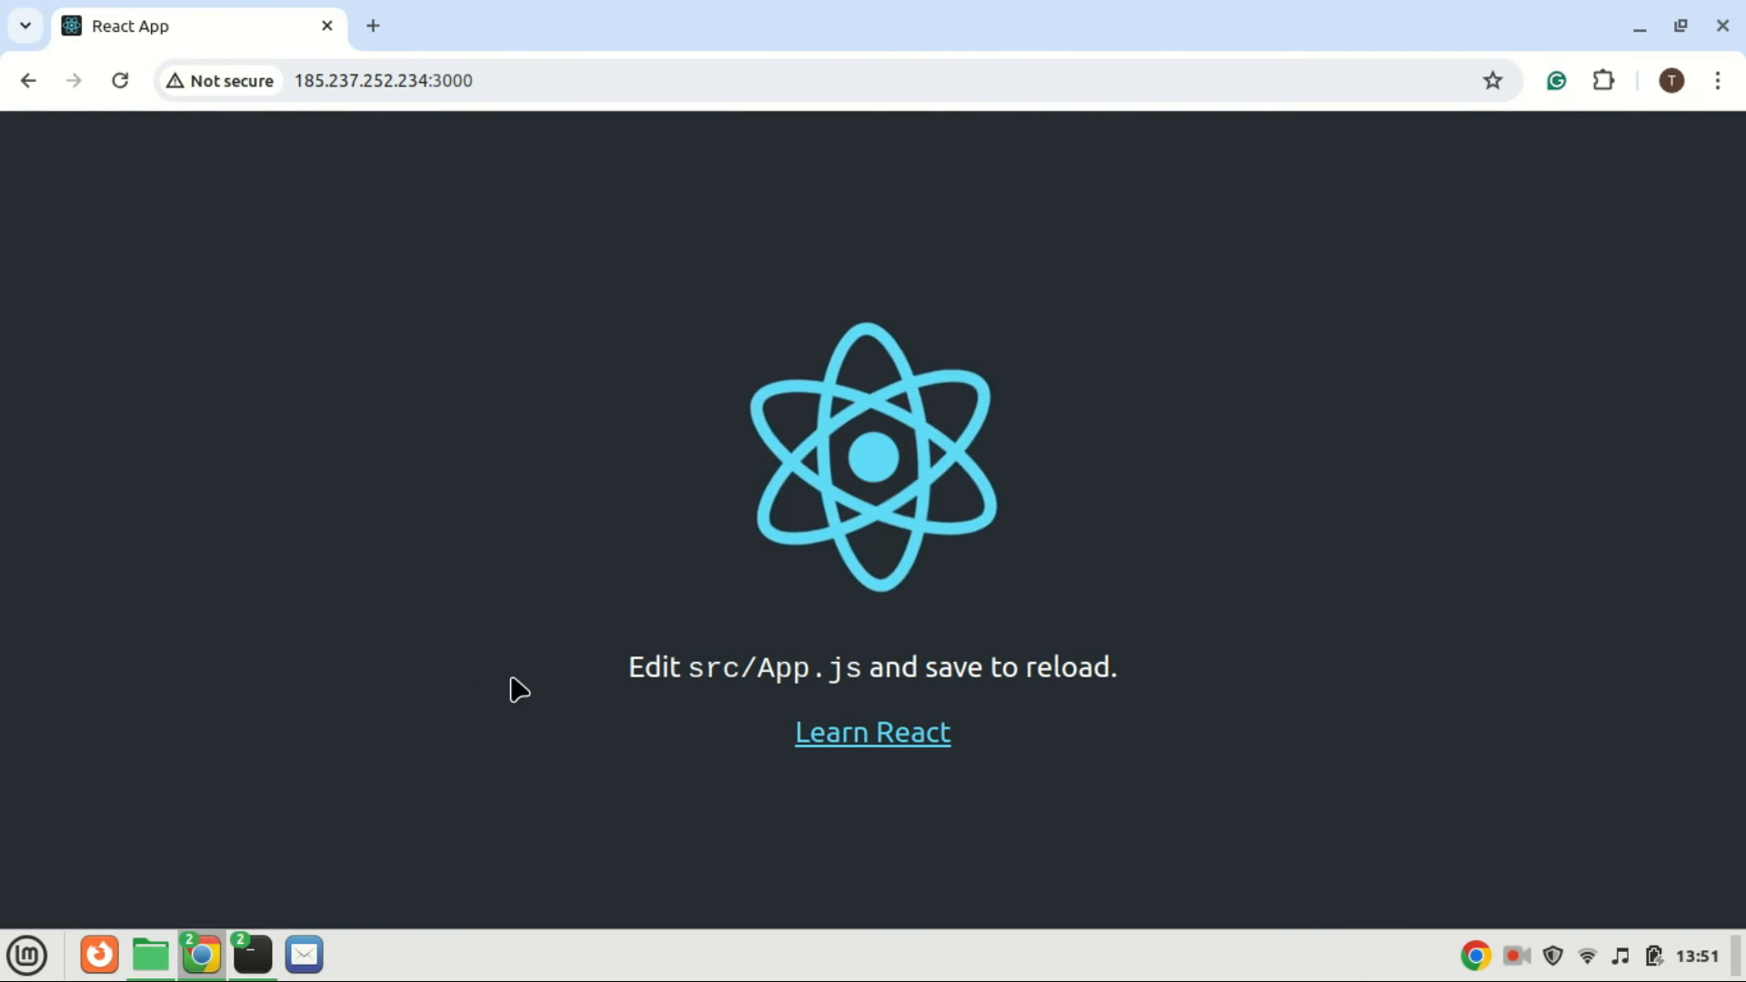
{"action": "mouse_move", "coordinate": [551, 721]}
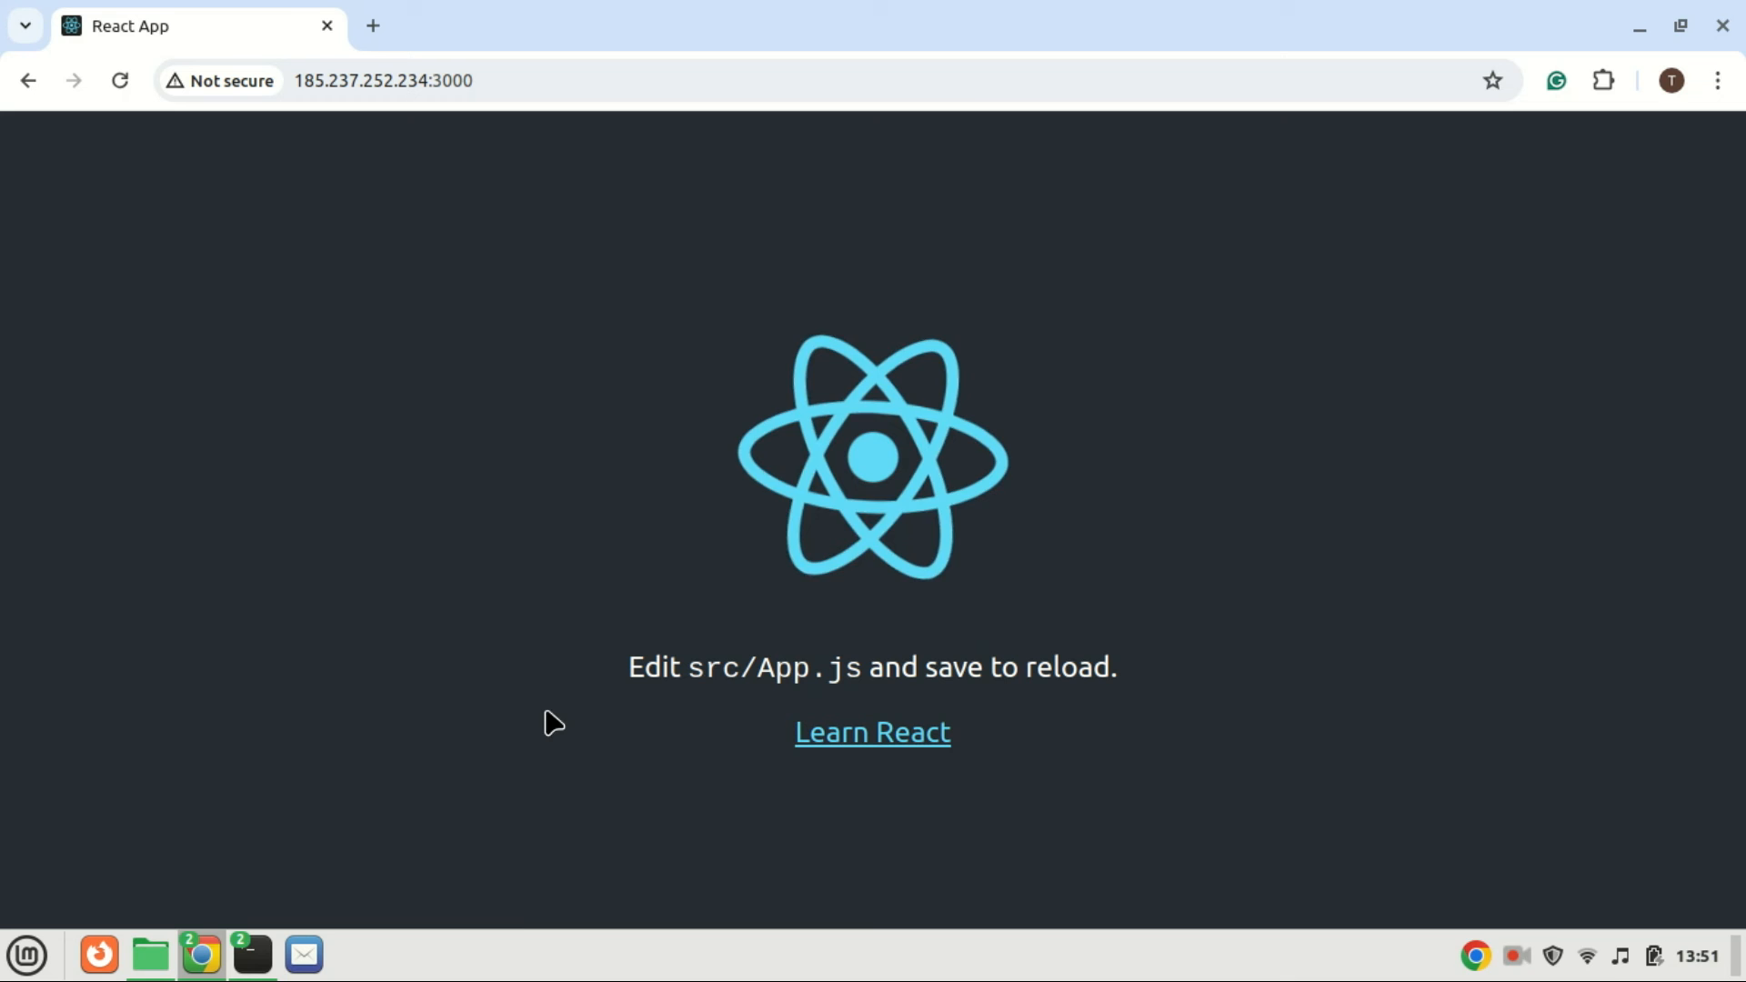
{"action": "mouse_move", "coordinate": [713, 467]}
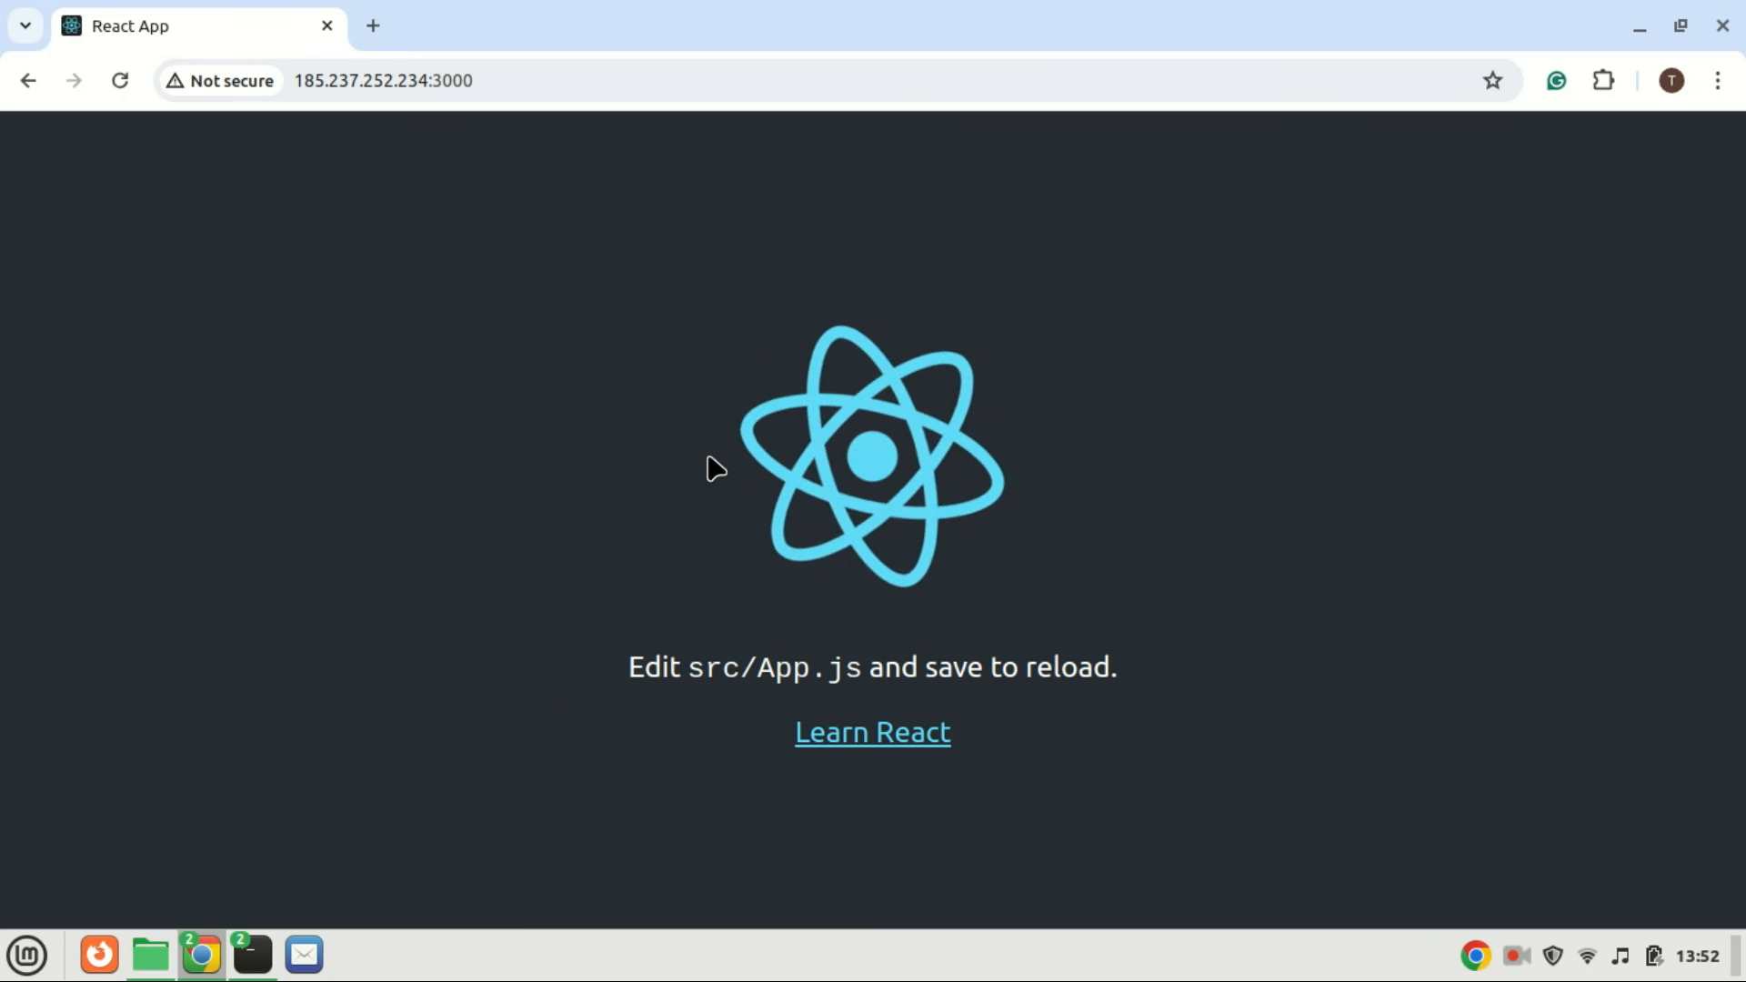